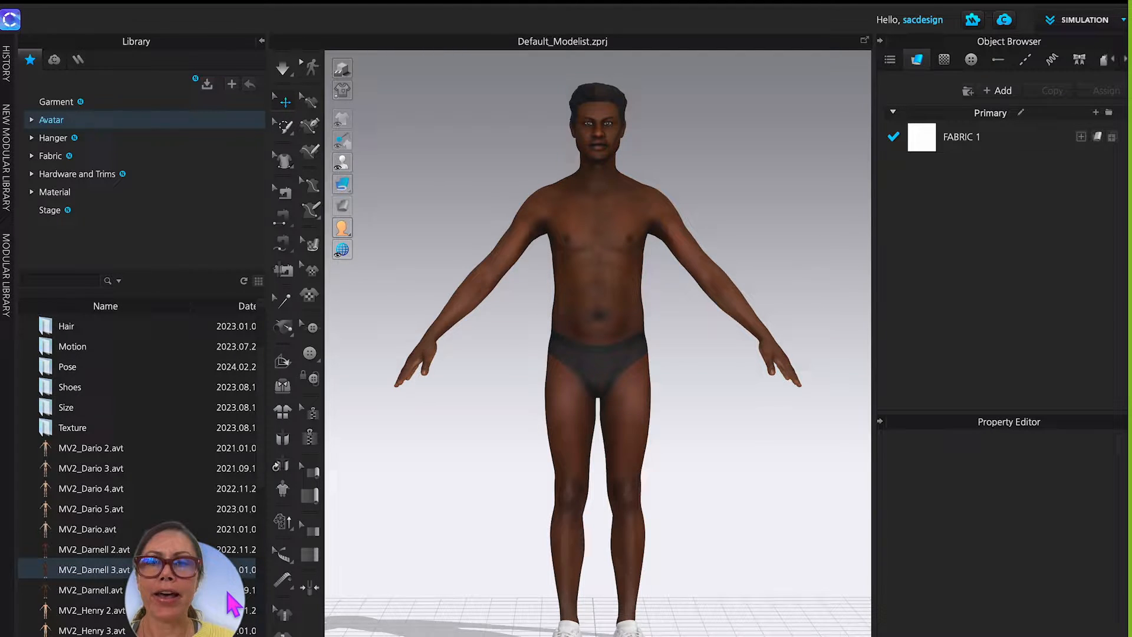
pyautogui.moveTo(506, 302)
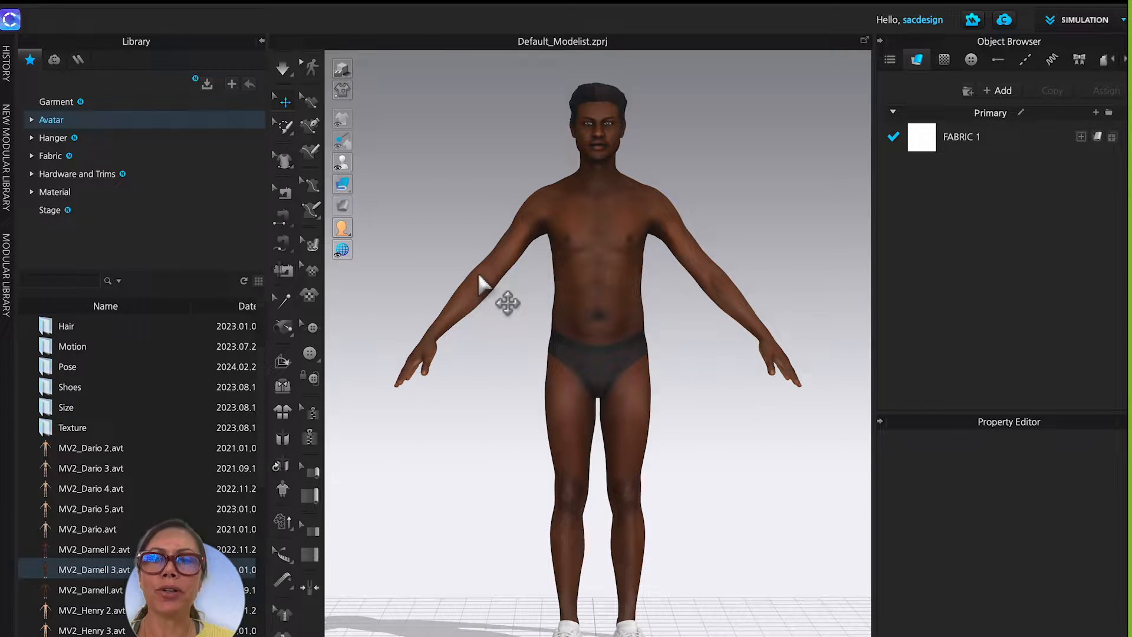
pyautogui.moveTo(755, 354)
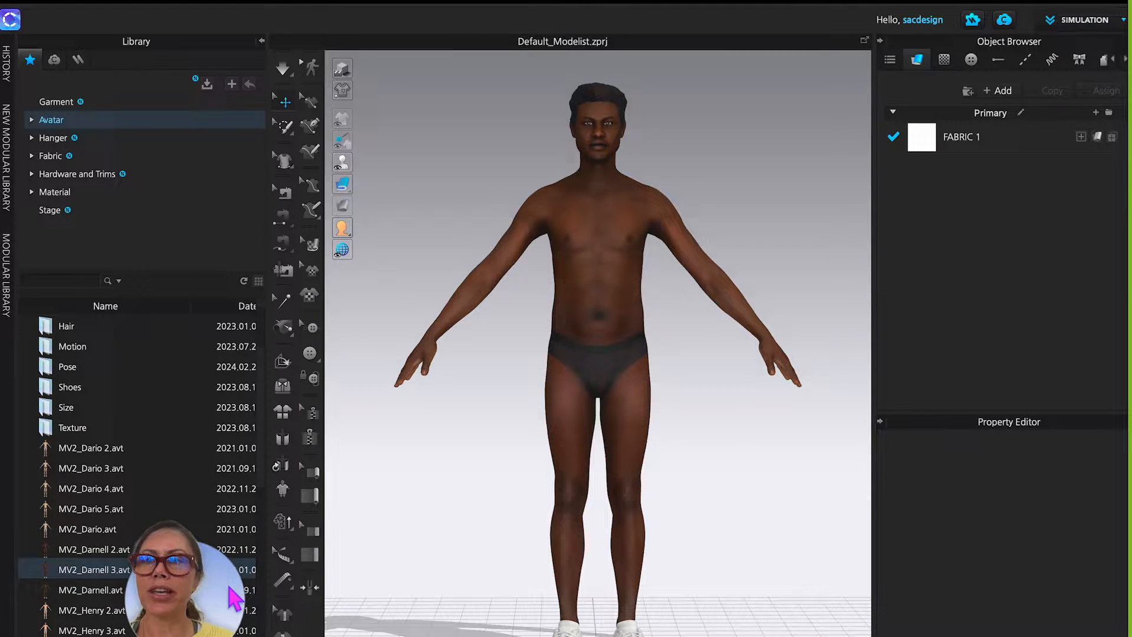
pyautogui.moveTo(127, 194)
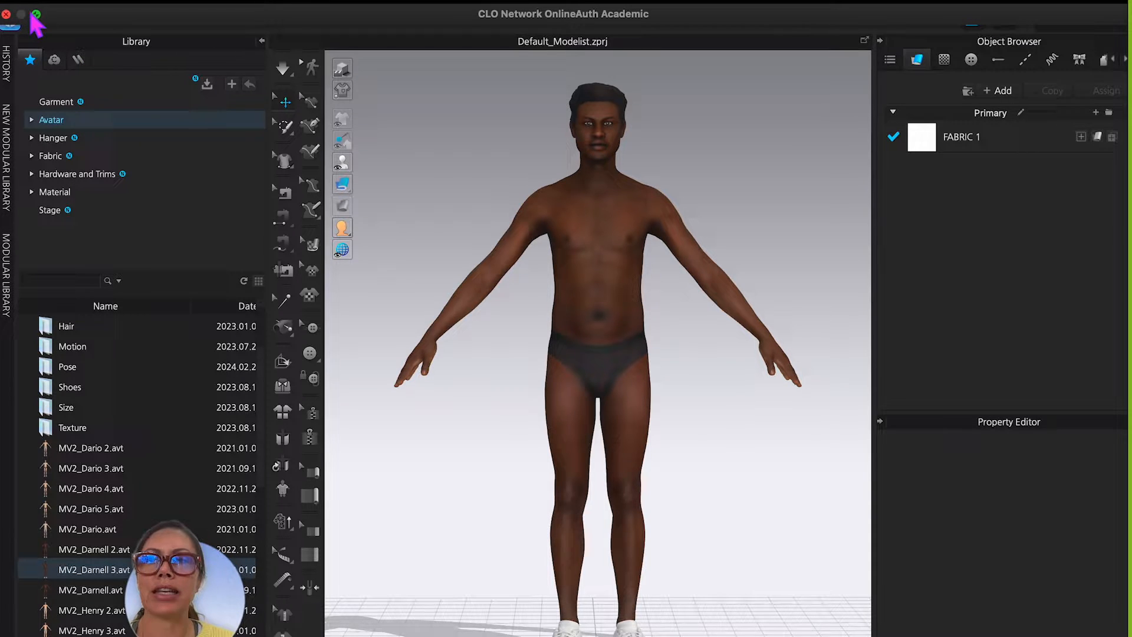
# Step: Switch to mixamo.com and browse the animation catalogue, scrolling the grid to Kneeling Pointing
pyautogui.click(36, 14)
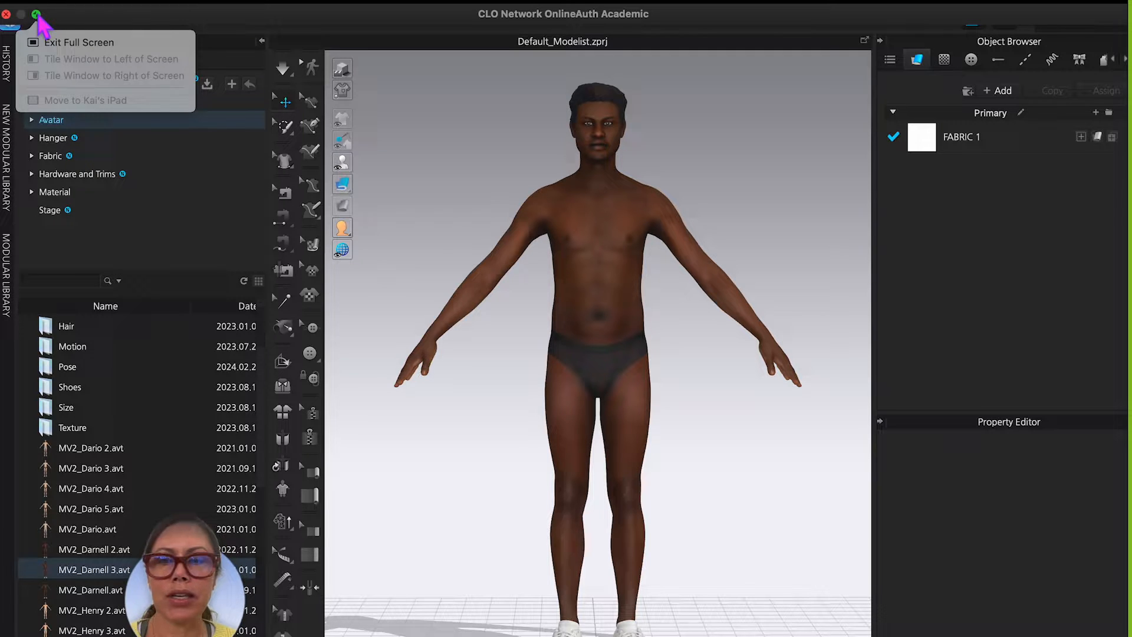
pyautogui.moveTo(253, 43)
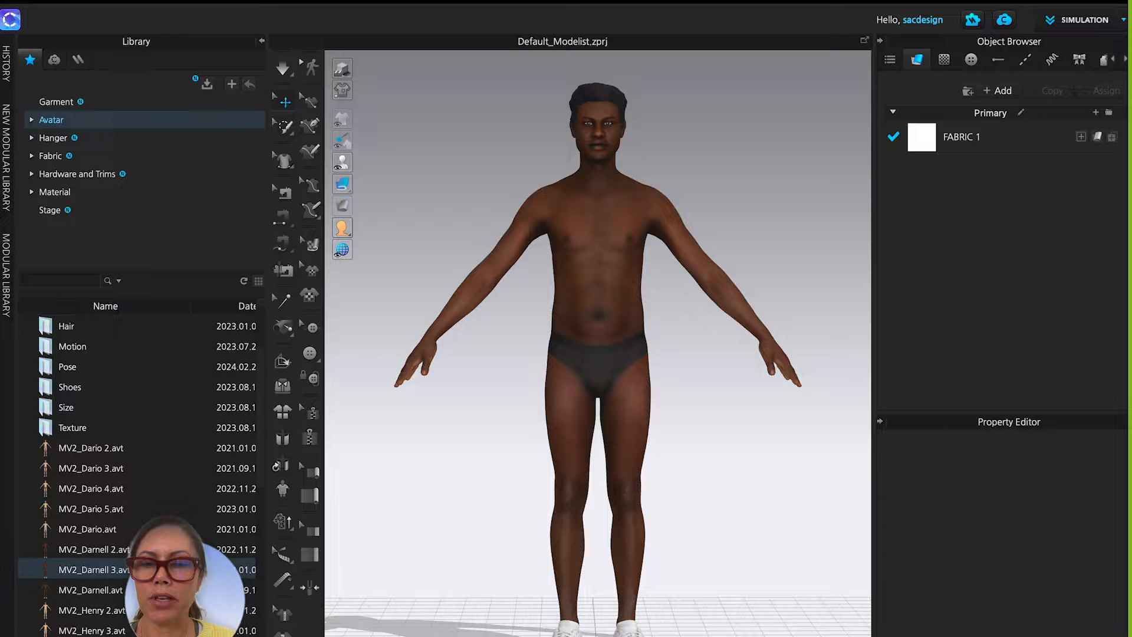
pyautogui.click(992, 20)
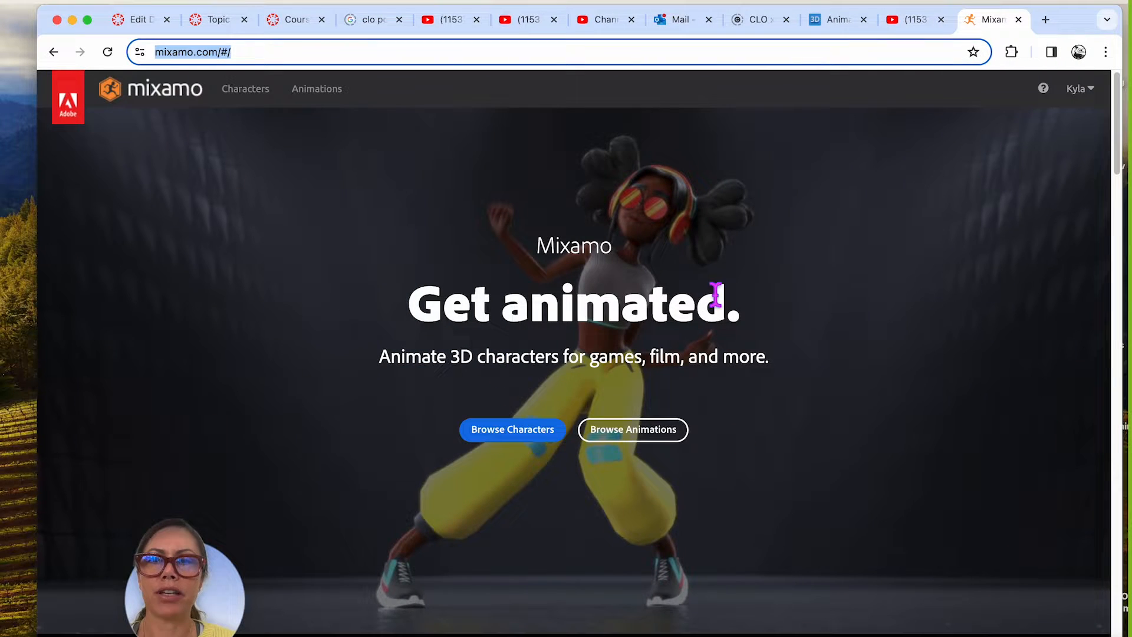
pyautogui.moveTo(278, 258)
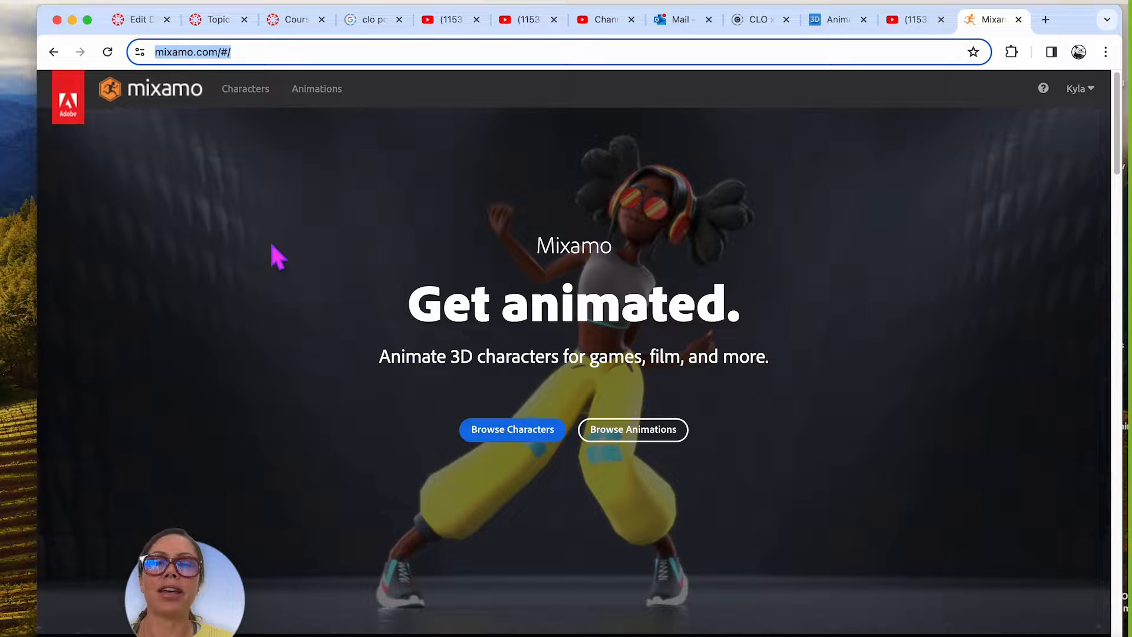
pyautogui.moveTo(646, 440)
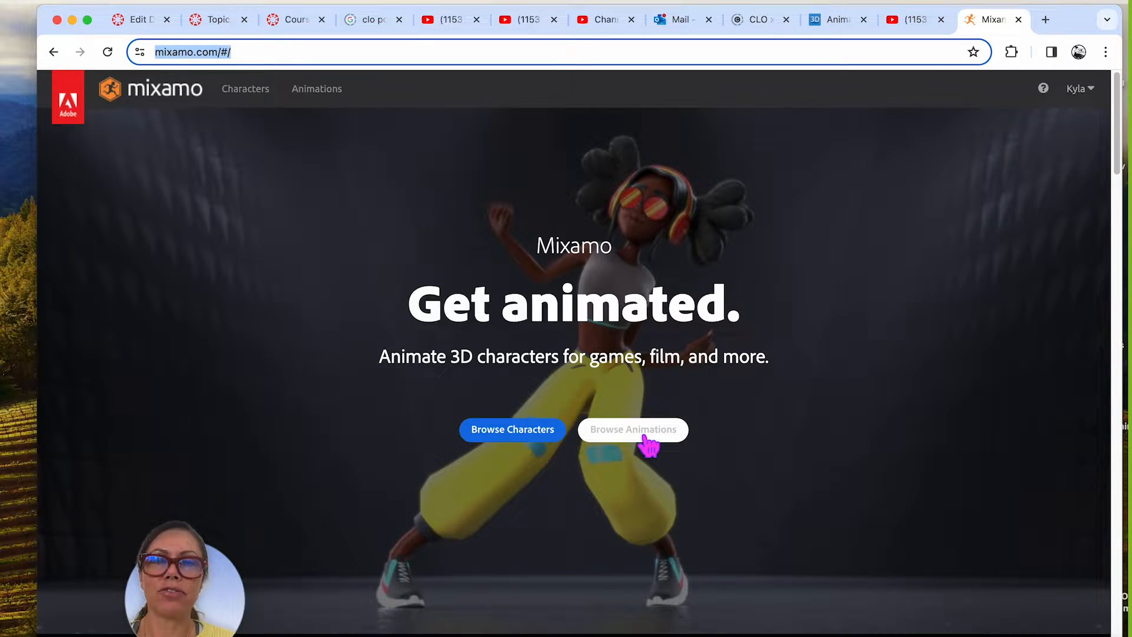
pyautogui.click(633, 429)
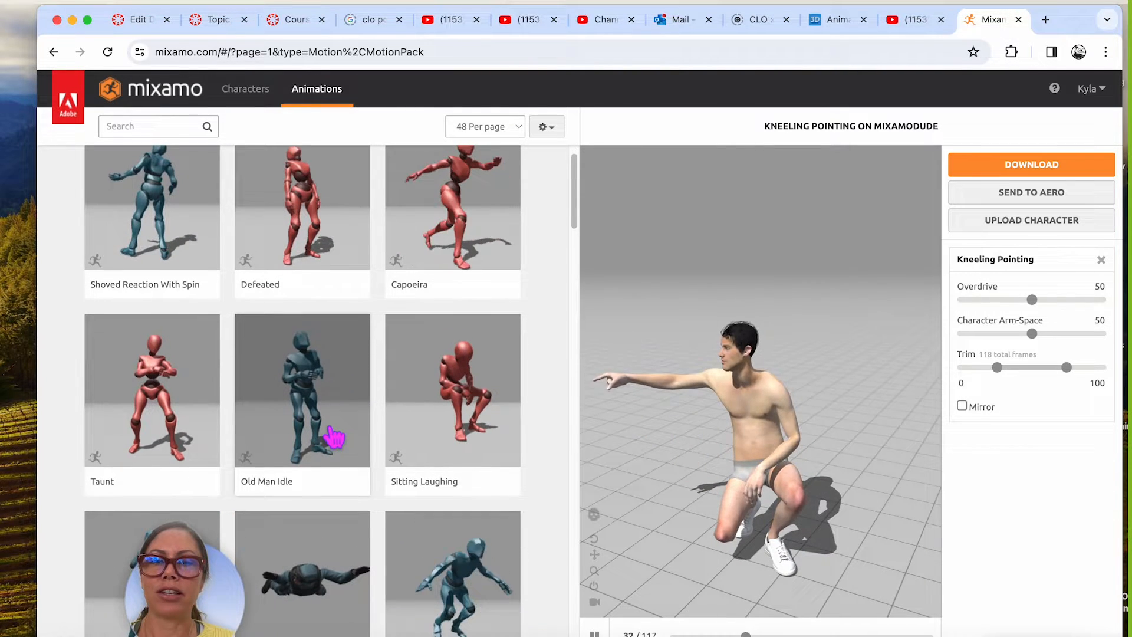
pyautogui.scroll(-3)
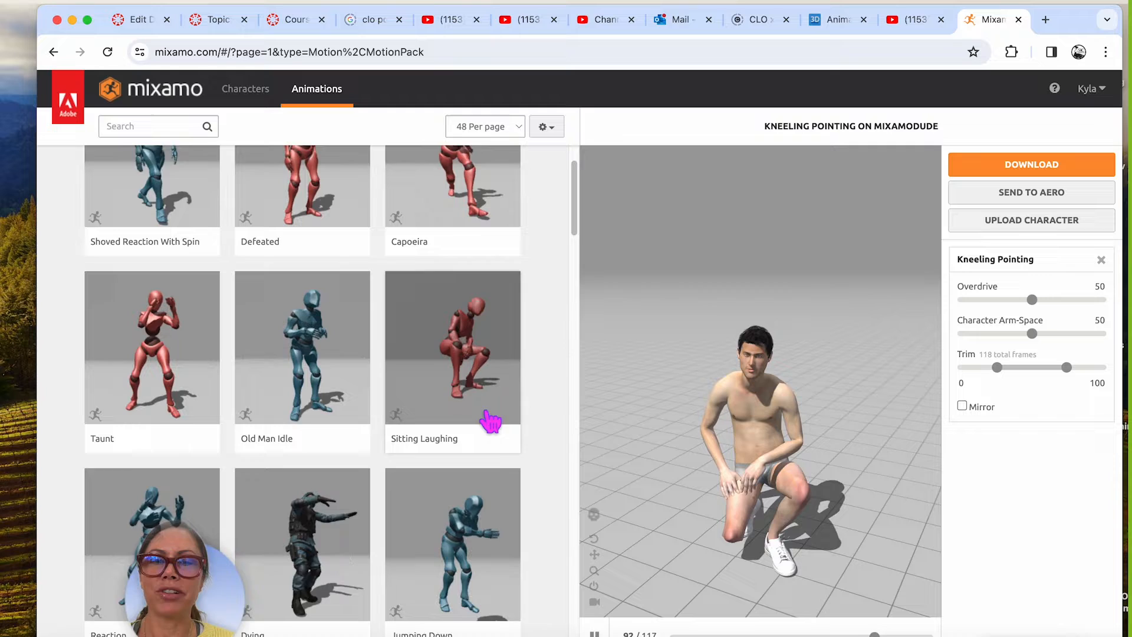
pyautogui.scroll(-3)
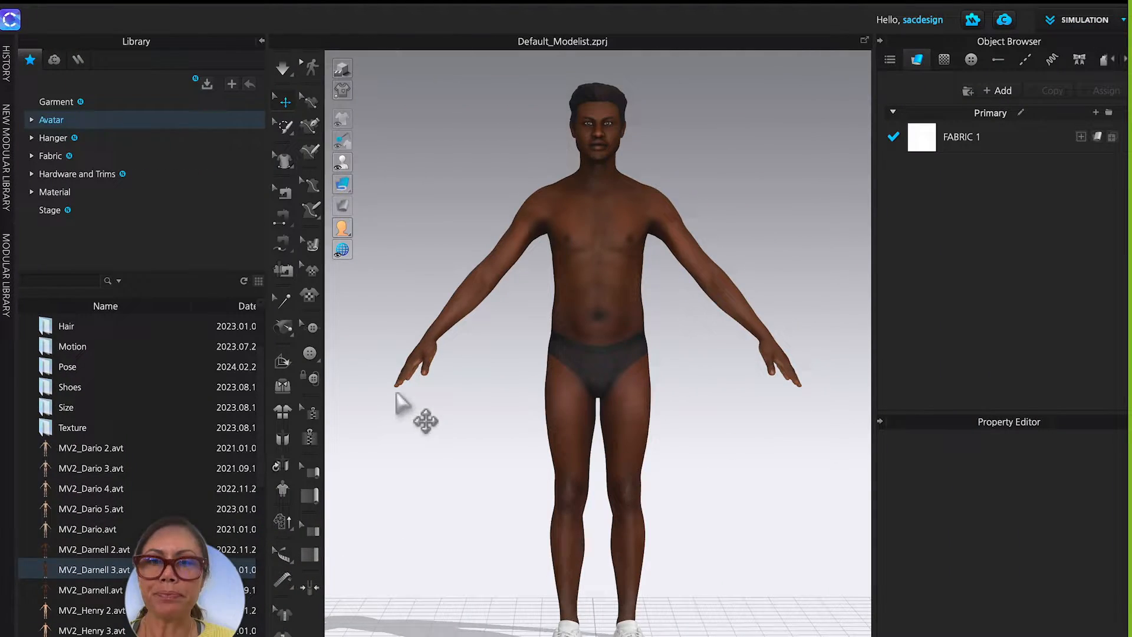
pyautogui.moveTo(342, 162)
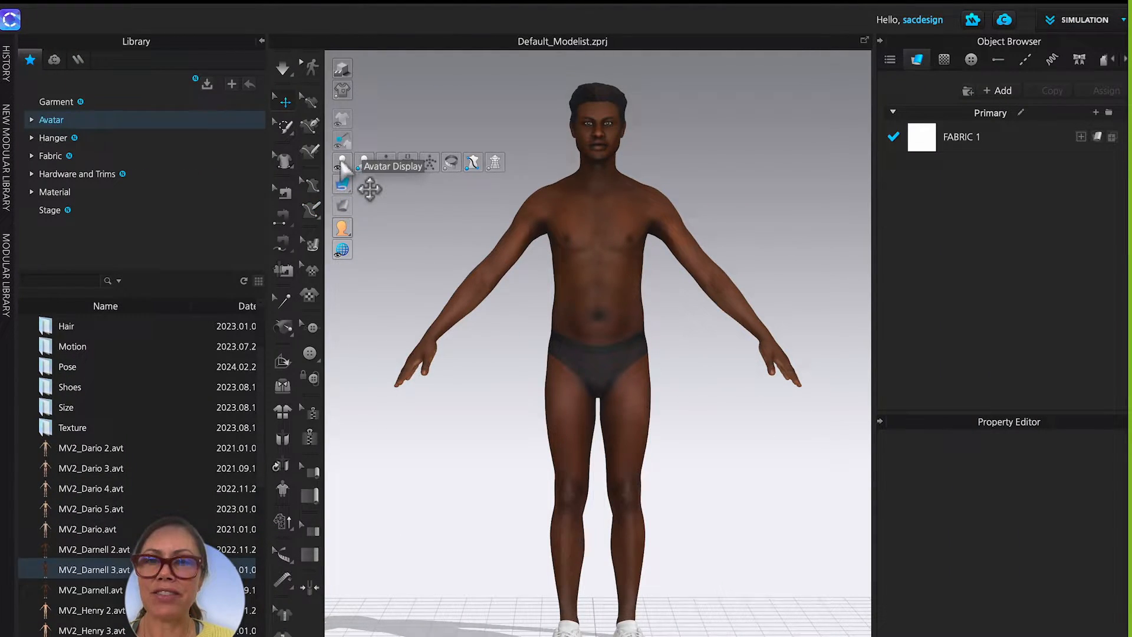
pyautogui.moveTo(386, 161)
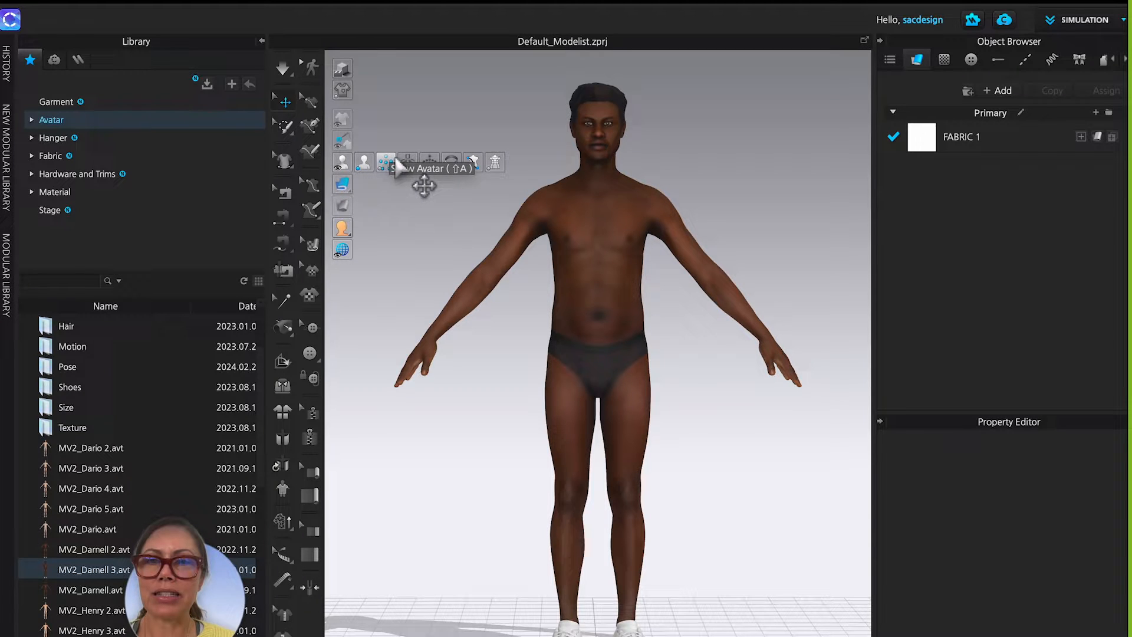
pyautogui.moveTo(429, 161)
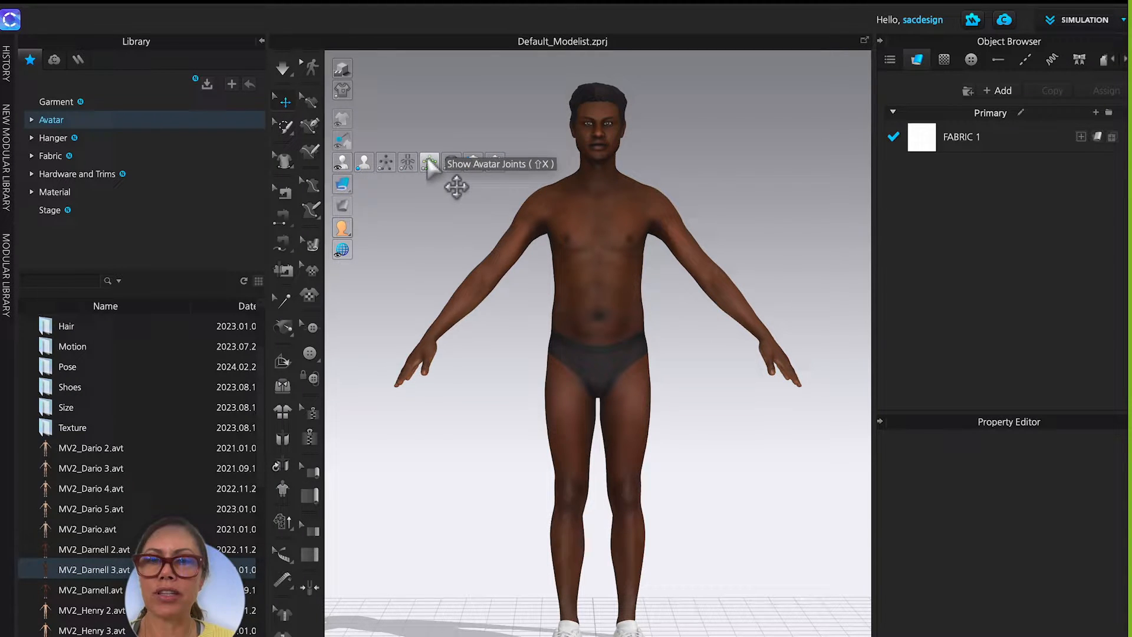
# Step: Turn on Show Avatar Joints so the skeleton appears over the avatar's body
pyautogui.click(429, 162)
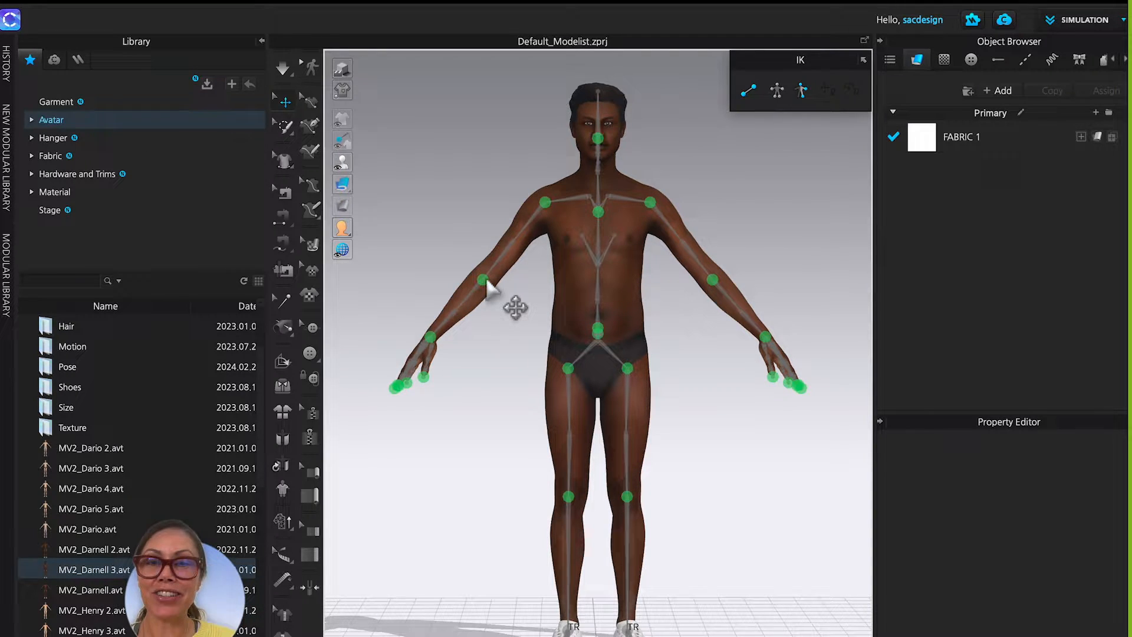
pyautogui.moveTo(439, 374)
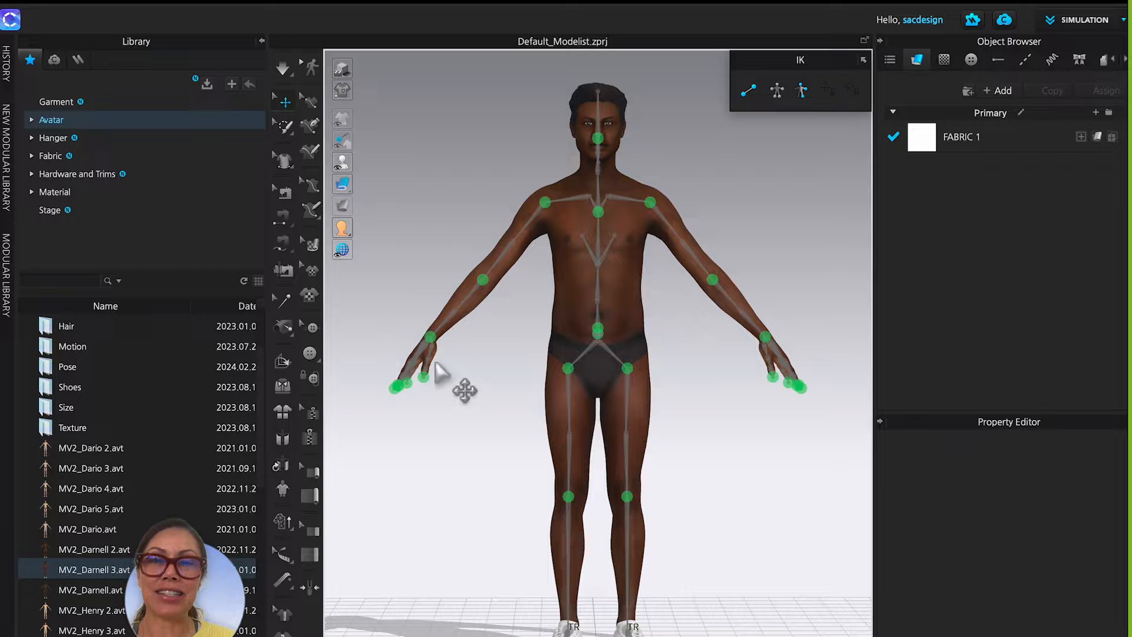
pyautogui.moveTo(765, 340)
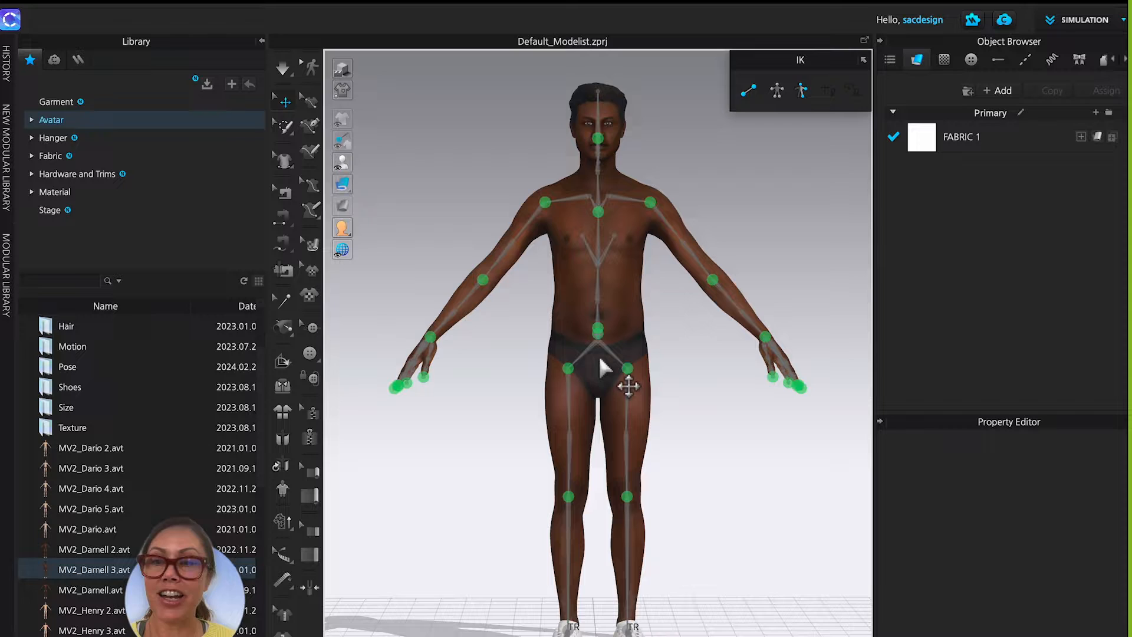
pyautogui.click(91, 468)
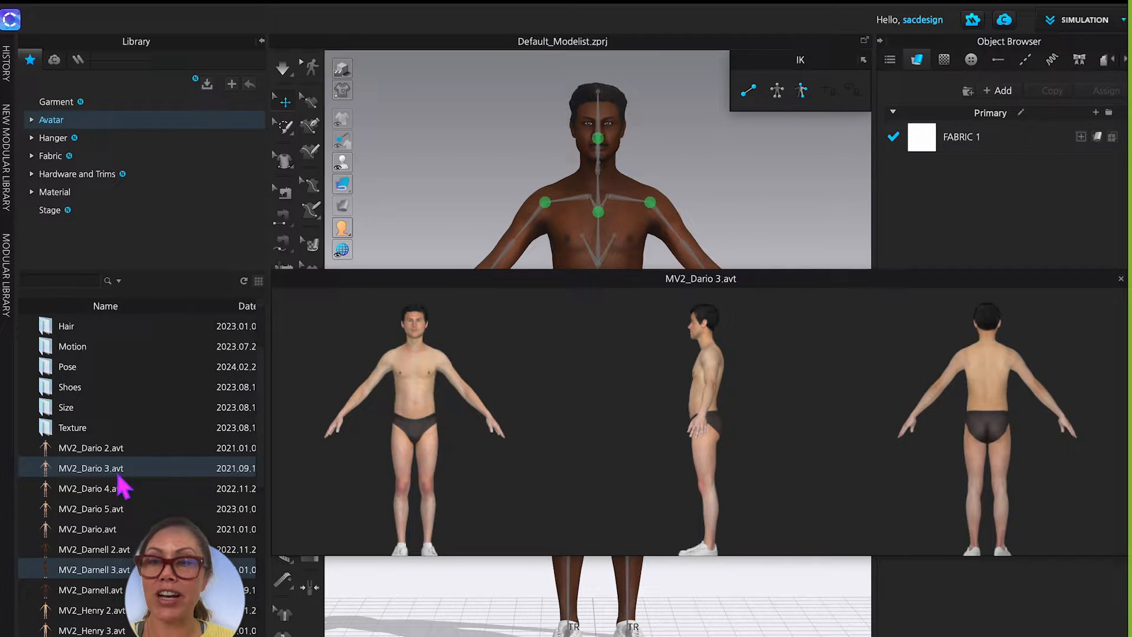
pyautogui.moveTo(130, 491)
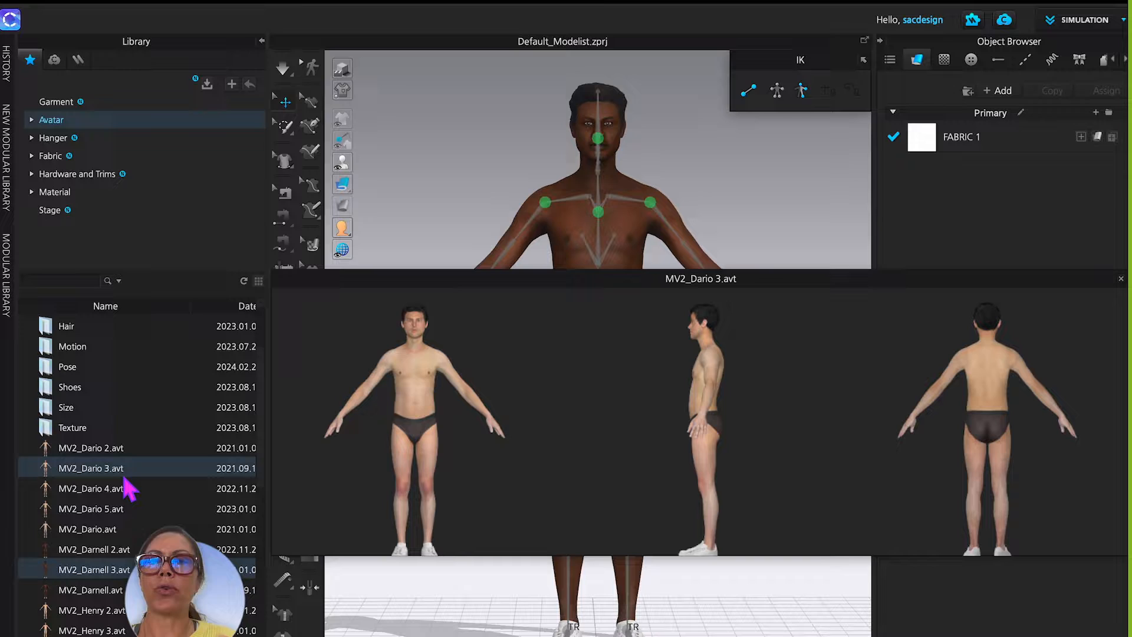
pyautogui.click(91, 448)
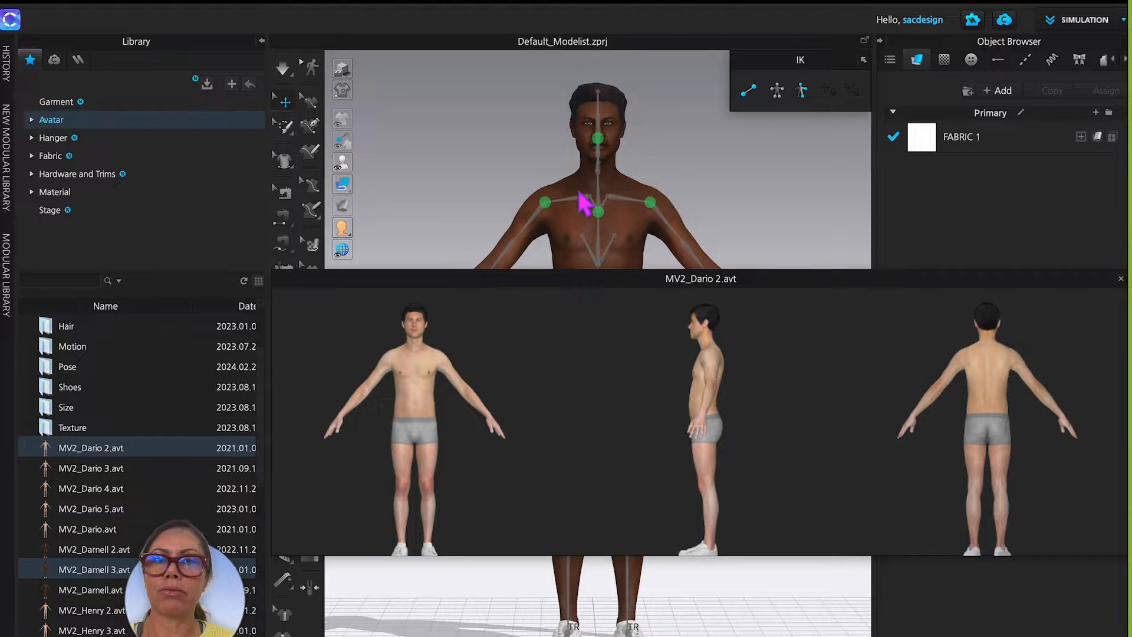
pyautogui.moveTo(602, 180)
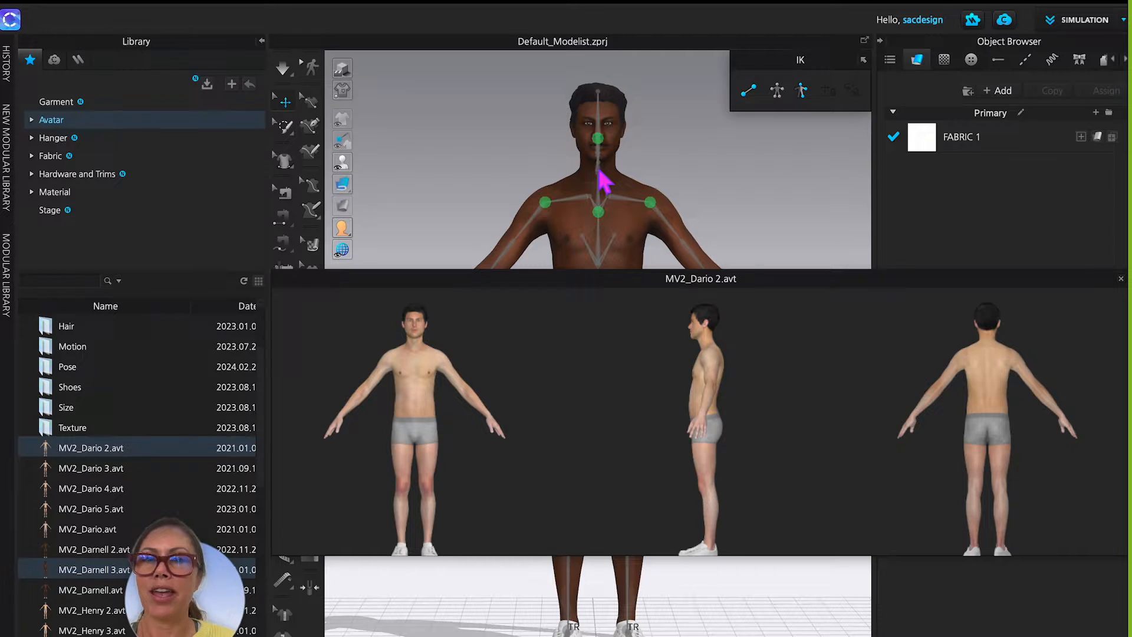
pyautogui.moveTo(122, 469)
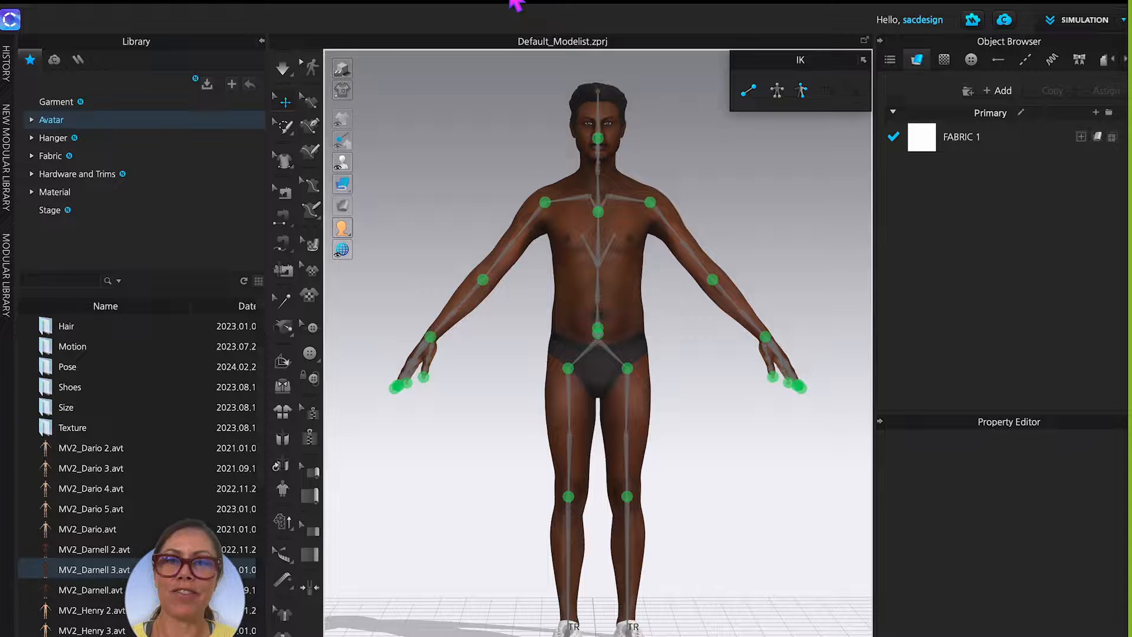
pyautogui.moveTo(636, 484)
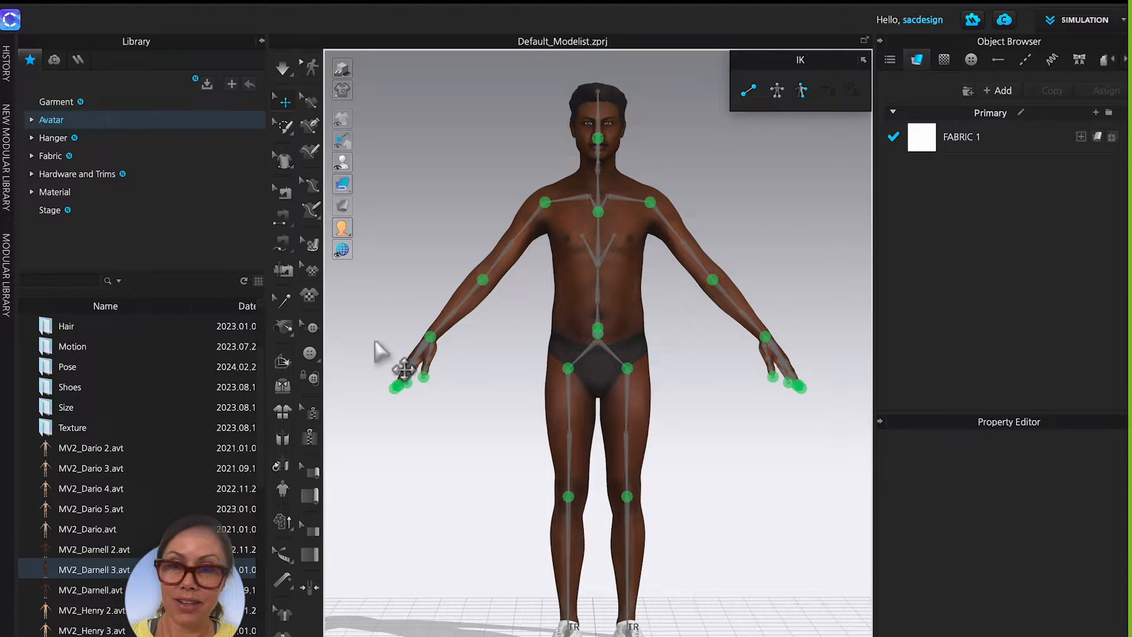
pyautogui.moveTo(780, 352)
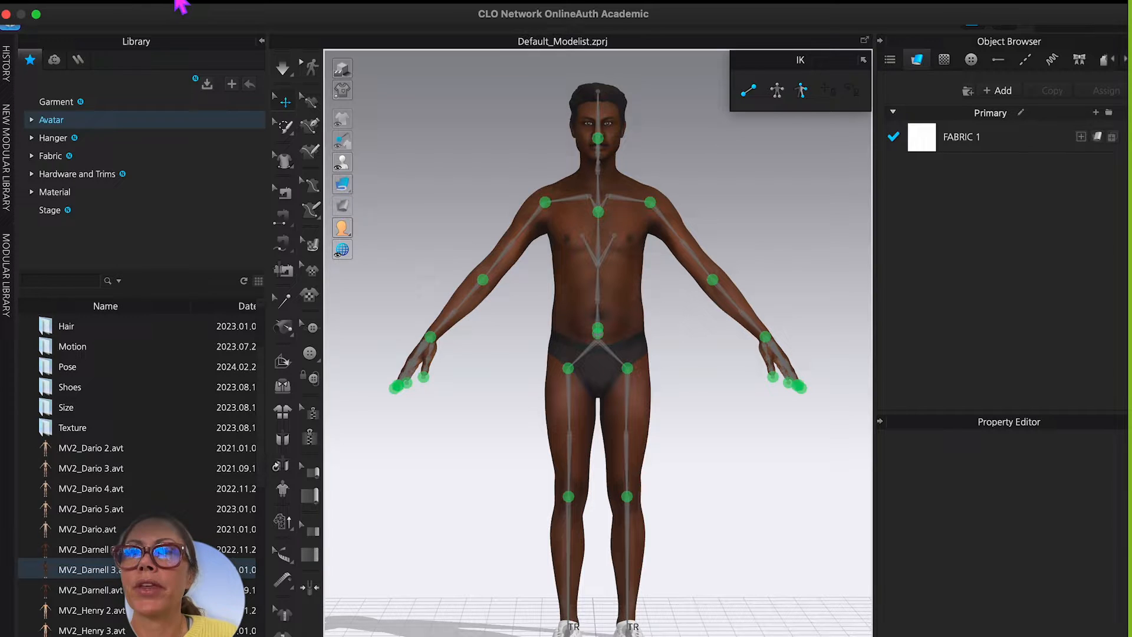
# Step: Save the avatar to Downloads as MV2_Darnell_CLO_Unrigged.avt via File > Save As > Avatar
pyautogui.click(200, 82)
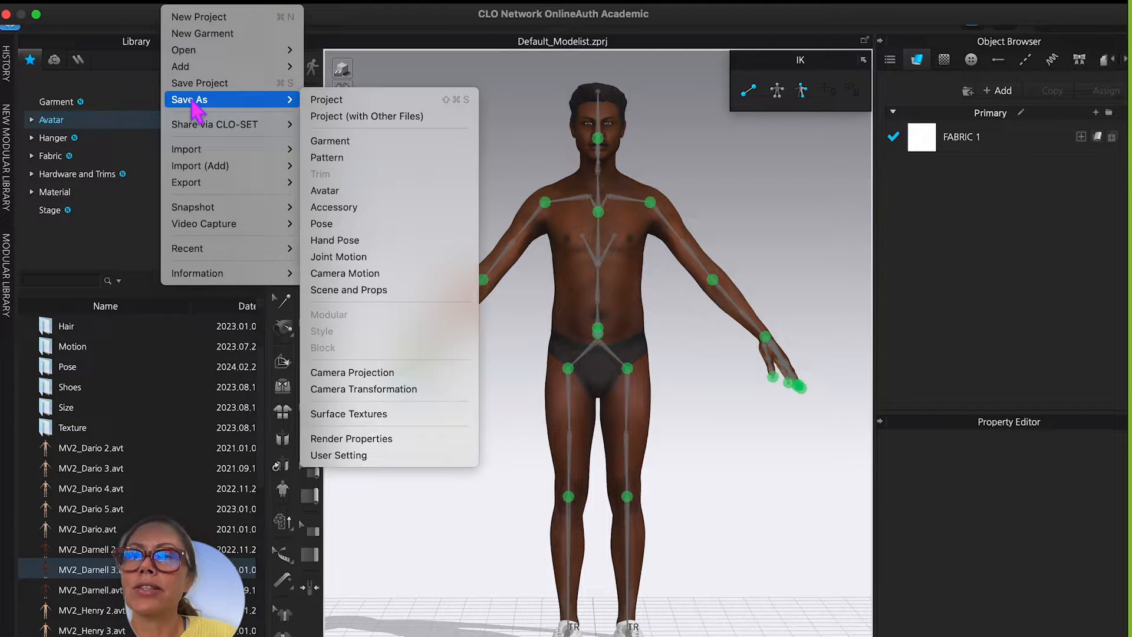
pyautogui.moveTo(349, 193)
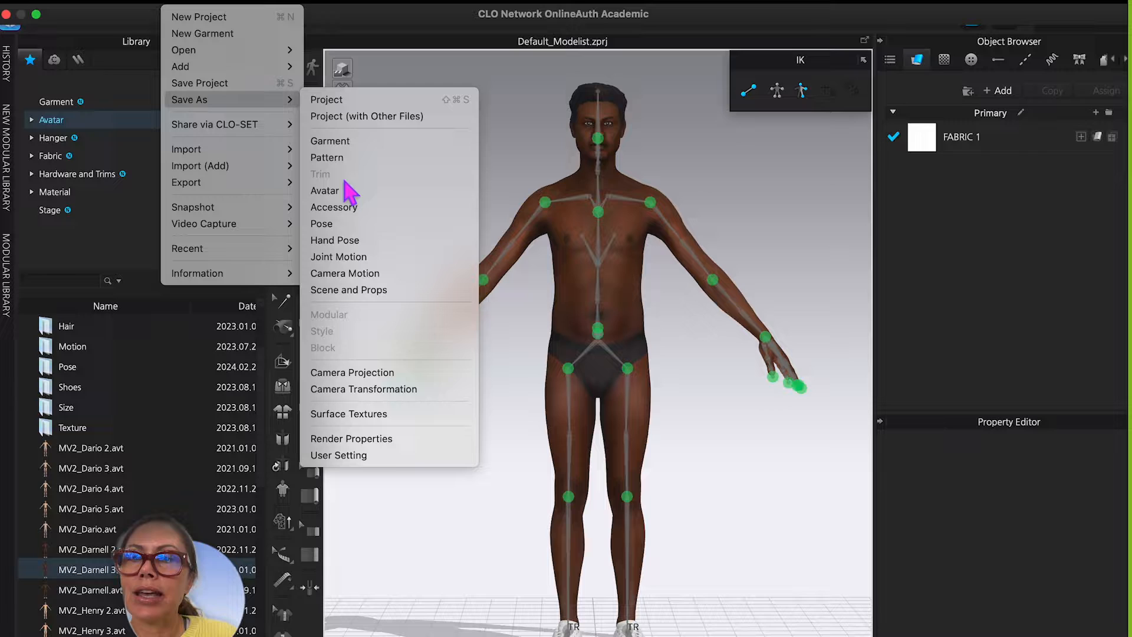
pyautogui.click(325, 191)
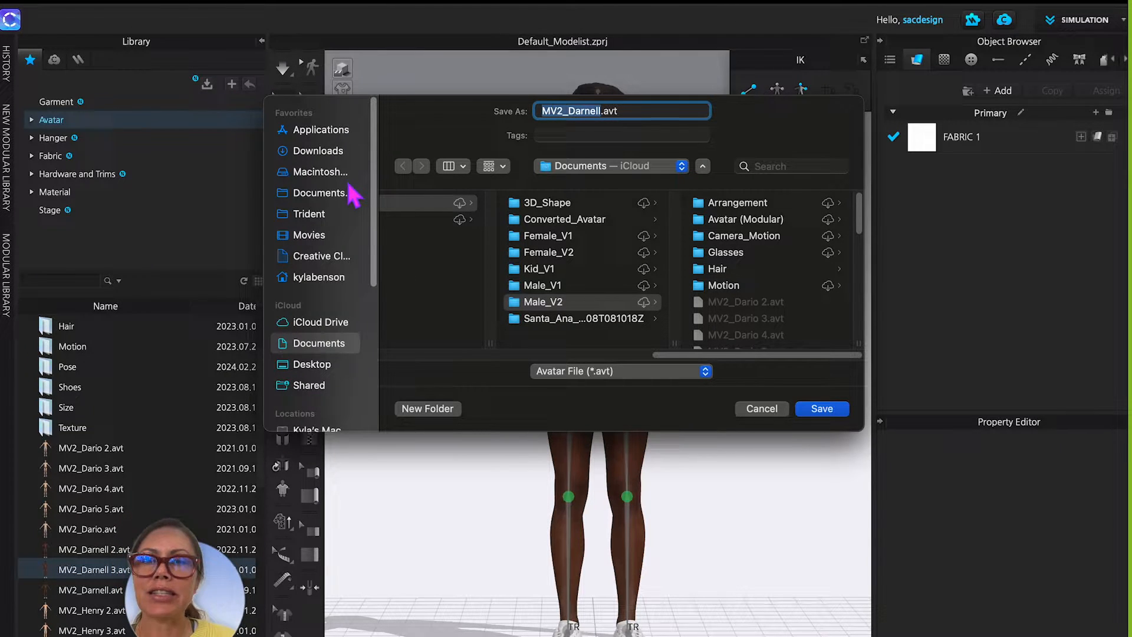
pyautogui.moveTo(351, 205)
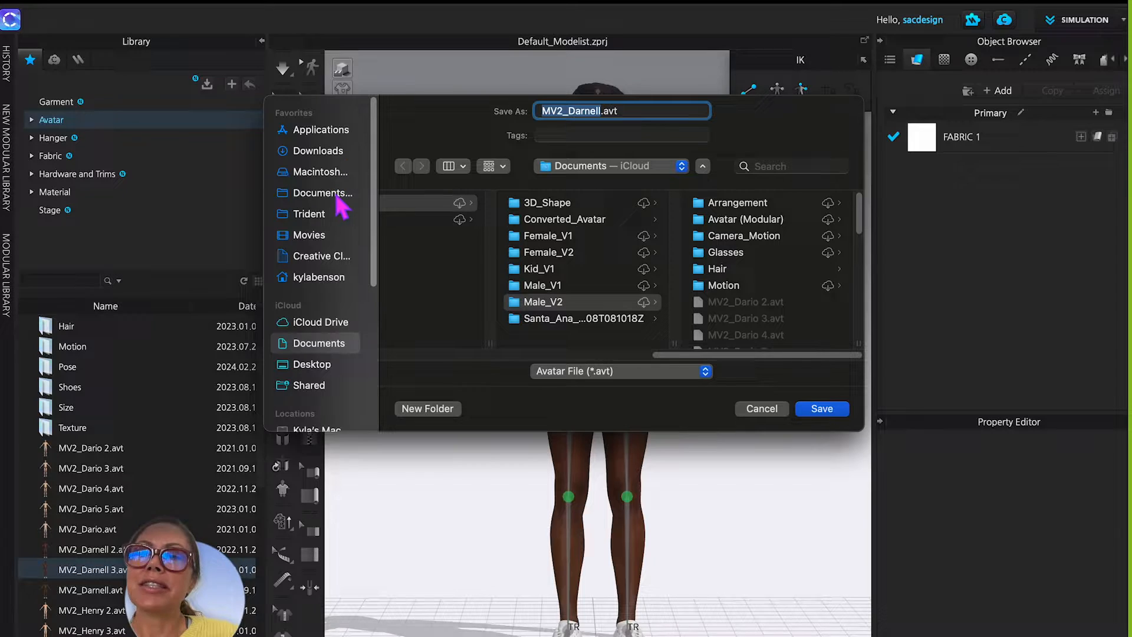
pyautogui.click(318, 149)
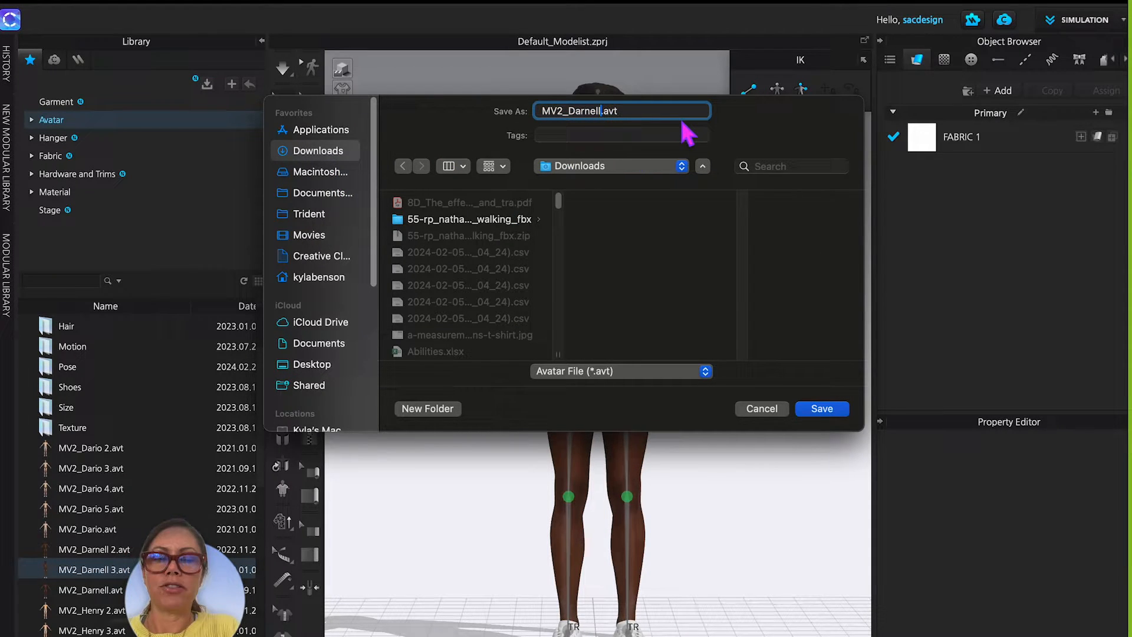
pyautogui.write('_CLO_Unrigged')
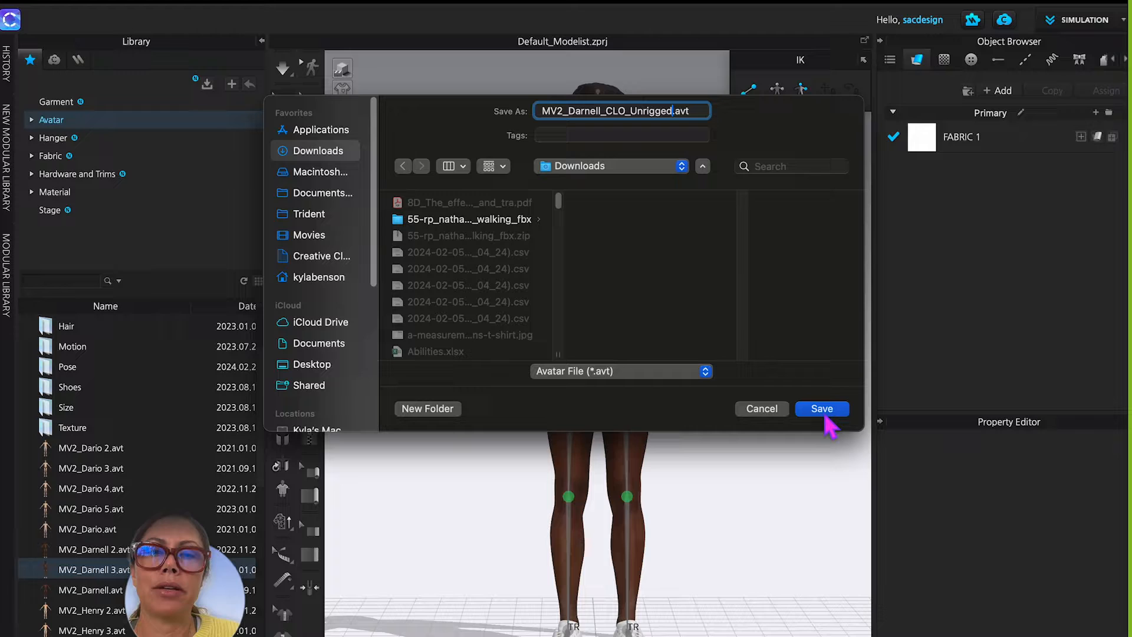
pyautogui.click(822, 409)
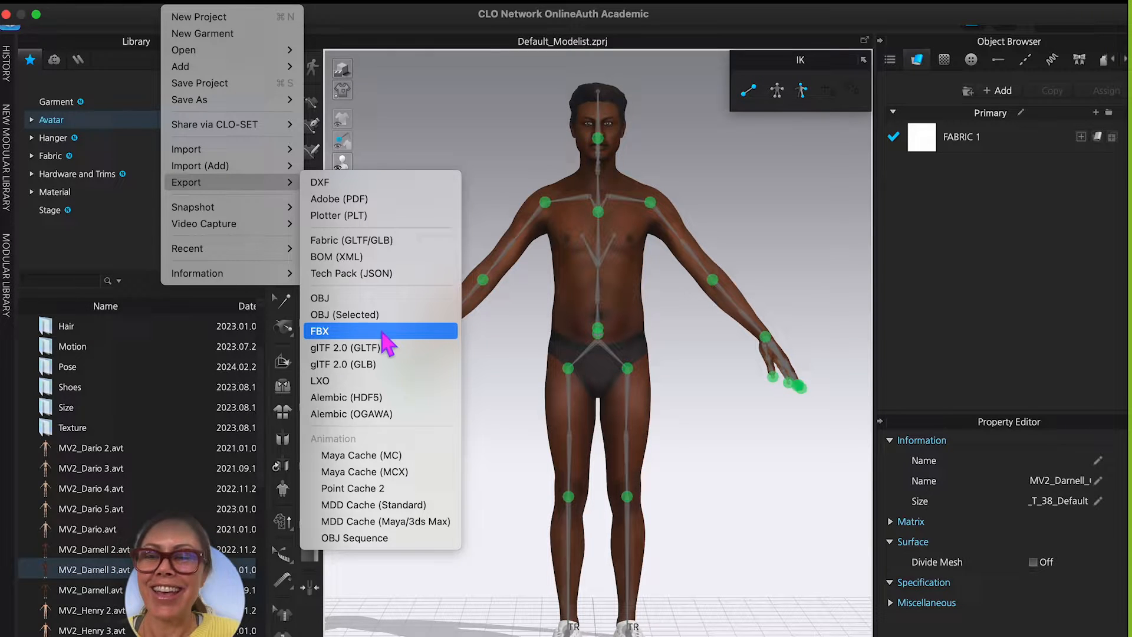
# Step: Export to FBX, naming the file MV2_Darnell_CLO_Unrigged.fbx in Downloads
pyautogui.click(320, 330)
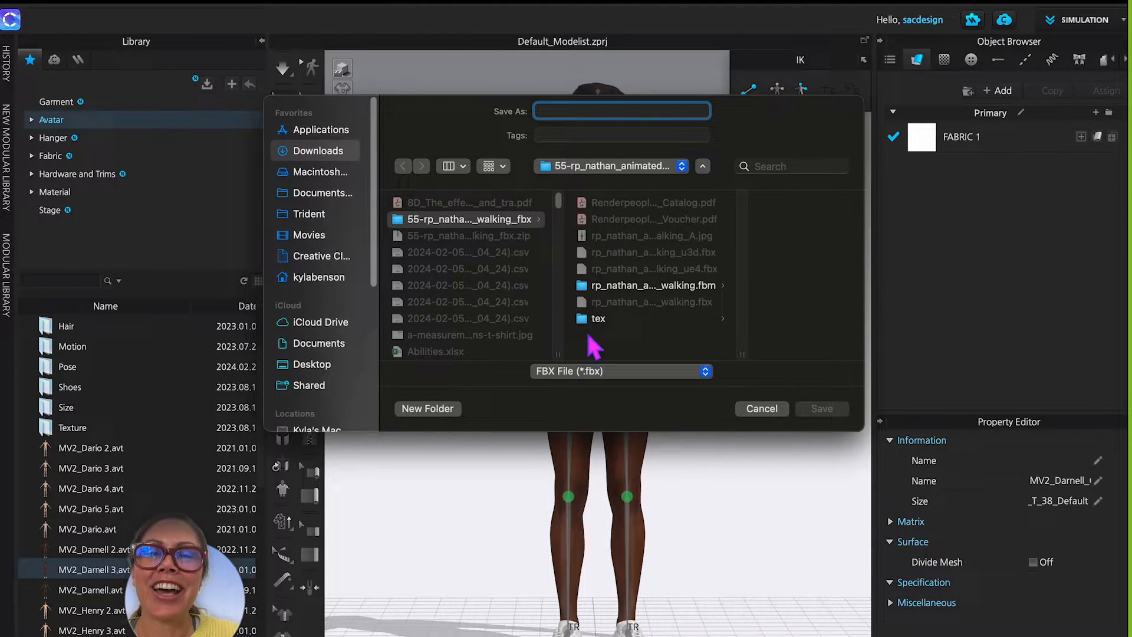
pyautogui.moveTo(325, 181)
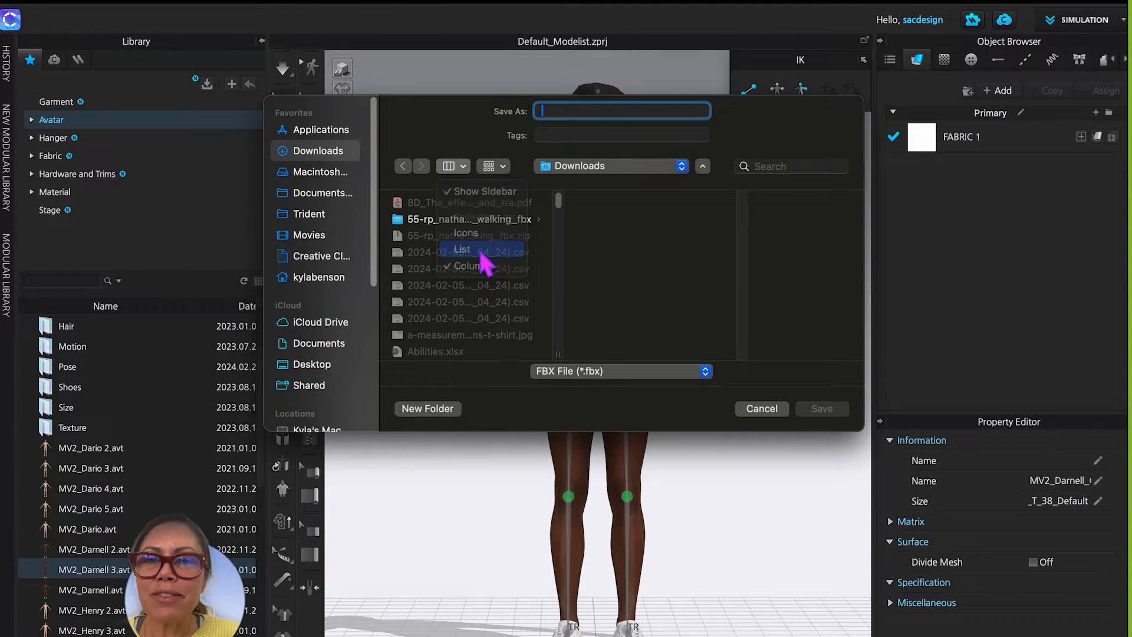
pyautogui.click(461, 249)
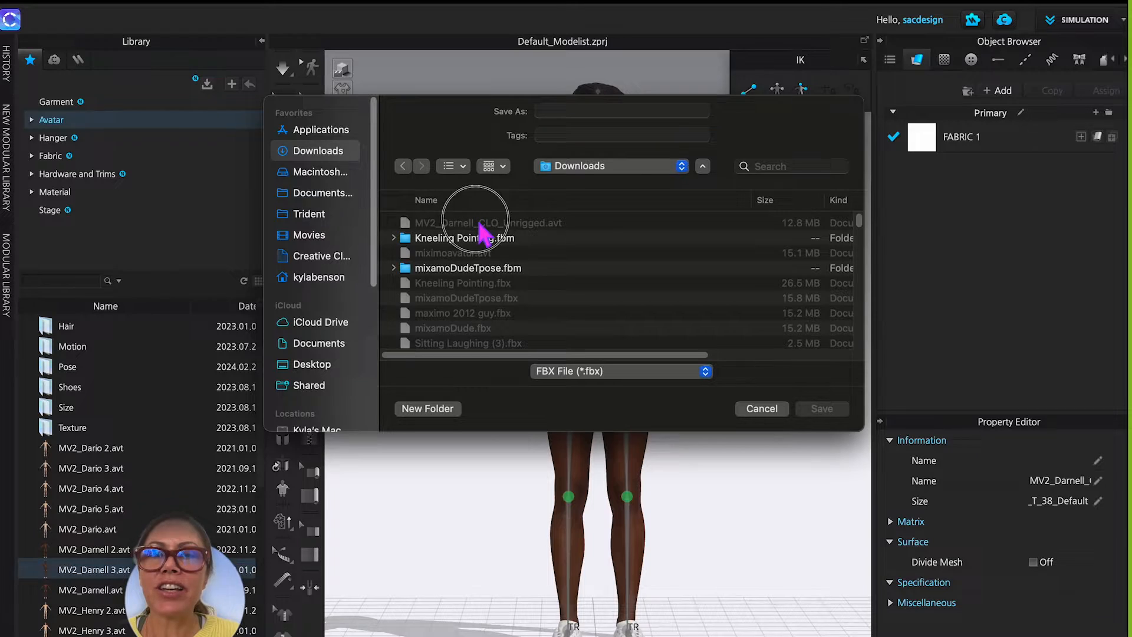
pyautogui.click(488, 223)
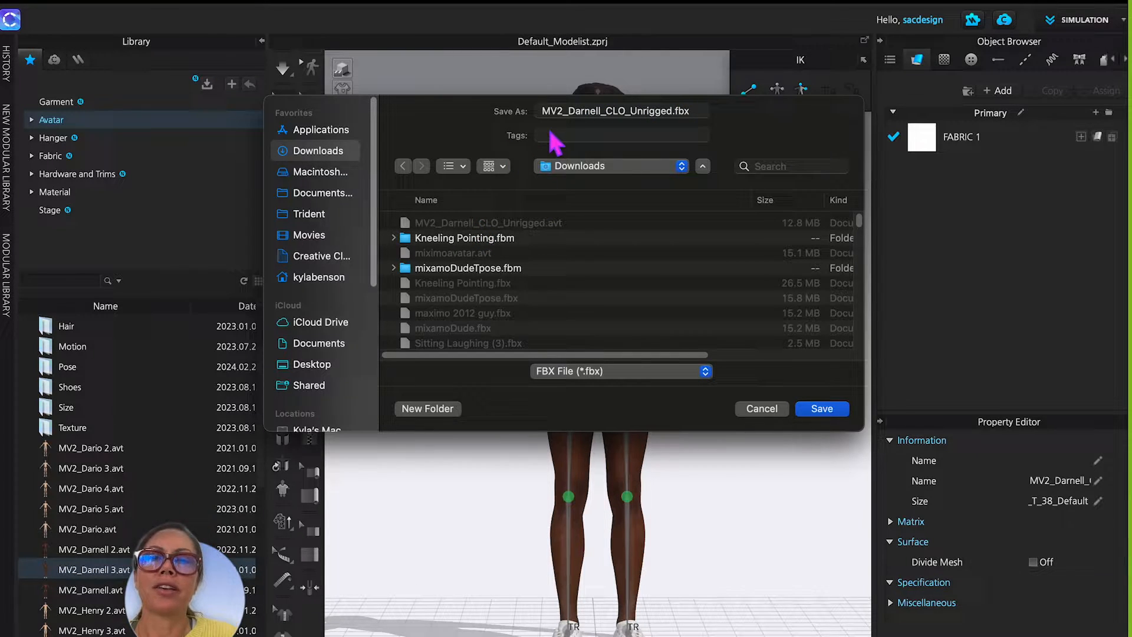
pyautogui.moveTo(675, 133)
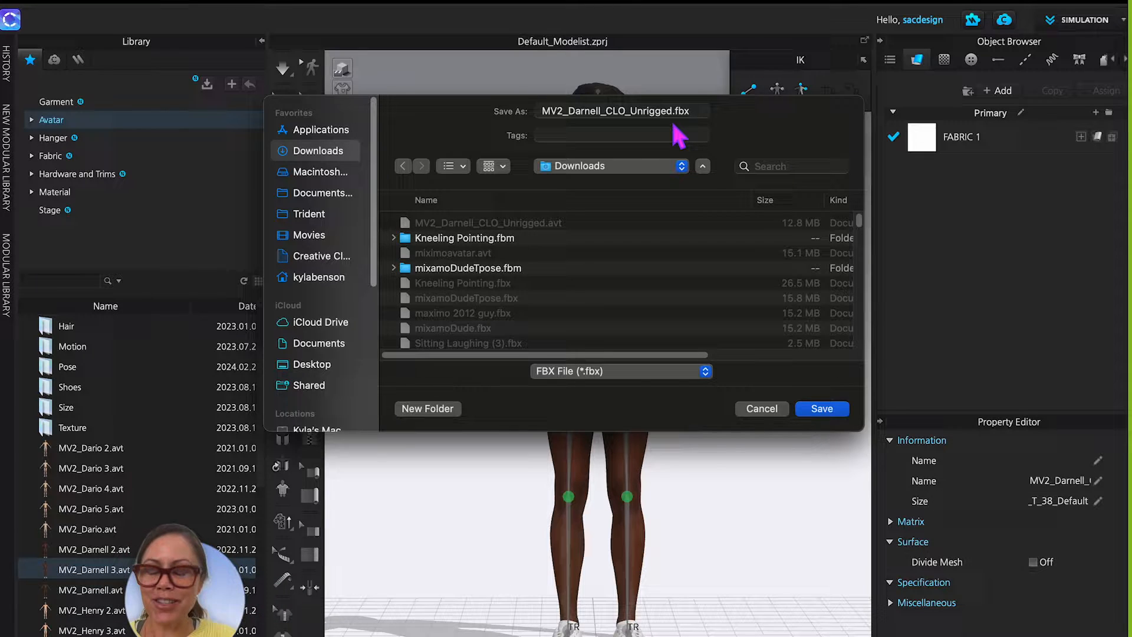
pyautogui.moveTo(820, 408)
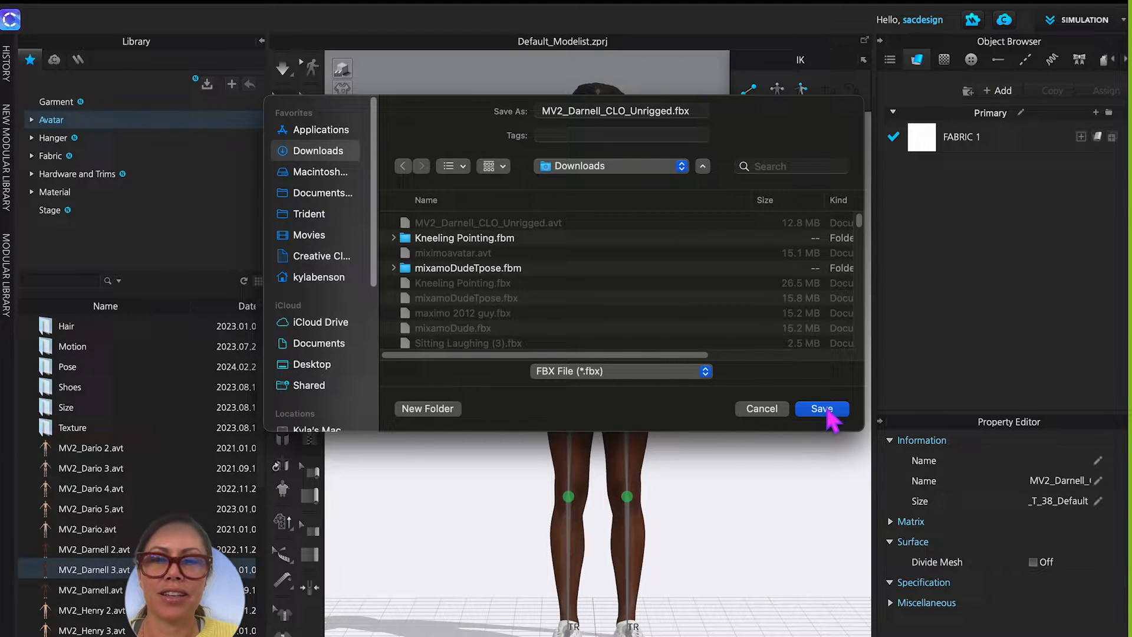
pyautogui.click(822, 409)
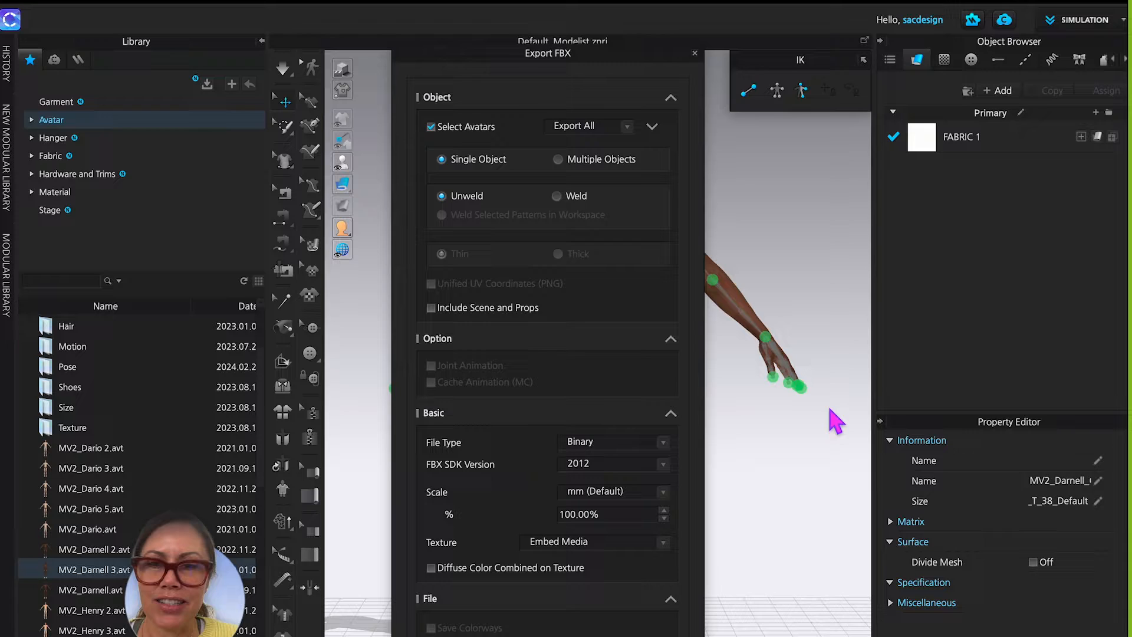
pyautogui.moveTo(531, 279)
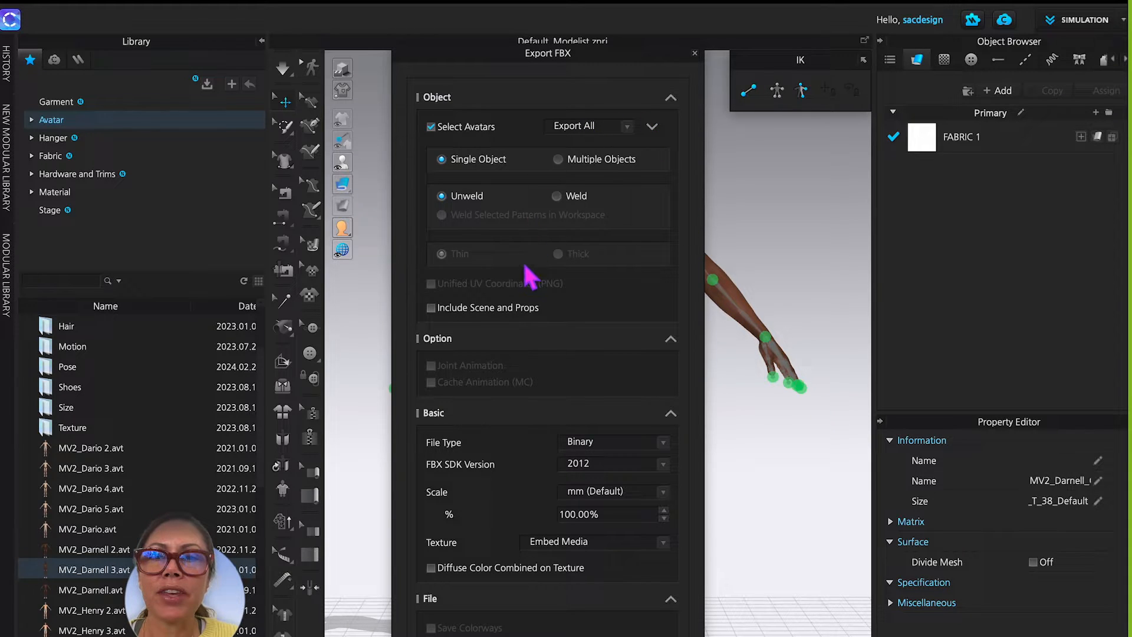
# Step: Set the FBX export to Exclude Rig with SDK version 2012 and confirm
pyautogui.click(650, 126)
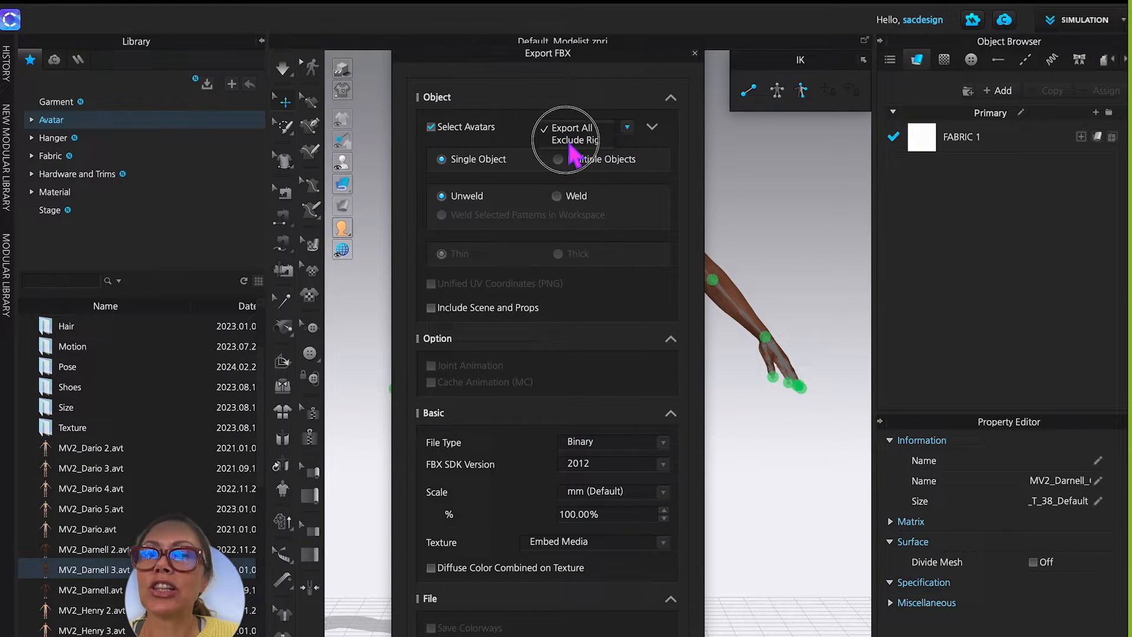
pyautogui.click(576, 139)
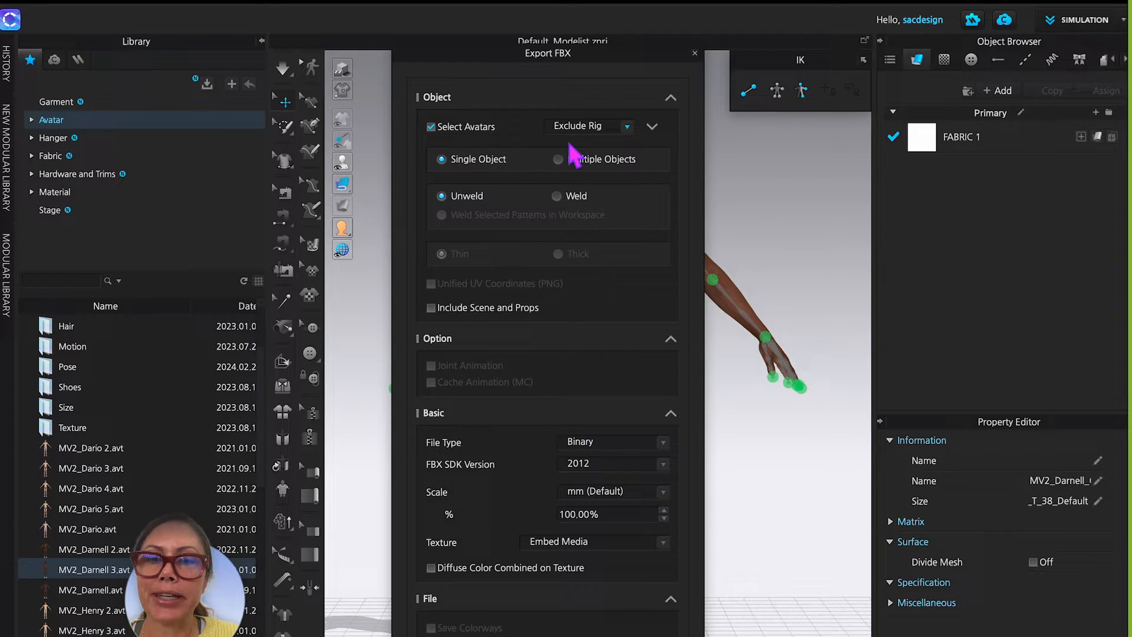
pyautogui.moveTo(589, 360)
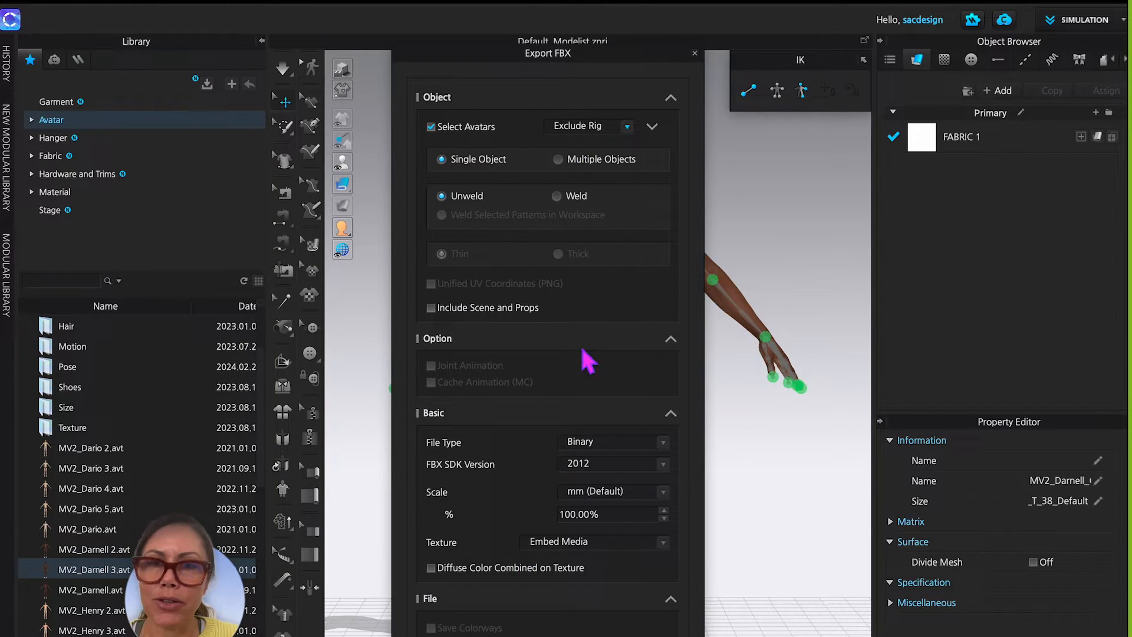
pyautogui.moveTo(635, 137)
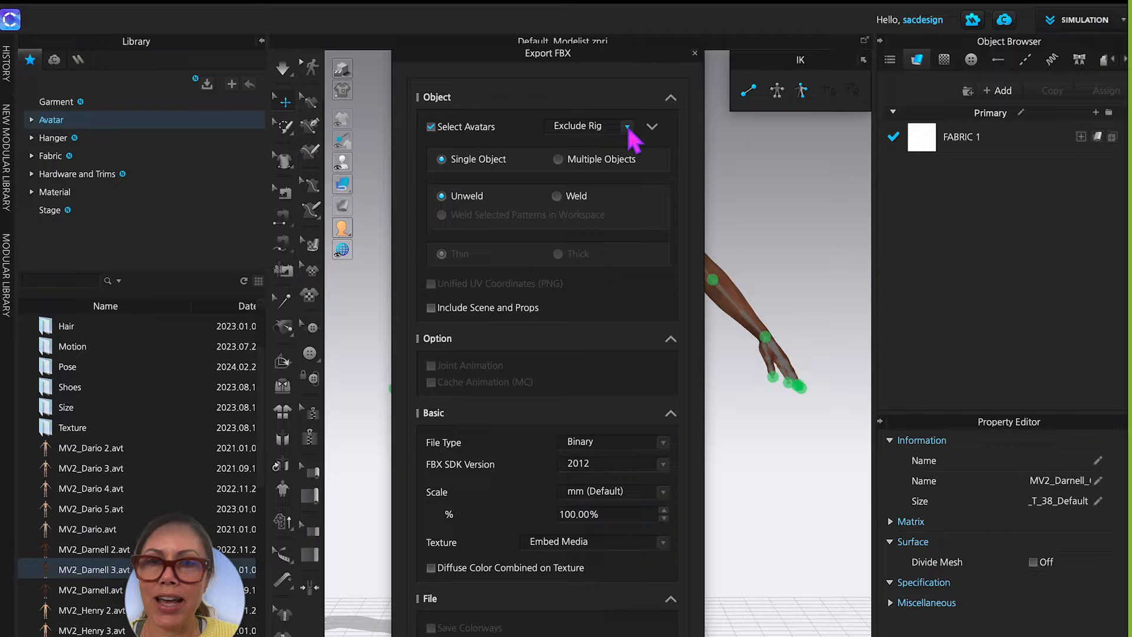
pyautogui.moveTo(631, 184)
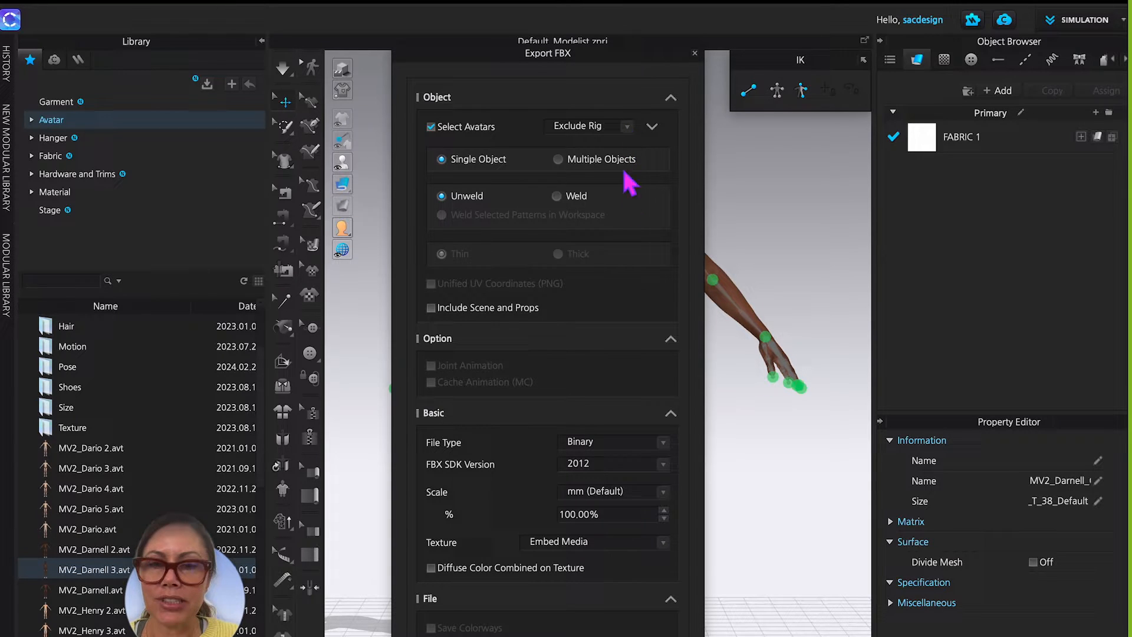
pyautogui.moveTo(664, 473)
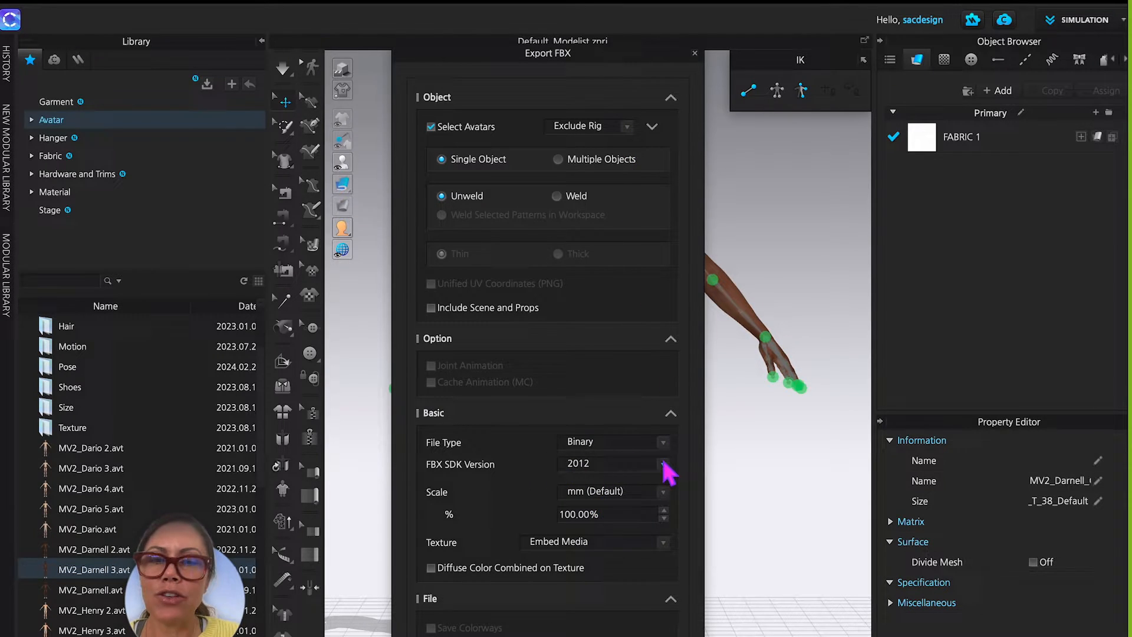
pyautogui.click(660, 465)
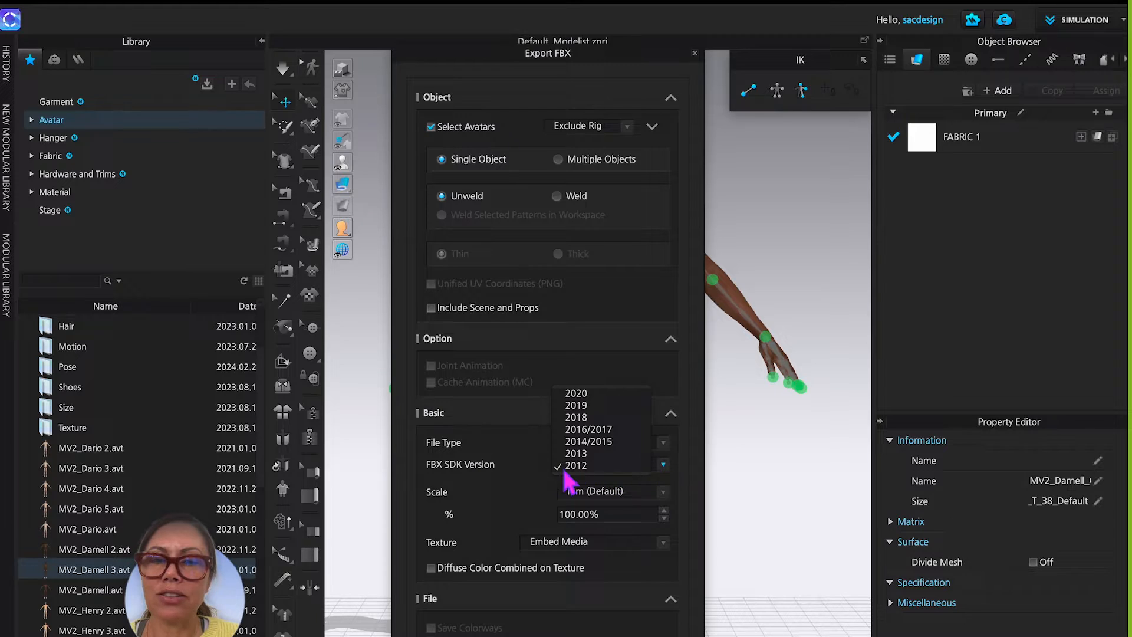
pyautogui.click(576, 464)
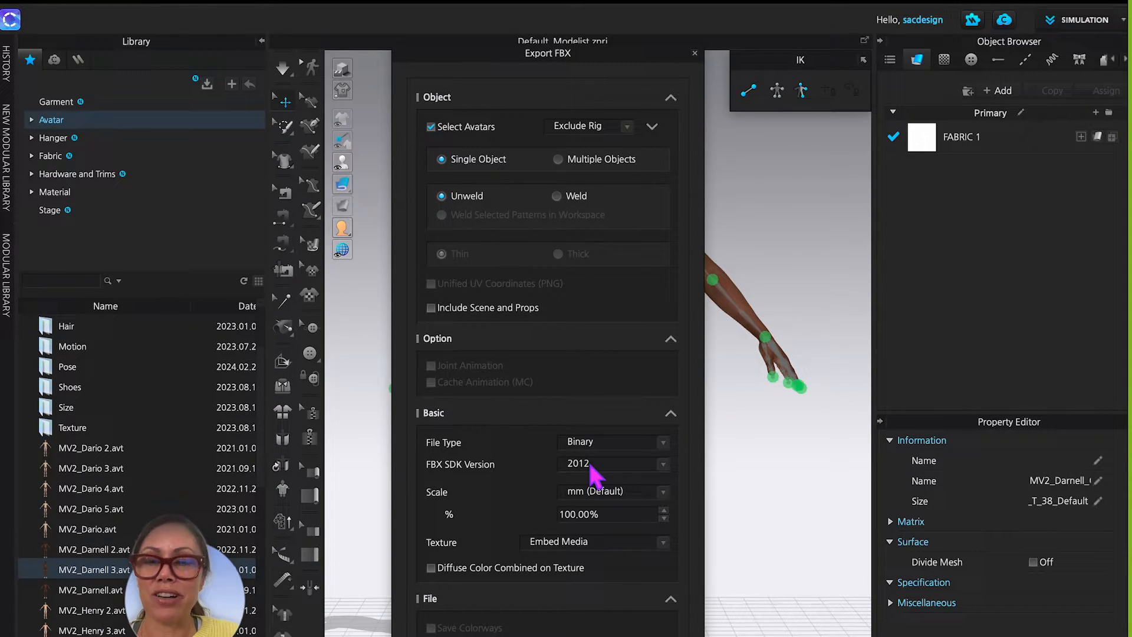
pyautogui.moveTo(440, 303)
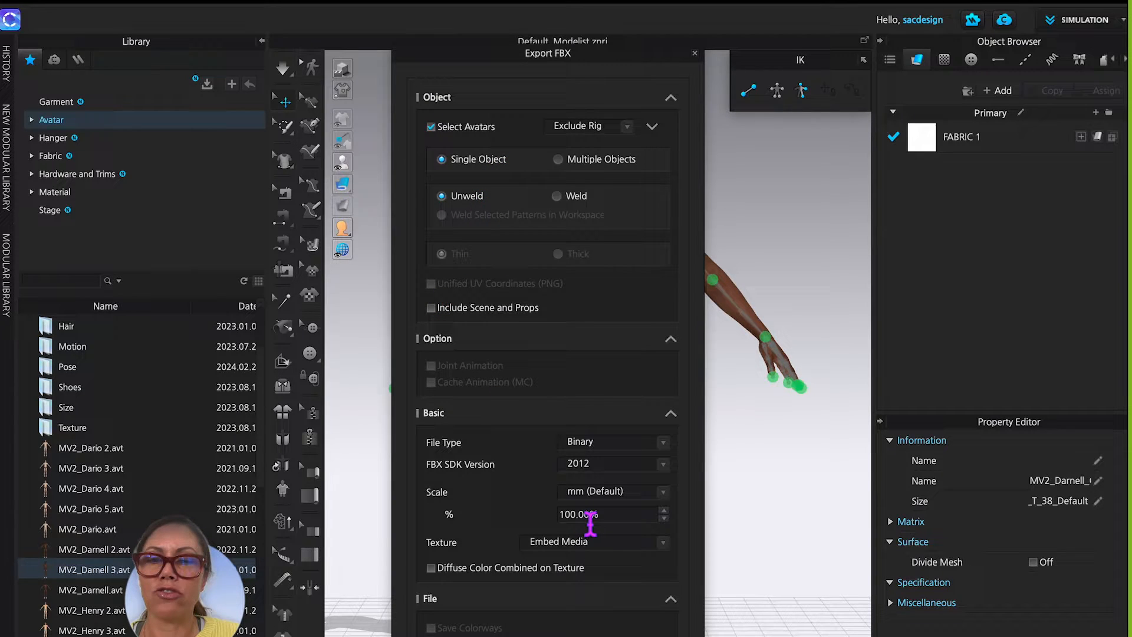
pyautogui.moveTo(625, 401)
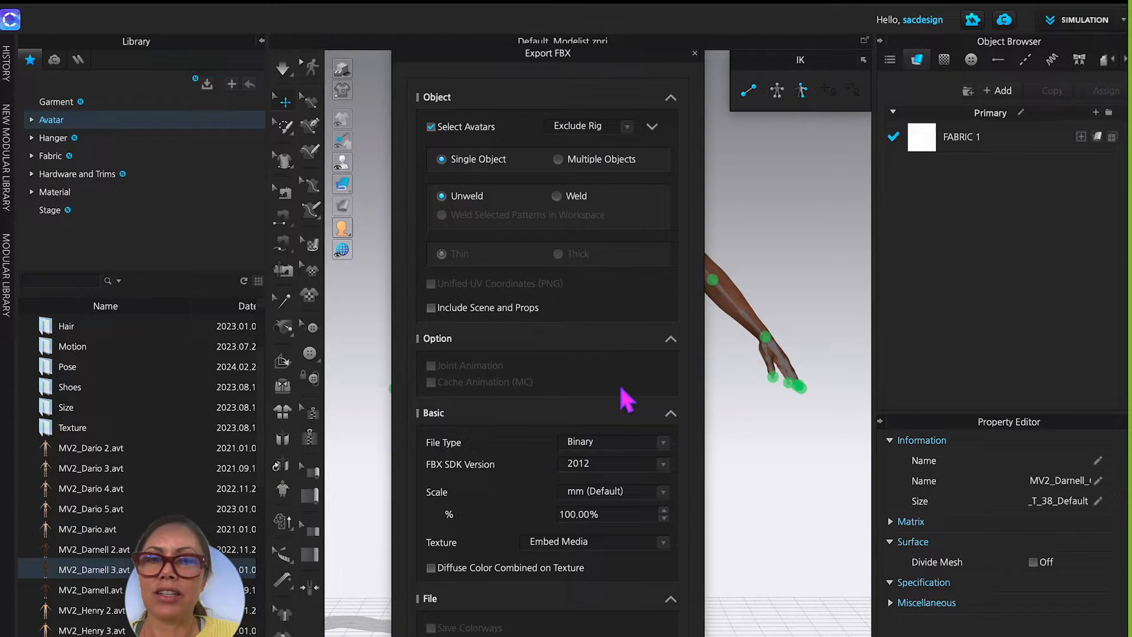
pyautogui.moveTo(564, 384)
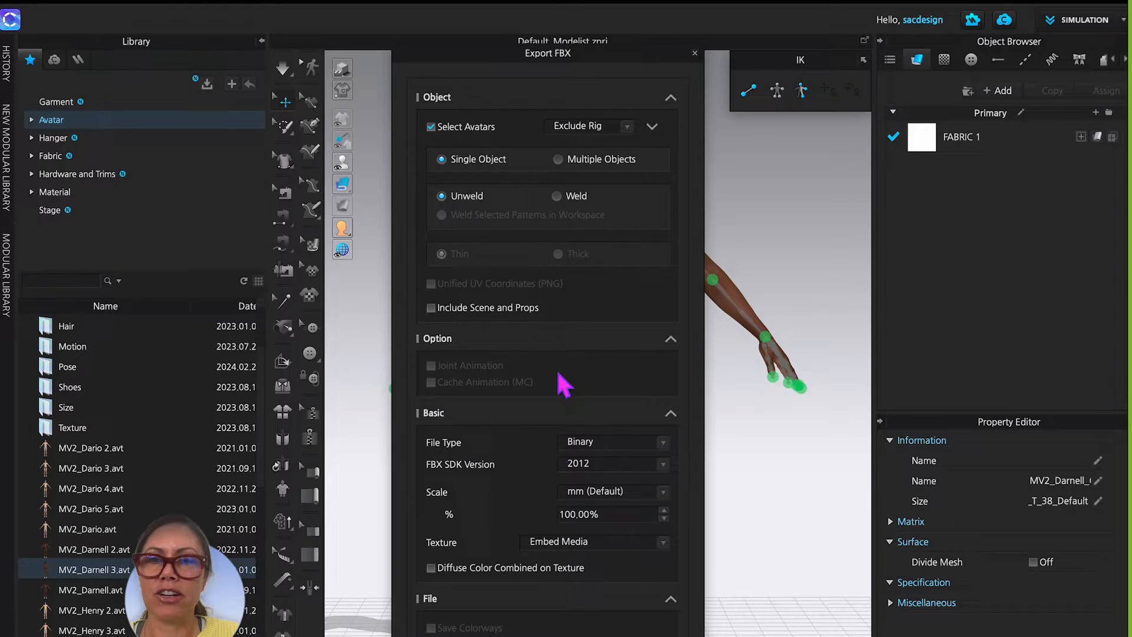
pyautogui.moveTo(679, 65)
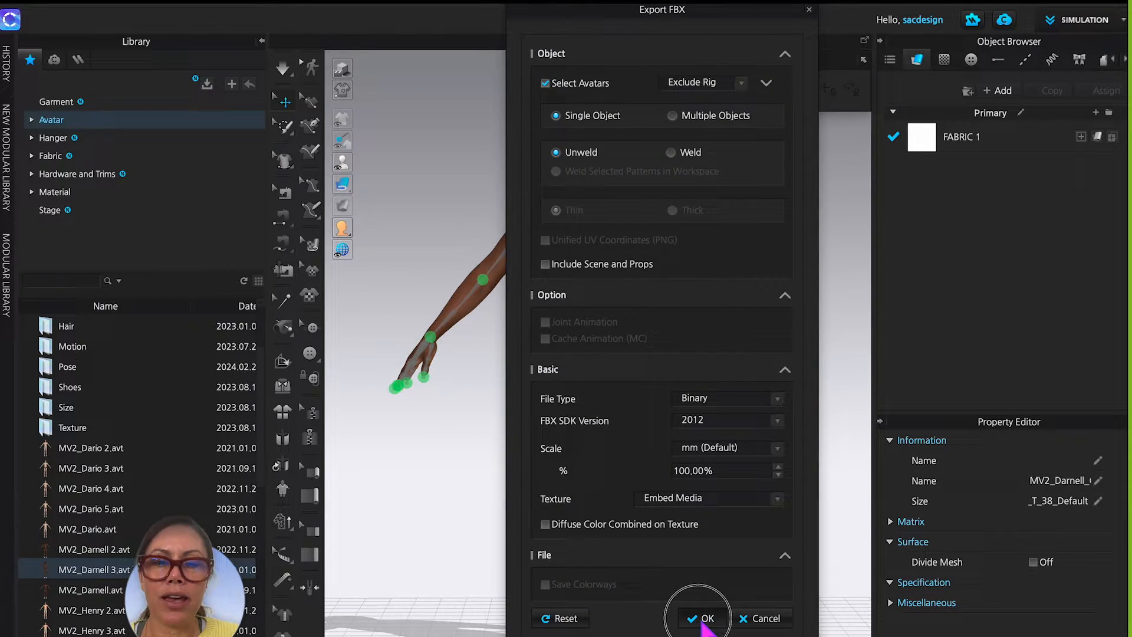
pyautogui.click(707, 617)
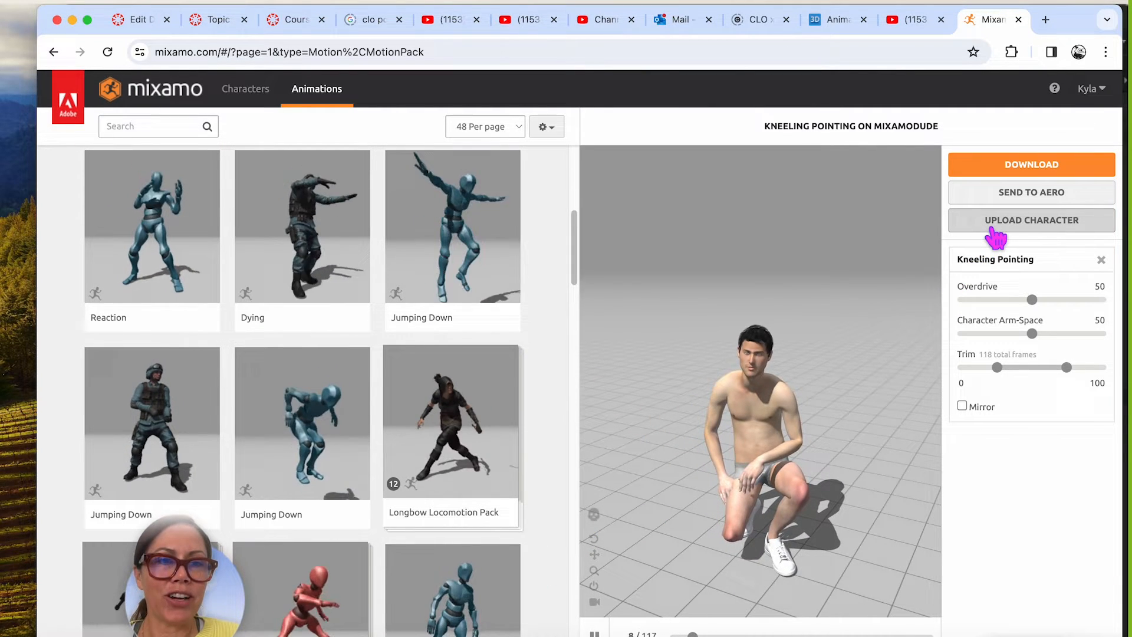
# Step: Upload MV2_Darnell_CLO_Unrigged.fbx to Mixamo as a new character for auto-rigging
pyautogui.click(1031, 220)
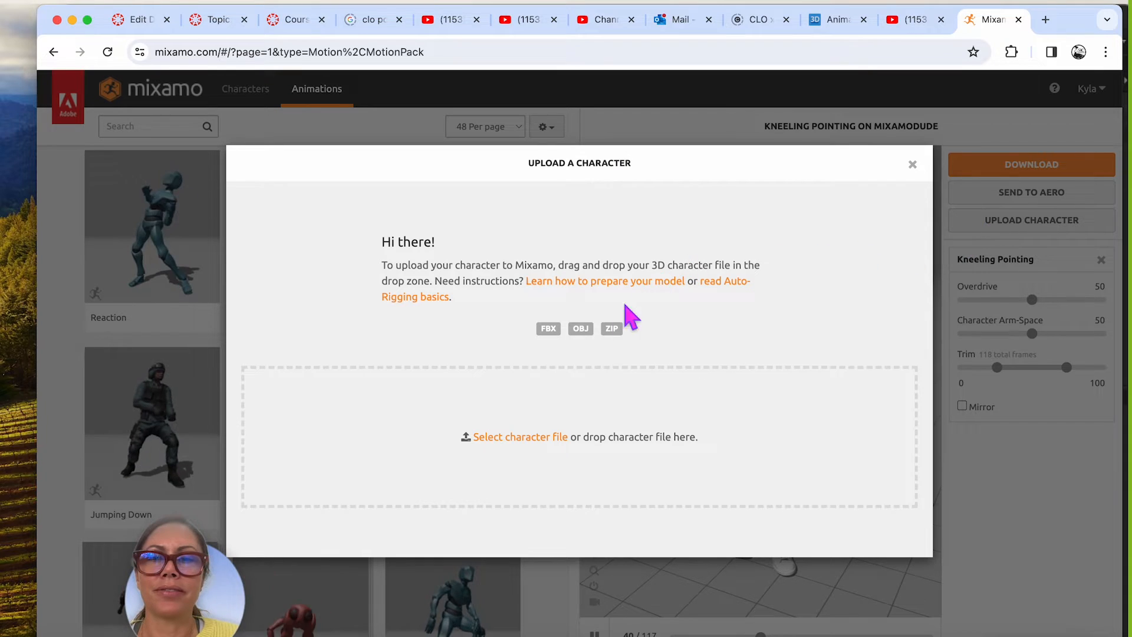
pyautogui.moveTo(565, 354)
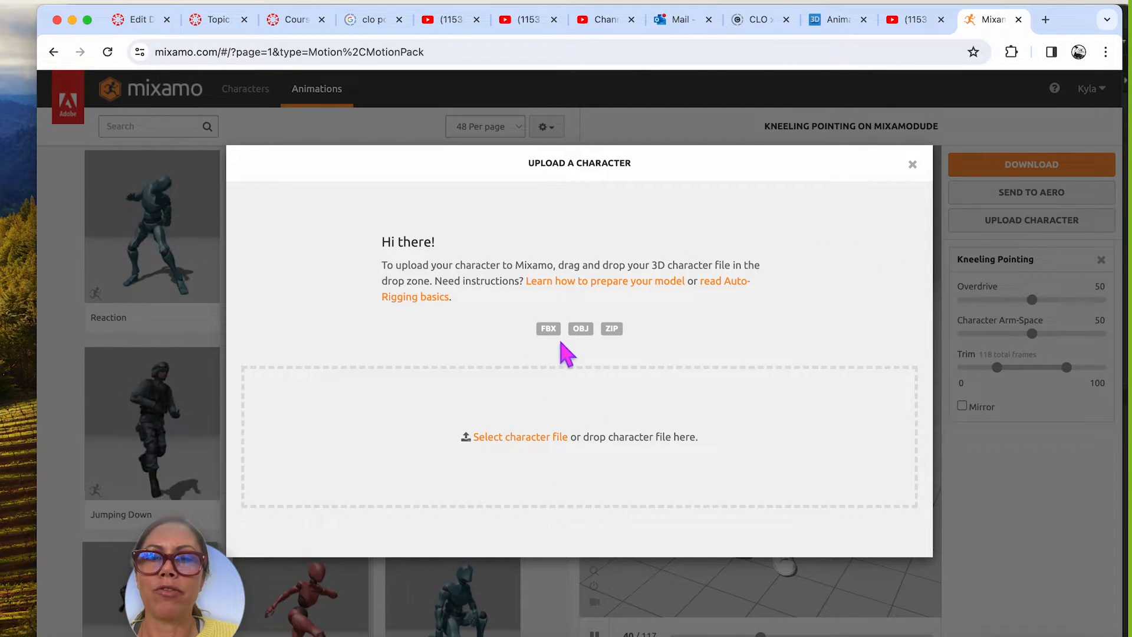
pyautogui.moveTo(555, 458)
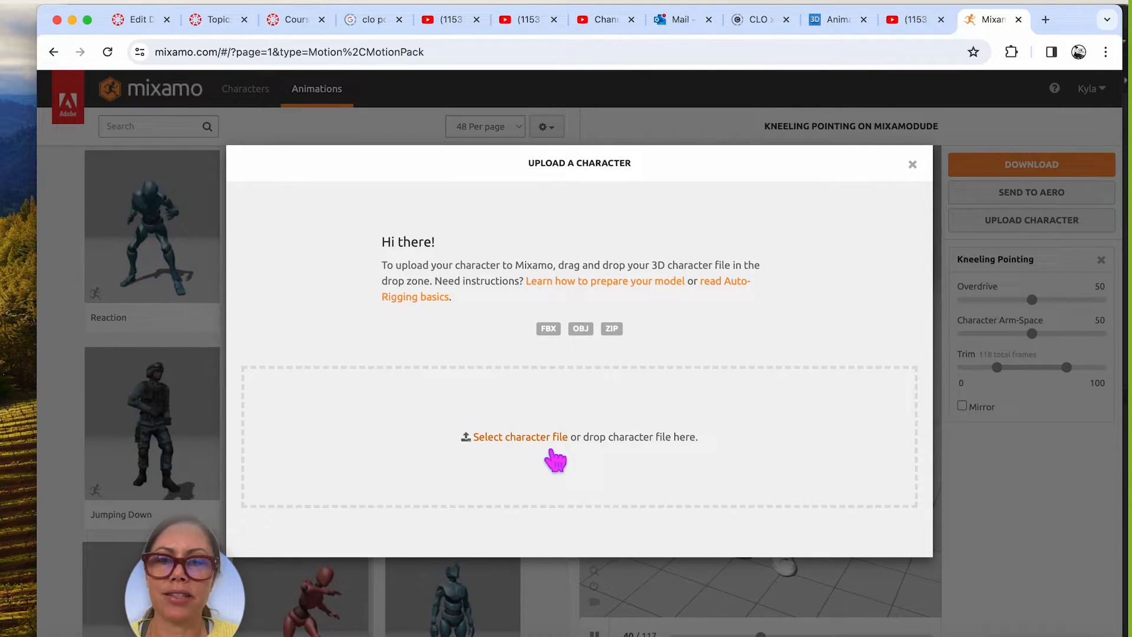
pyautogui.click(519, 436)
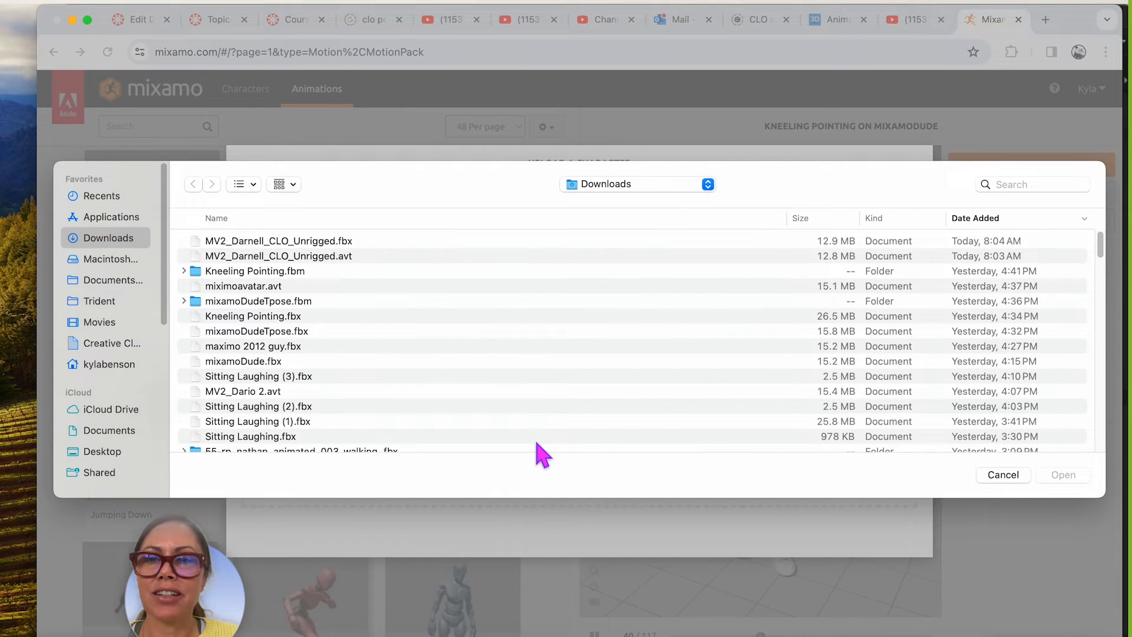
pyautogui.click(278, 241)
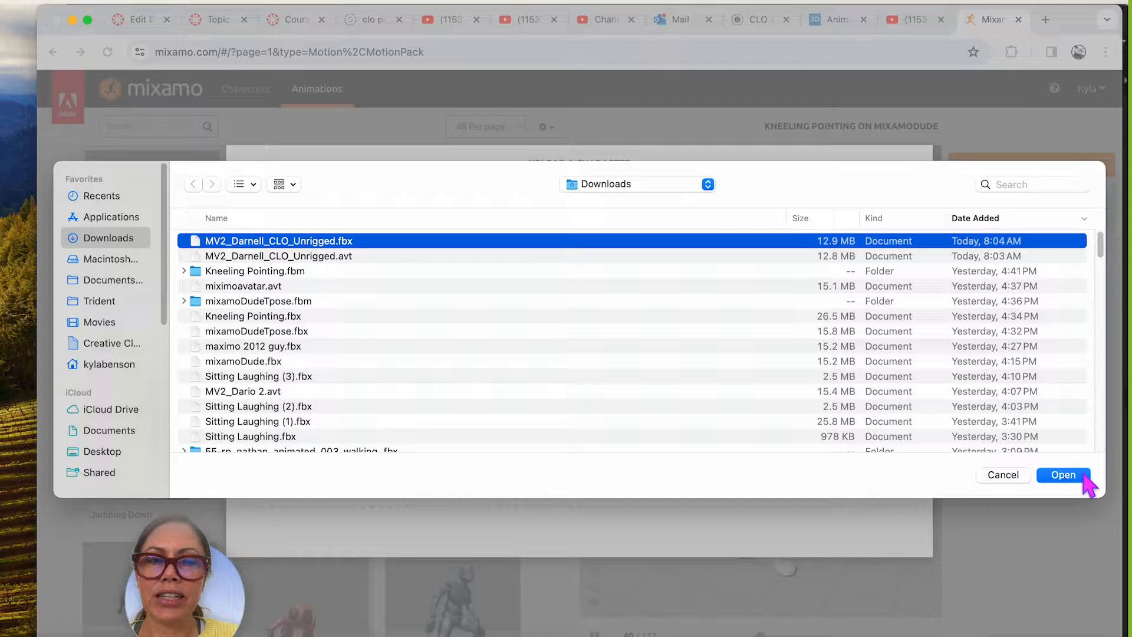
pyautogui.click(1062, 475)
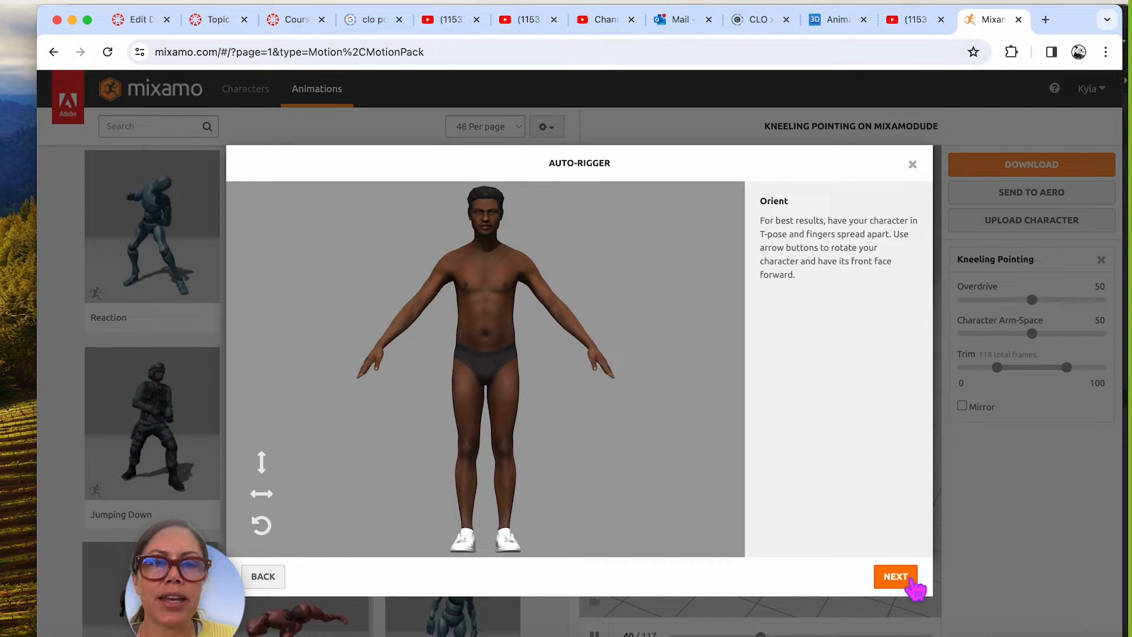
# Step: Accept the orientation, place chin, wrist, elbow, knee and groin markers, and start auto-rigging
pyautogui.click(895, 576)
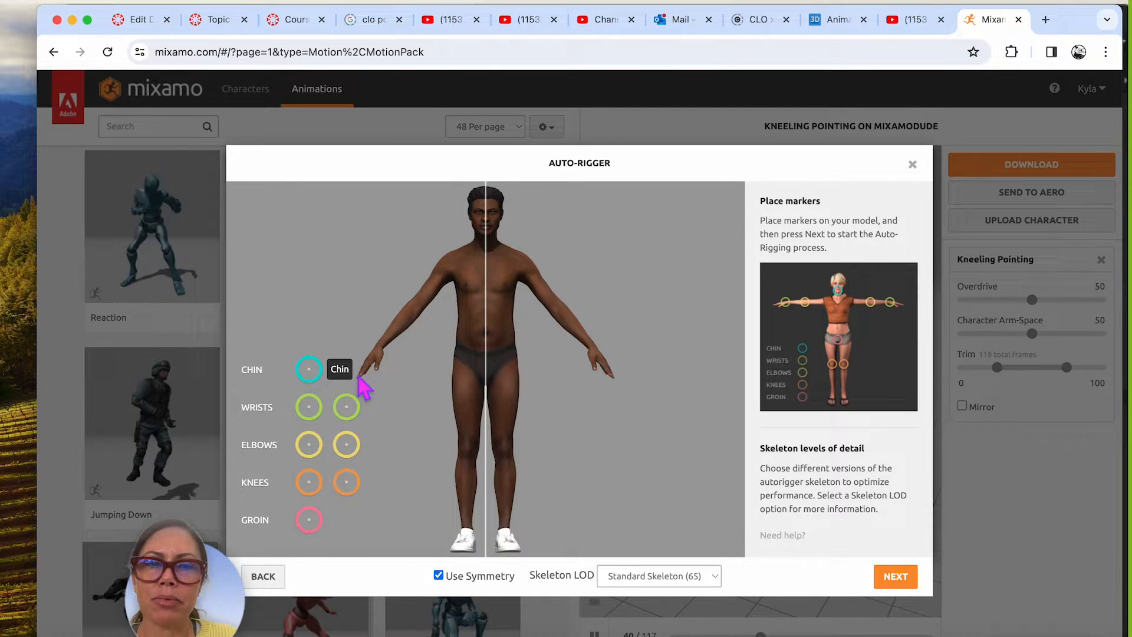
pyautogui.moveTo(303, 405)
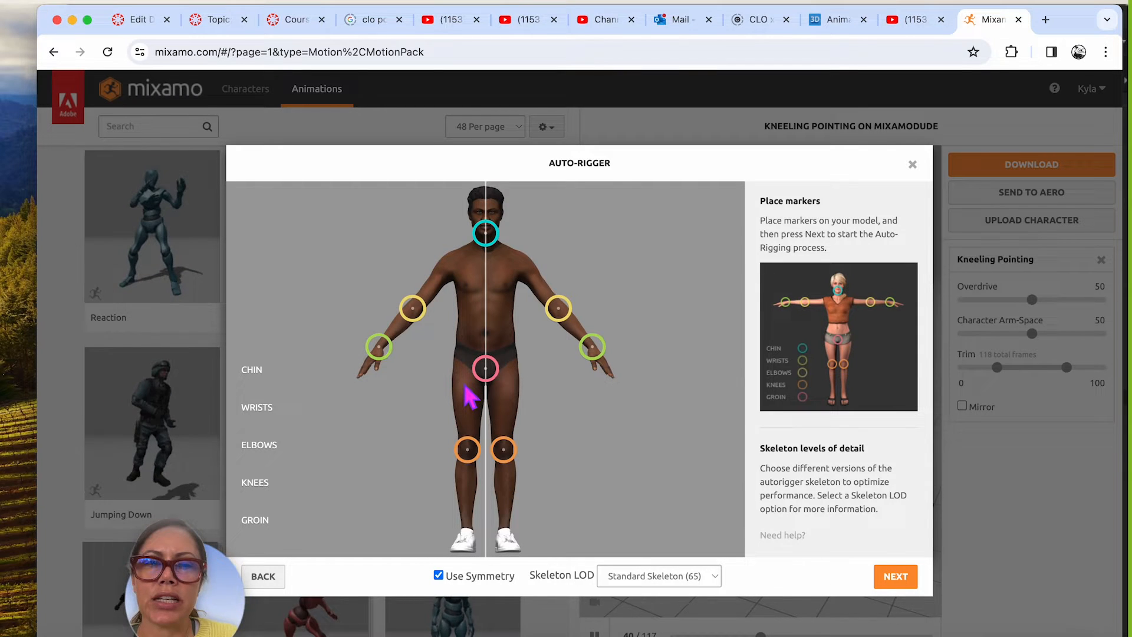
pyautogui.moveTo(431, 386)
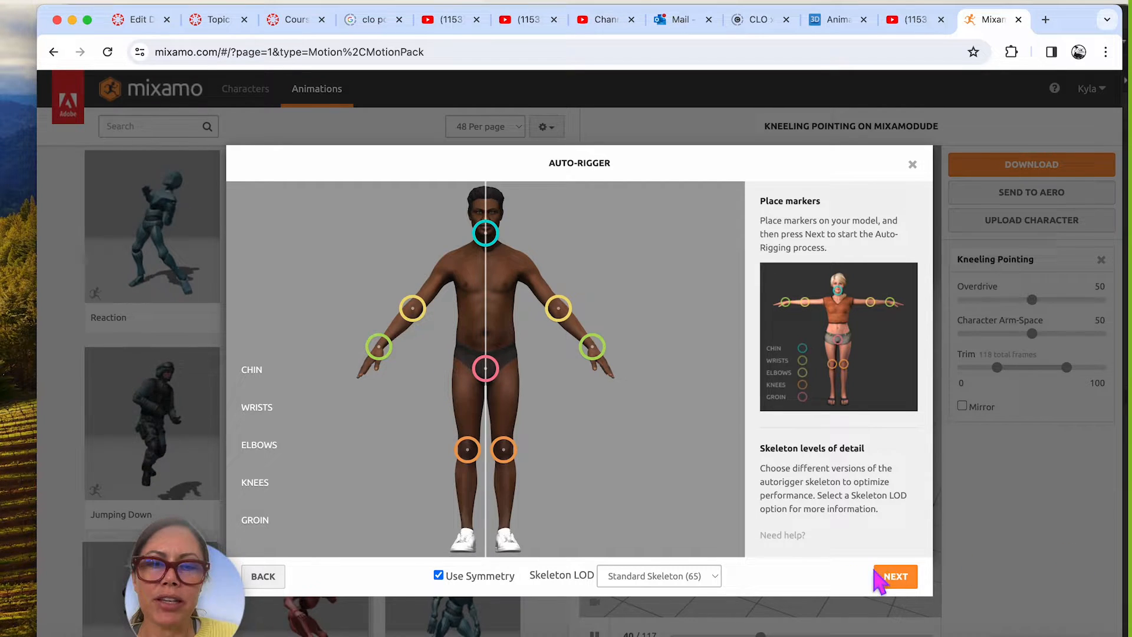
pyautogui.click(896, 577)
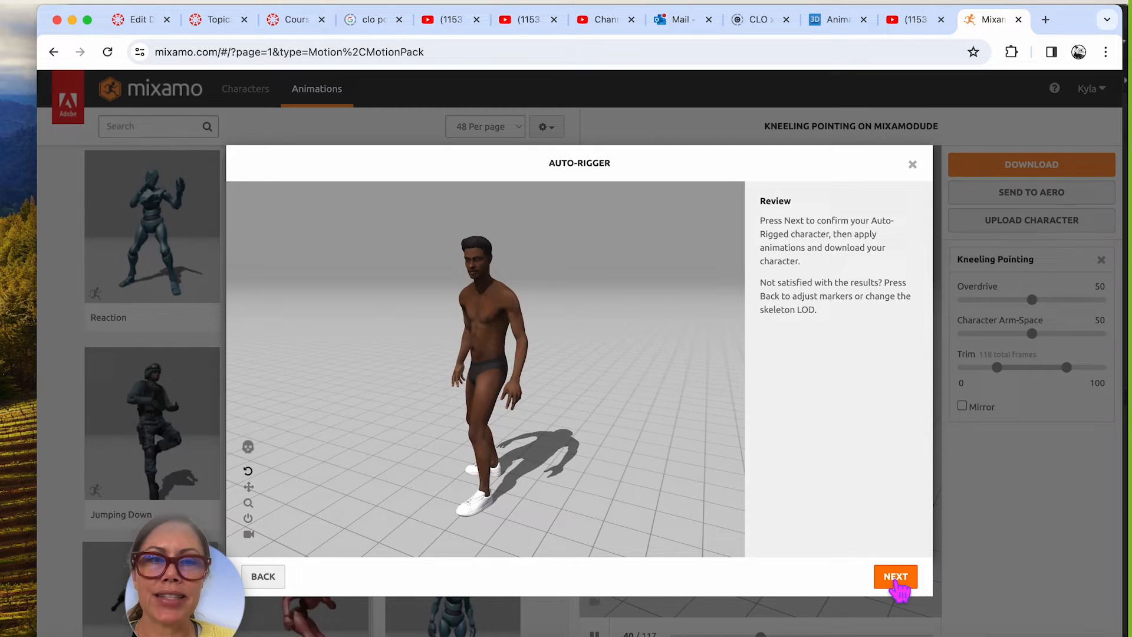
pyautogui.moveTo(517, 387)
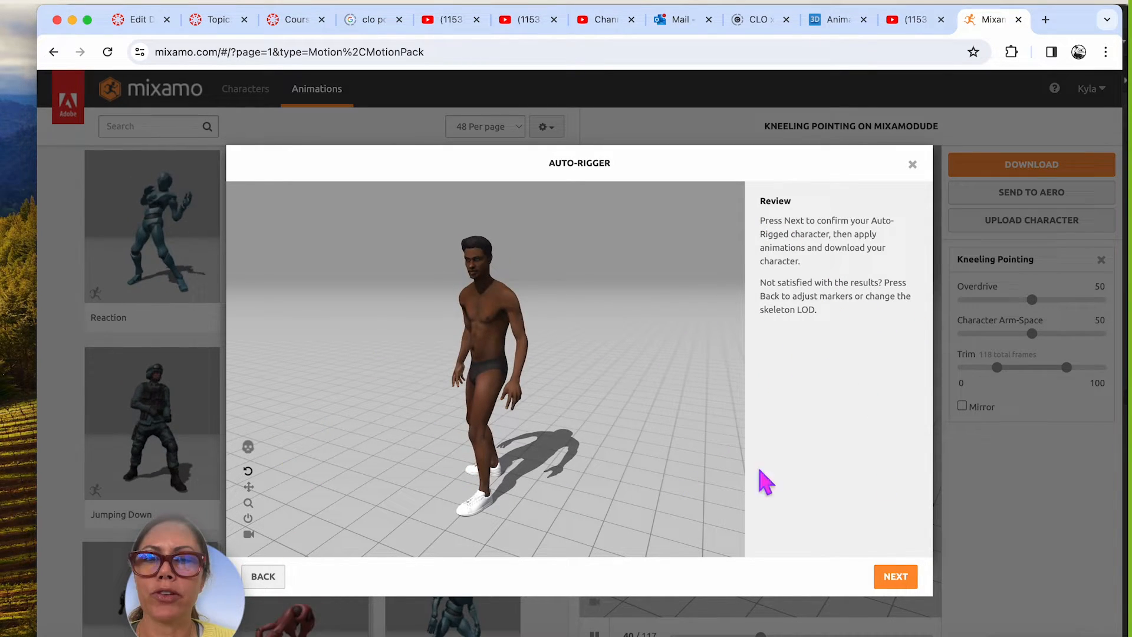
# Step: Confirm the auto-rigged character and proceed past the Change Character warning
pyautogui.click(895, 577)
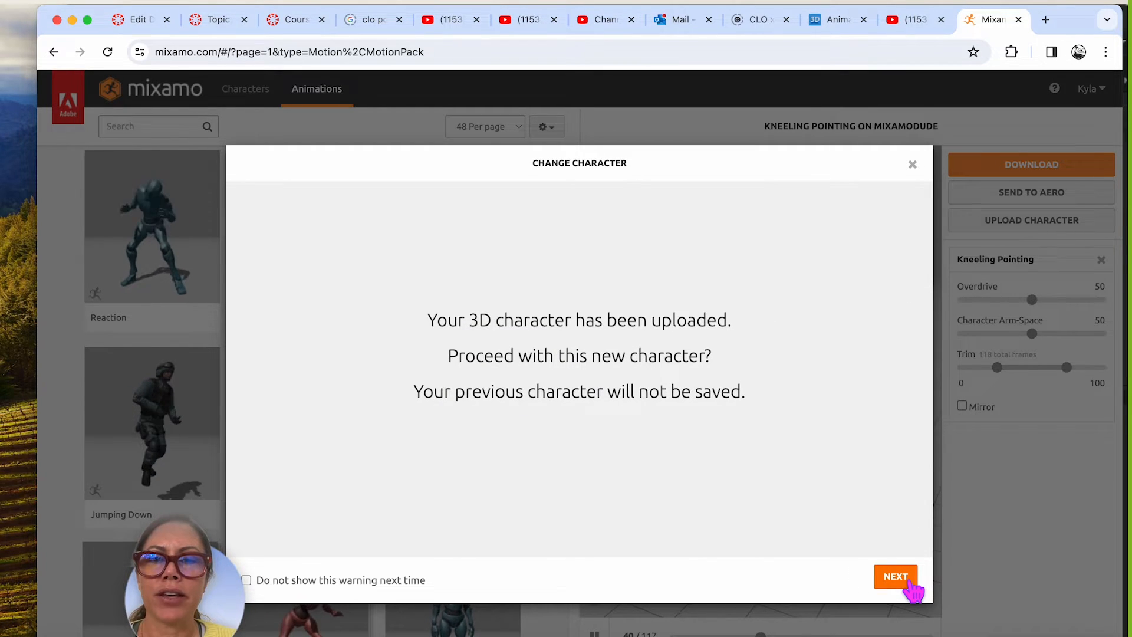
pyautogui.moveTo(715, 545)
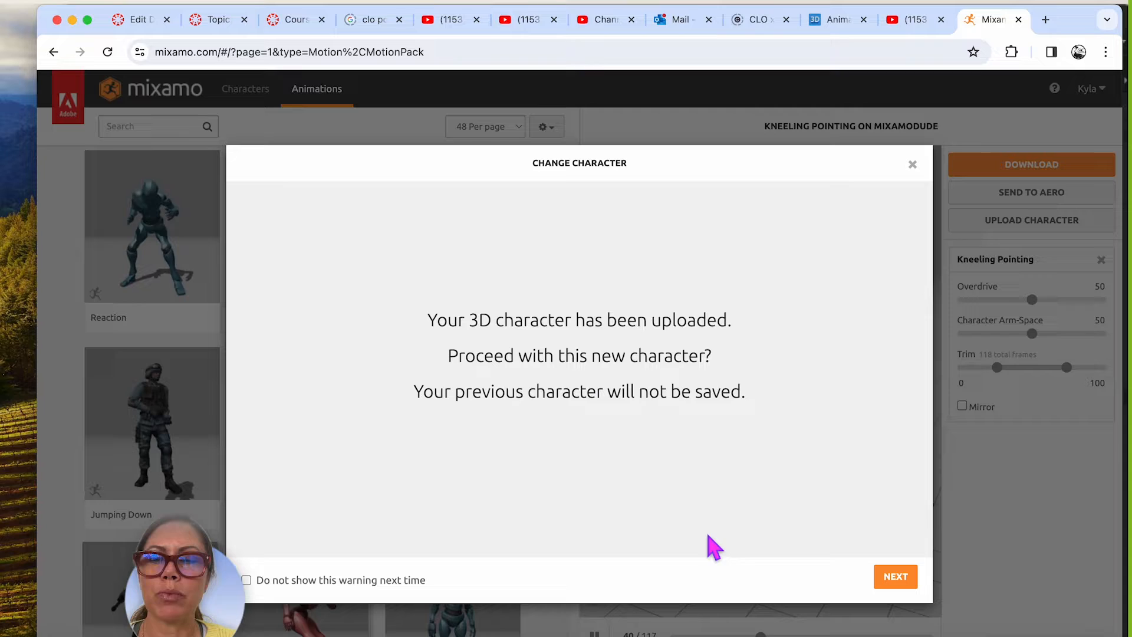
pyautogui.click(895, 576)
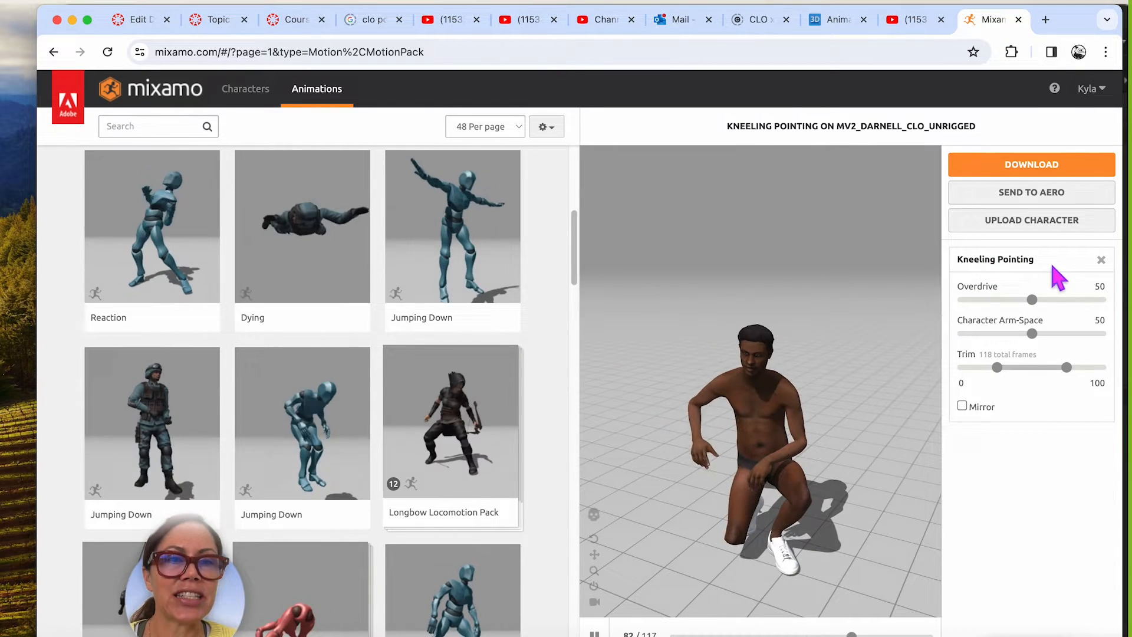
# Step: Remove the Kneeling Pointing animation and download the character as an FBX 6.1 in T-pose
pyautogui.click(1101, 260)
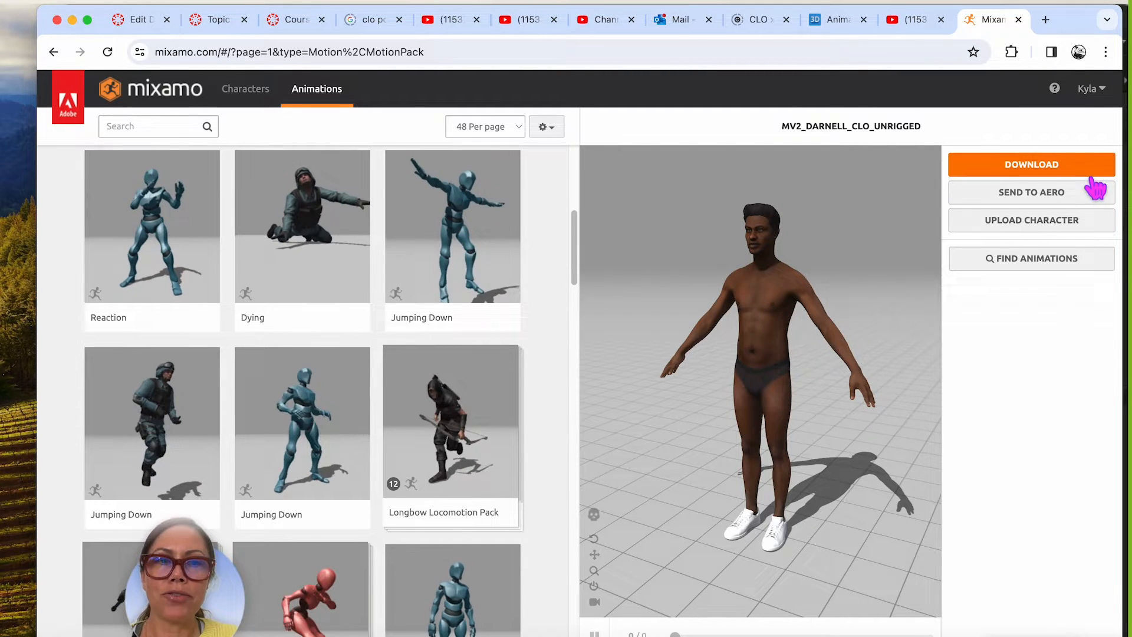
pyautogui.click(1030, 164)
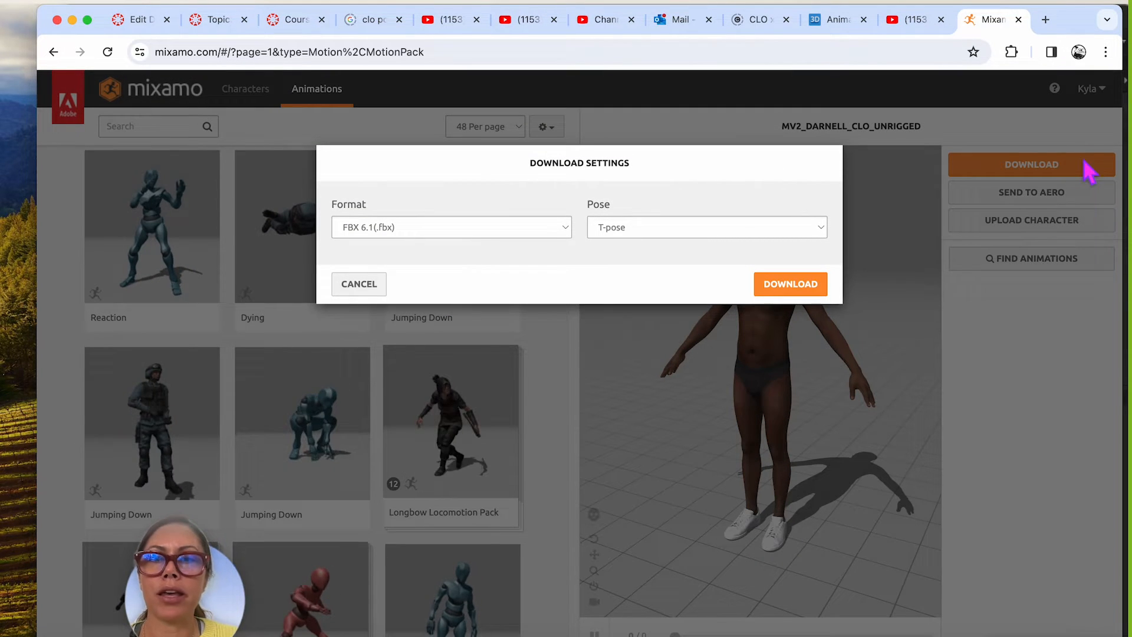
pyautogui.moveTo(380, 245)
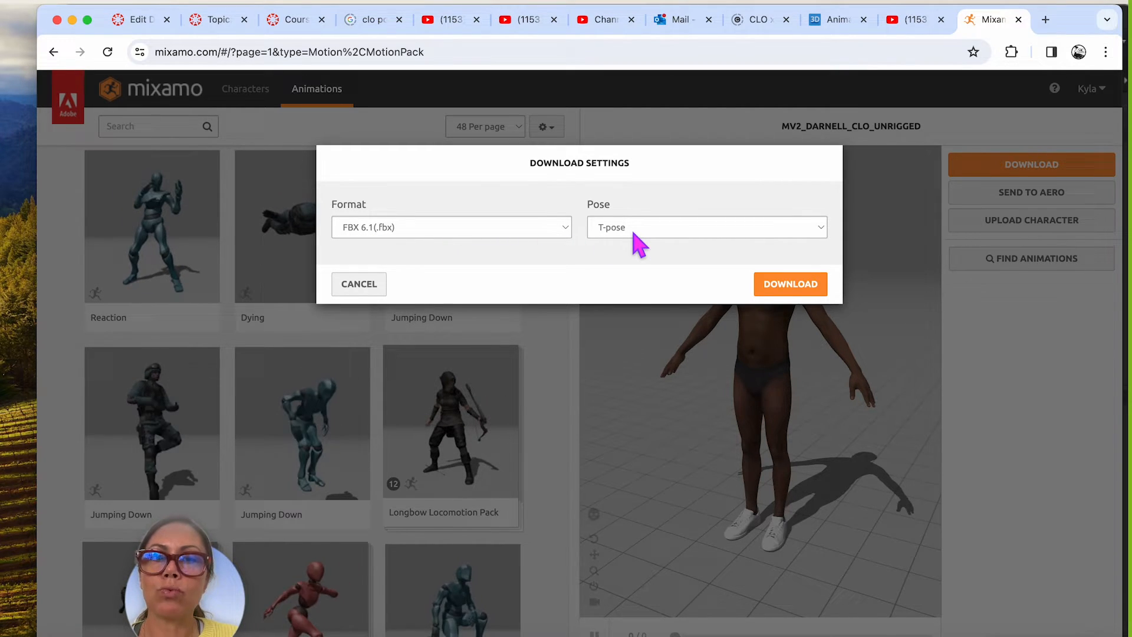
pyautogui.click(790, 284)
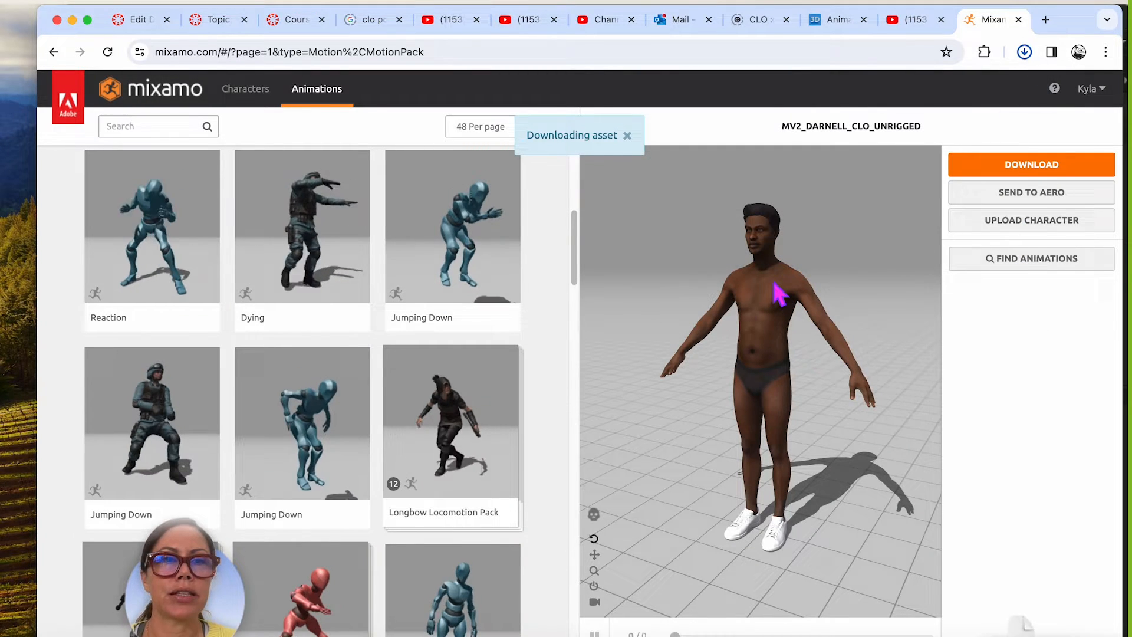
pyautogui.click(1023, 51)
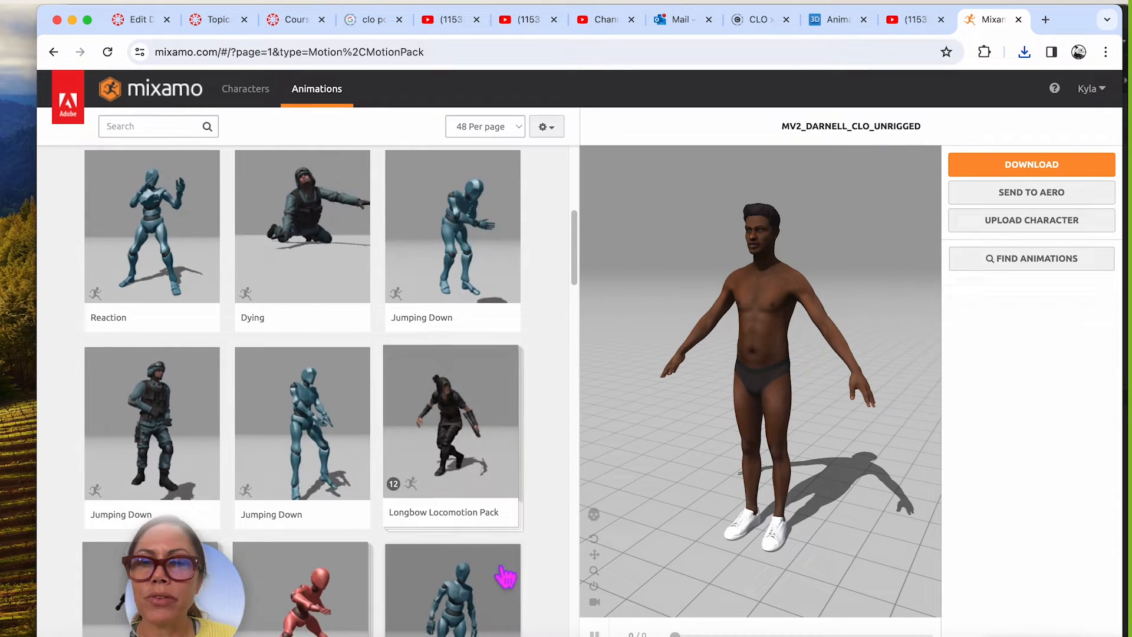
# Step: Apply Kneeling Pointing to the character and download it as FBX 6.1 with skin at 30 fps
pyautogui.scroll(-3)
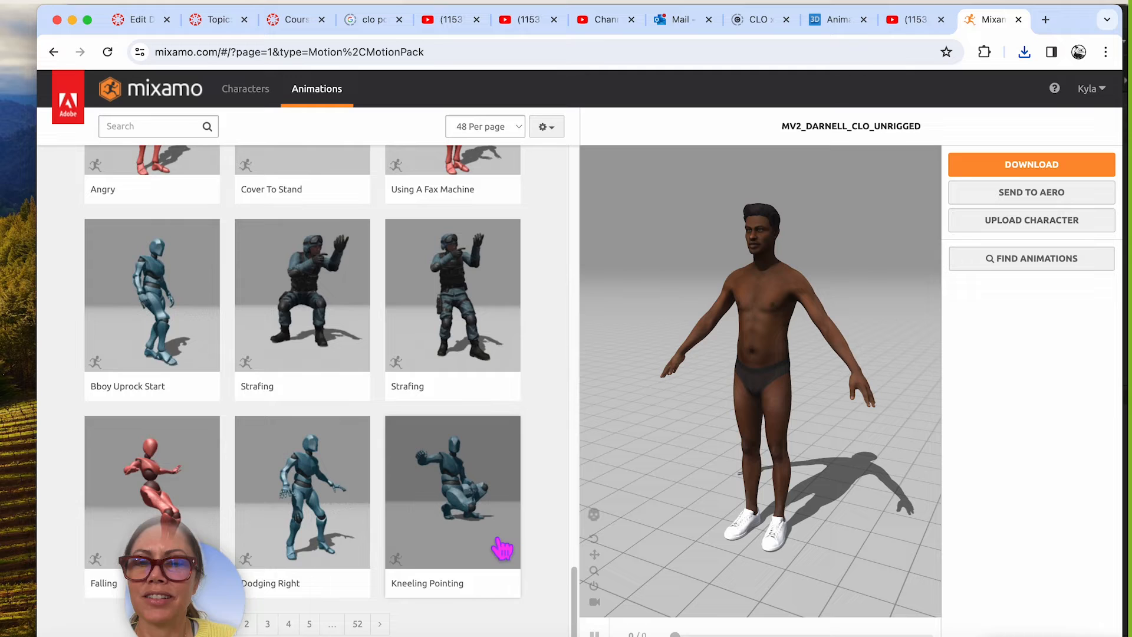
pyautogui.click(452, 491)
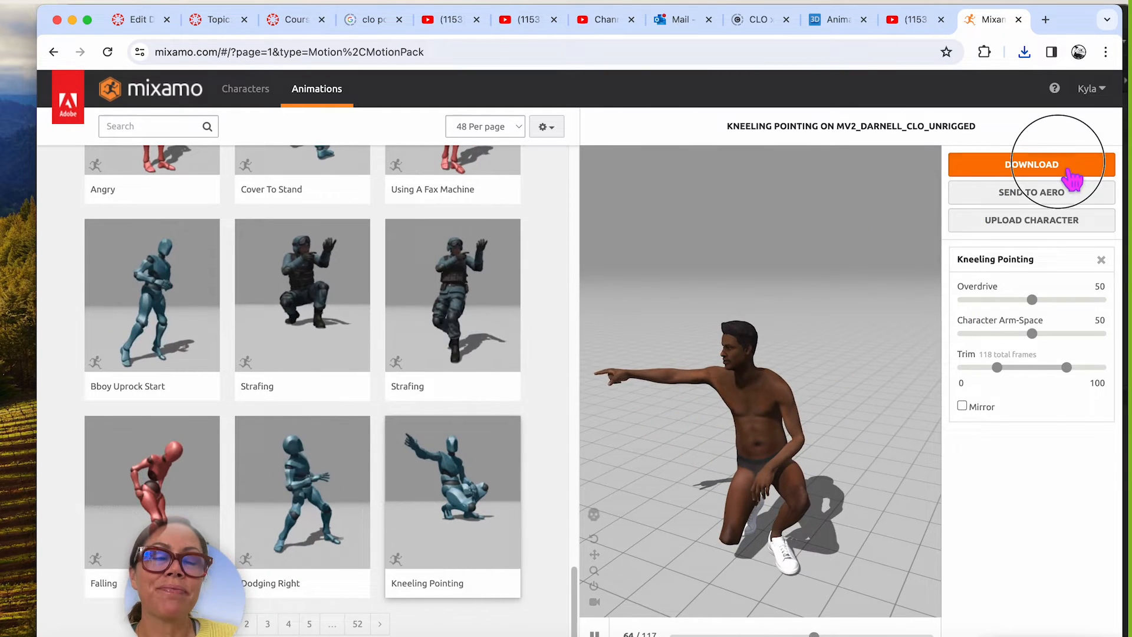
pyautogui.click(1031, 165)
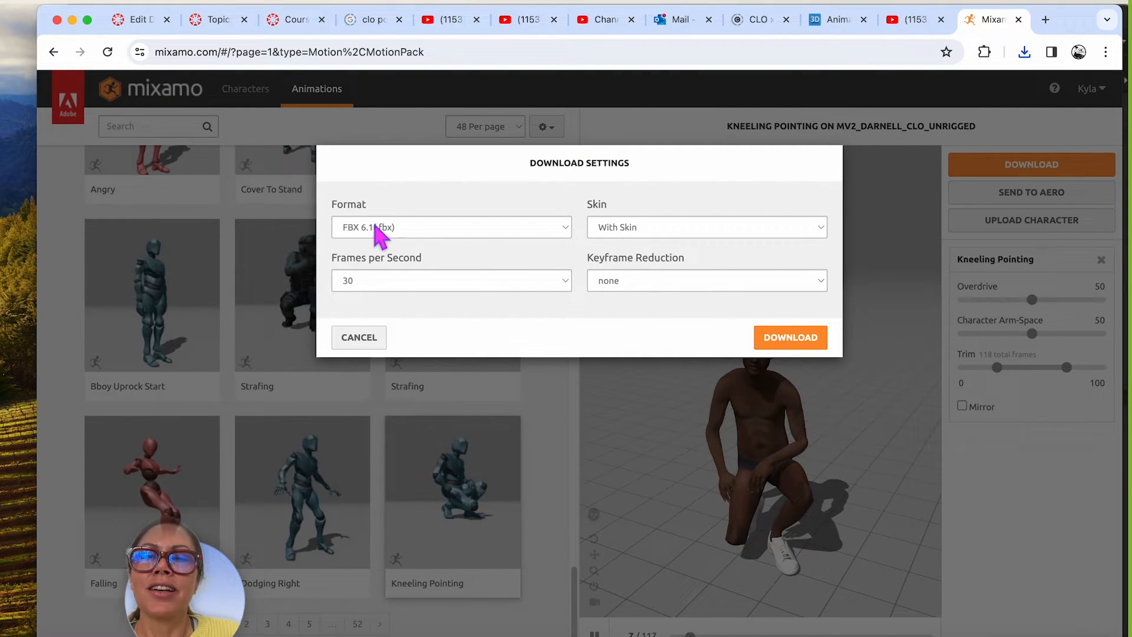
pyautogui.moveTo(701, 205)
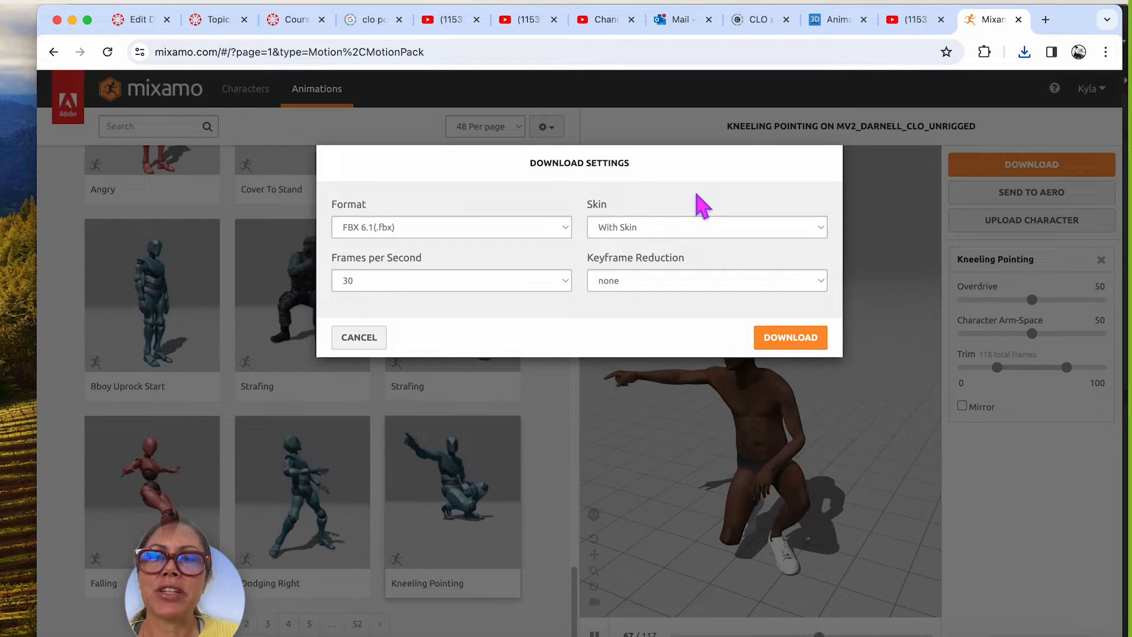
pyautogui.moveTo(641, 289)
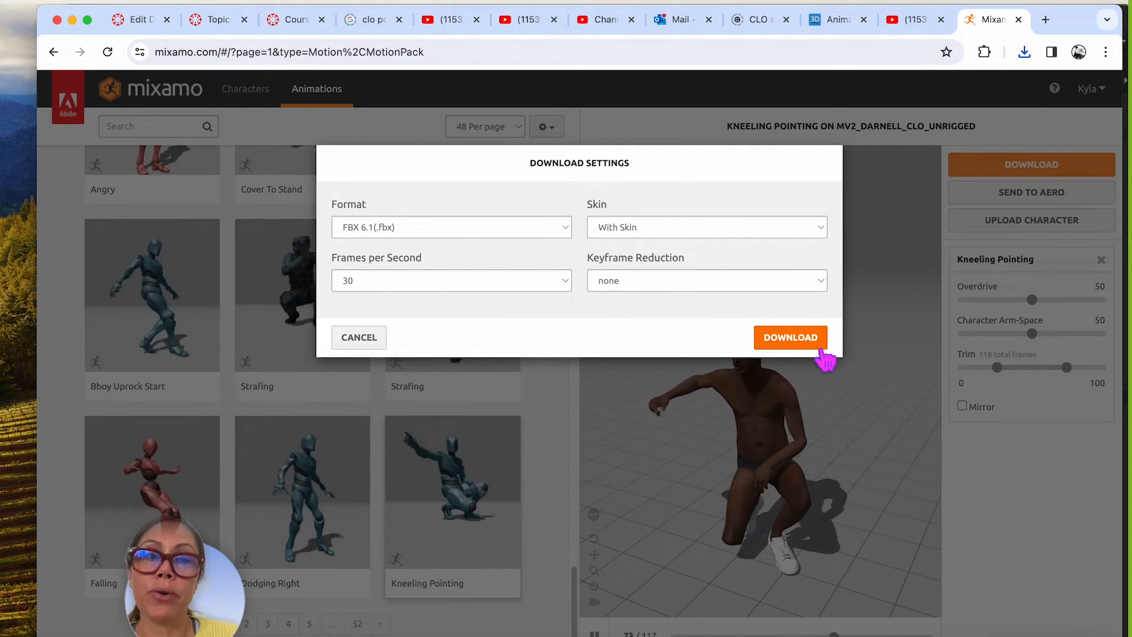
pyautogui.click(790, 337)
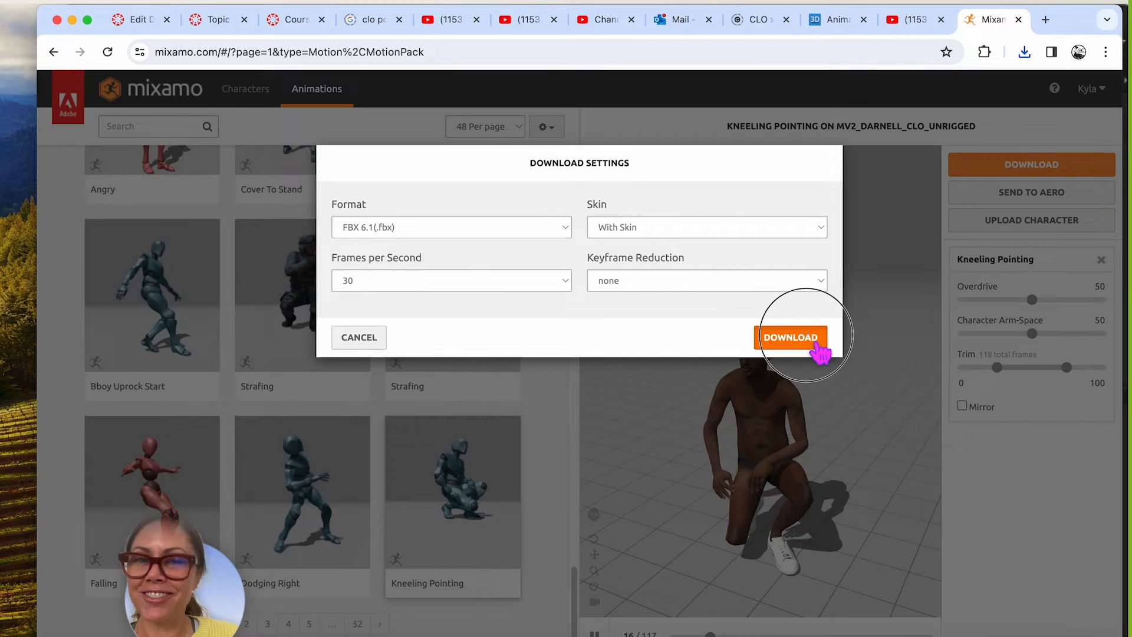
pyautogui.click(791, 337)
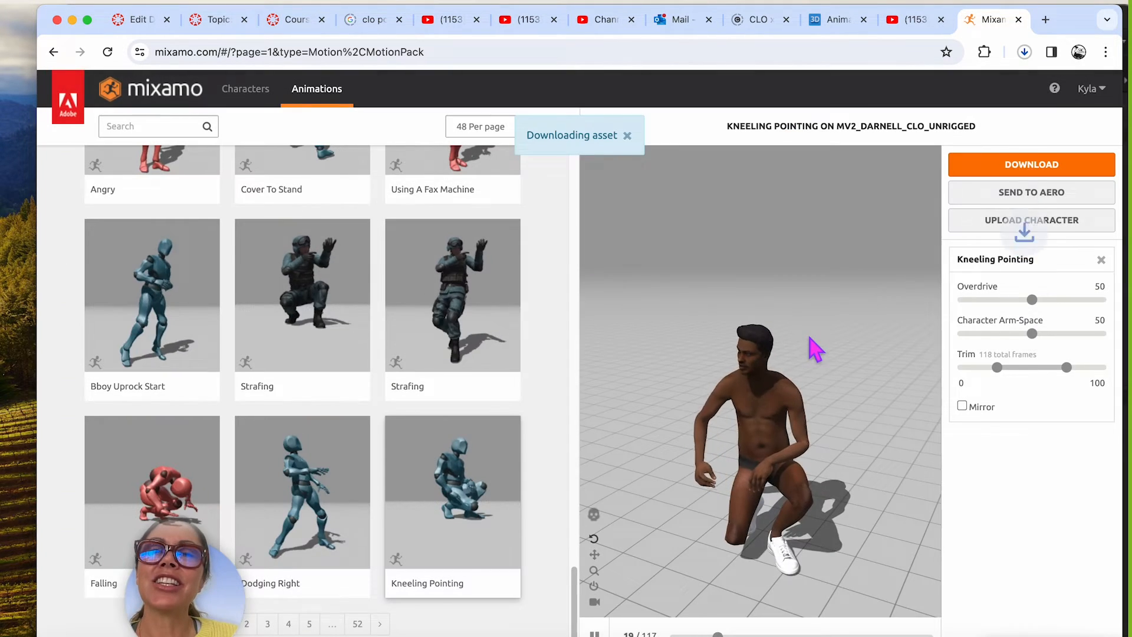
pyautogui.click(1023, 51)
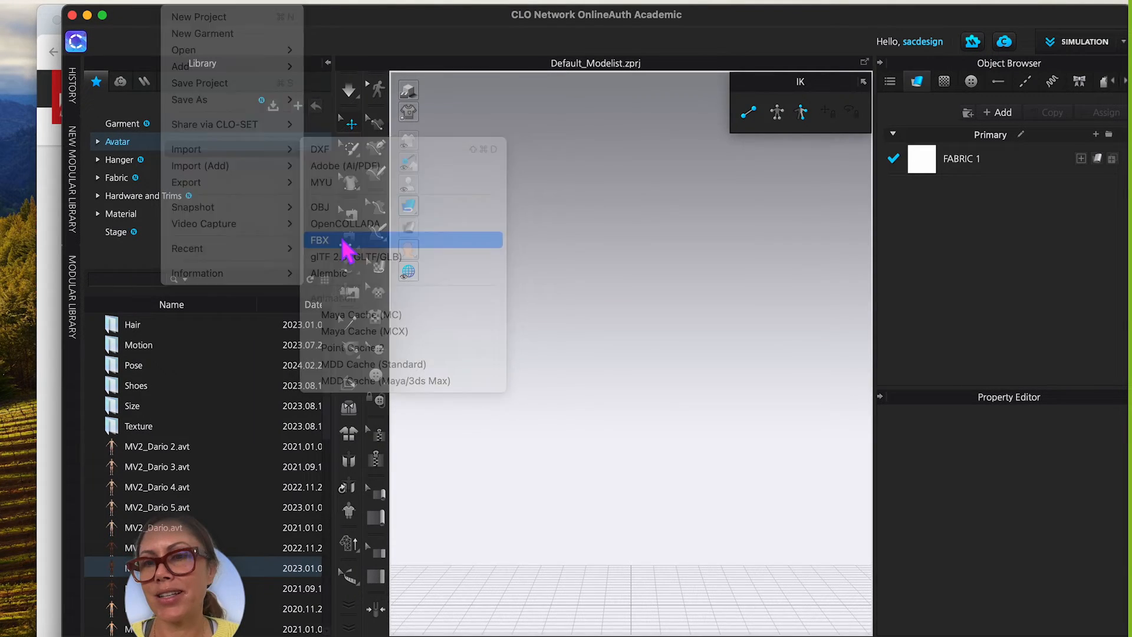
# Step: Import Kneeling Pointing (1).fbx from Downloads as an Avatar, accepting the no-fitting-suit warning
pyautogui.click(320, 239)
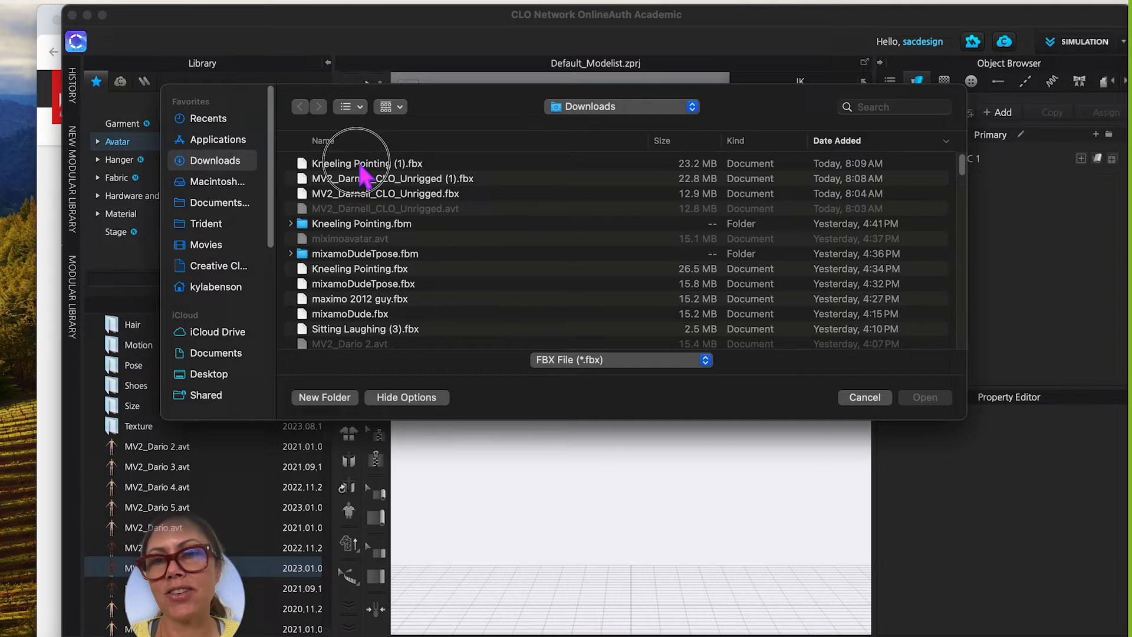
pyautogui.click(368, 163)
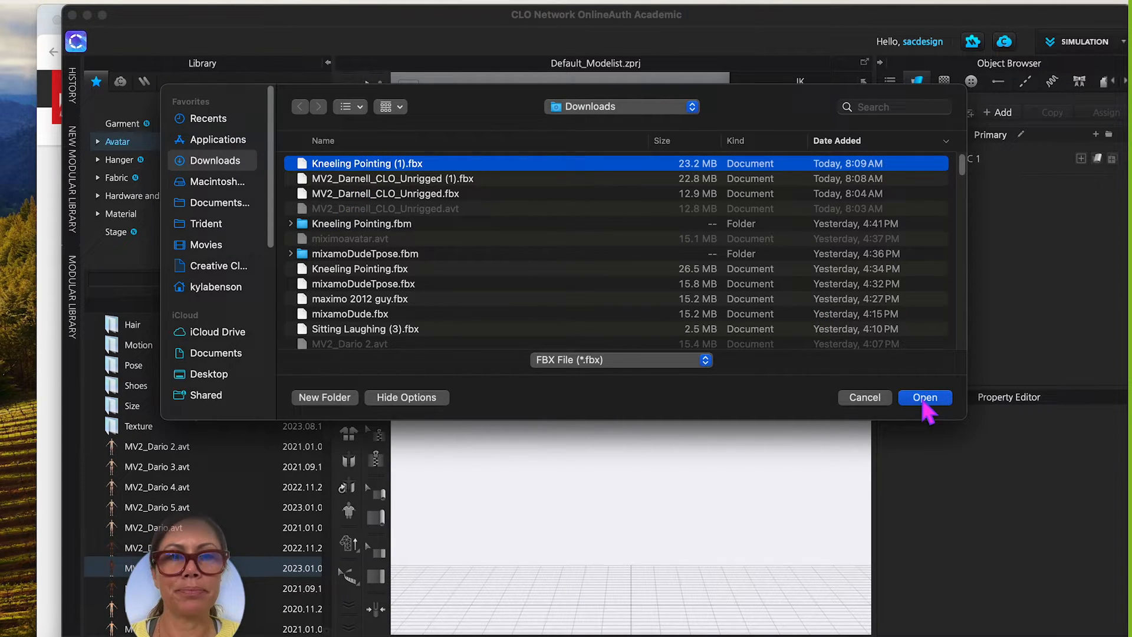
pyautogui.click(924, 397)
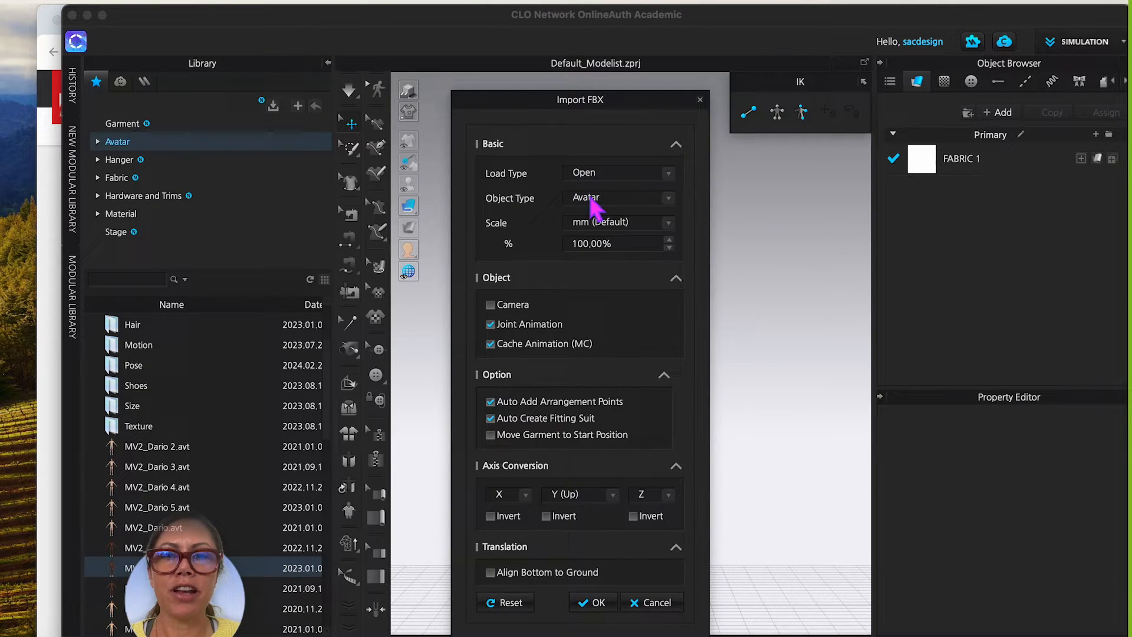
pyautogui.moveTo(625, 422)
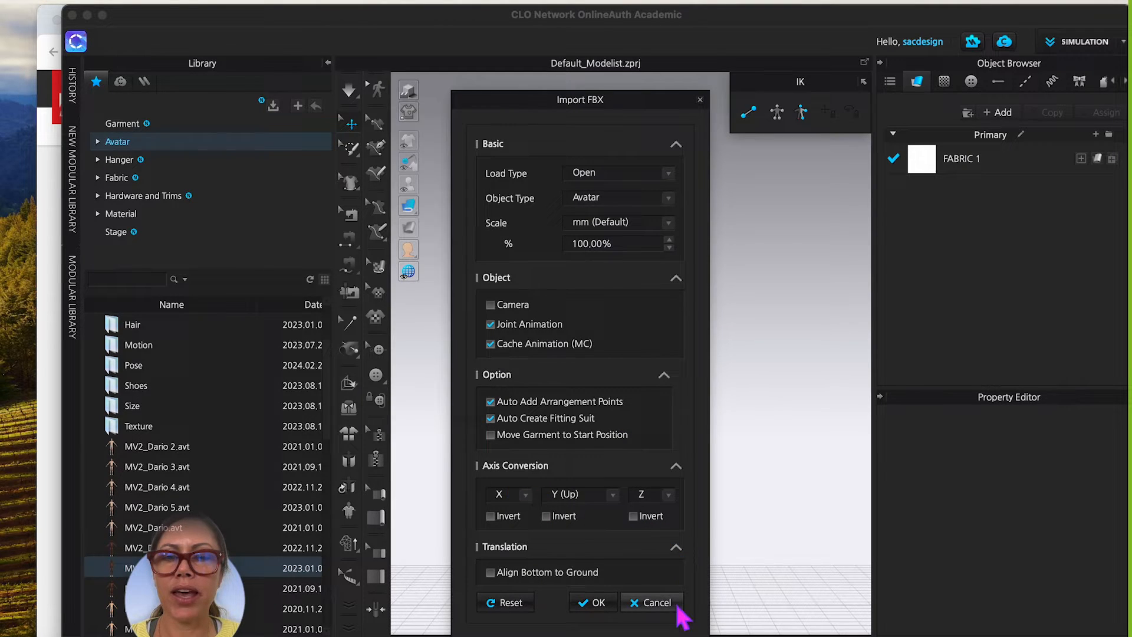
pyautogui.click(592, 602)
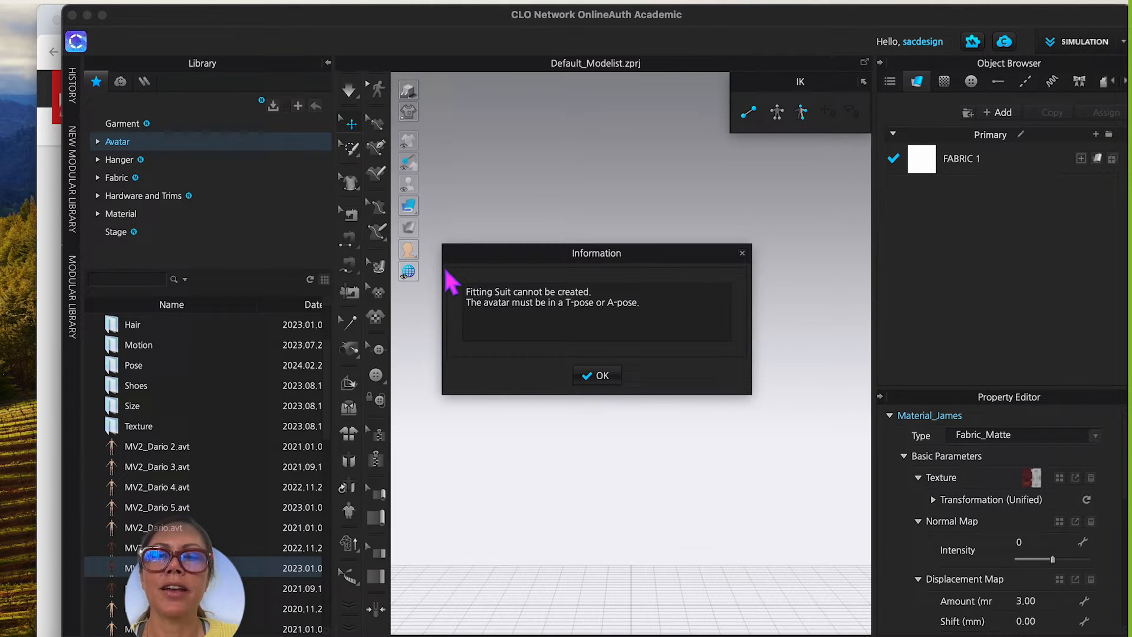
pyautogui.moveTo(589, 317)
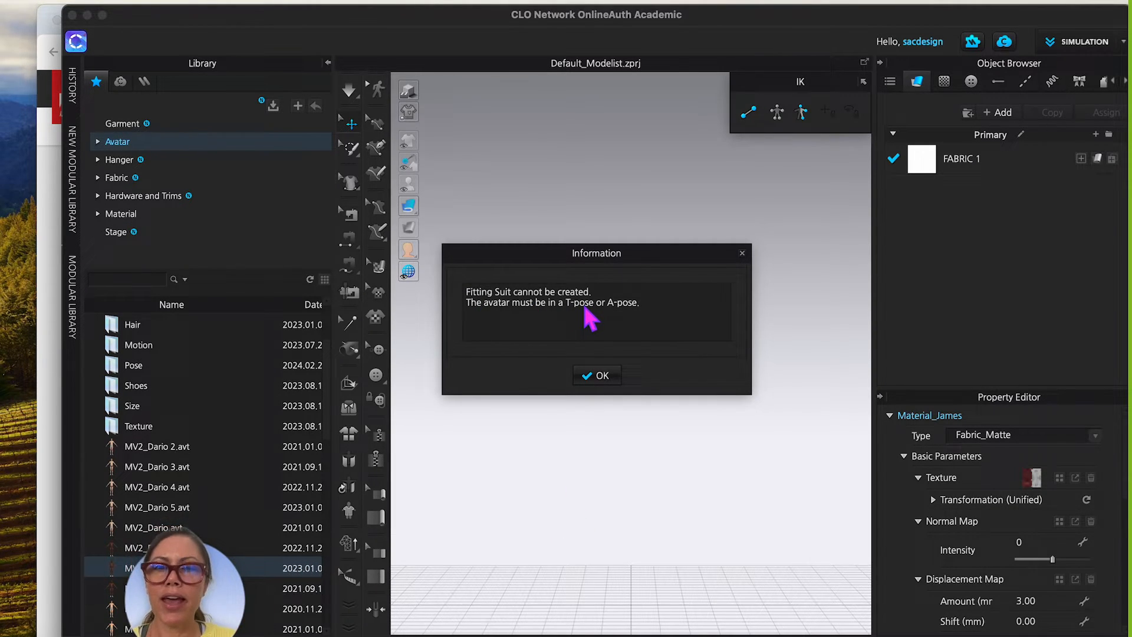
pyautogui.moveTo(596, 375)
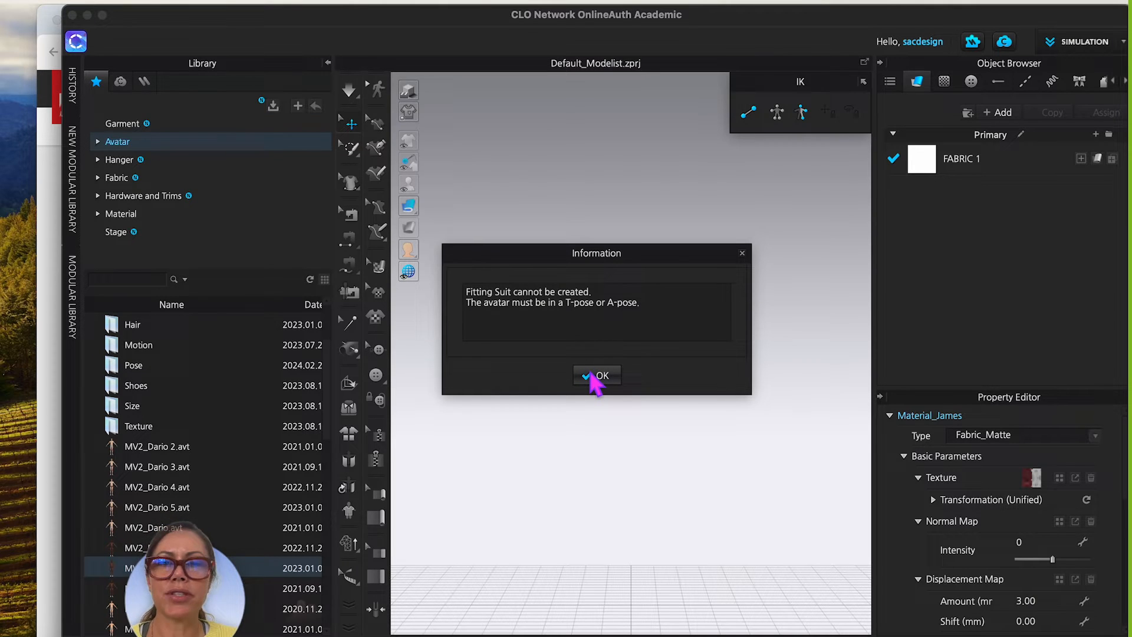
pyautogui.click(597, 375)
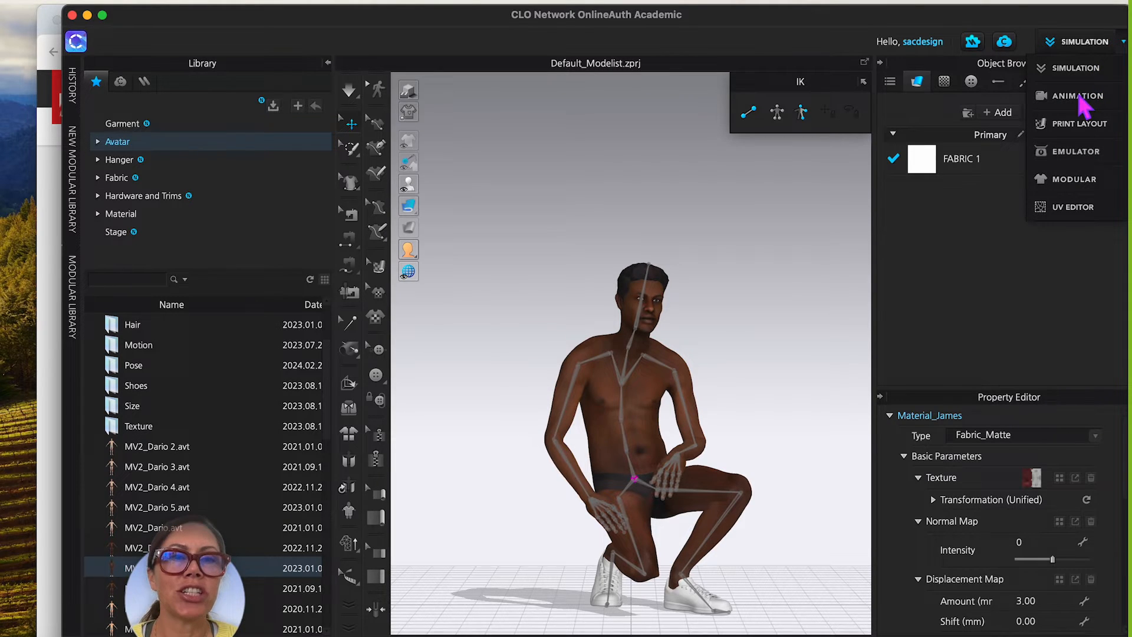
# Step: Enter Animation mode and play the motion, pausing on the kneeling pointing pose
pyautogui.click(1076, 95)
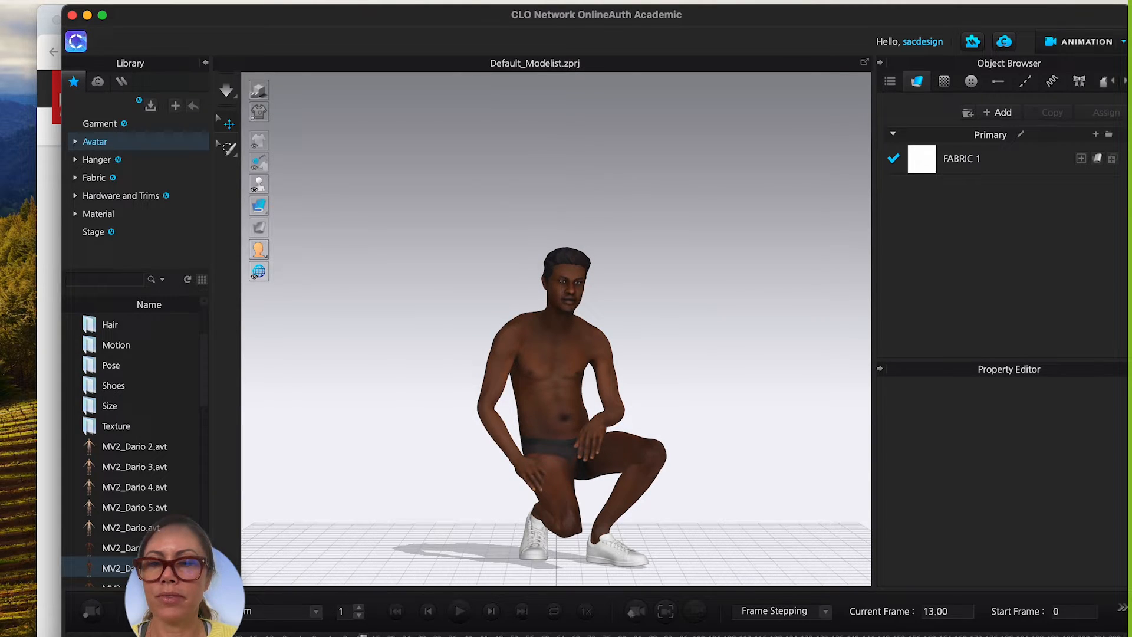
pyautogui.click(459, 611)
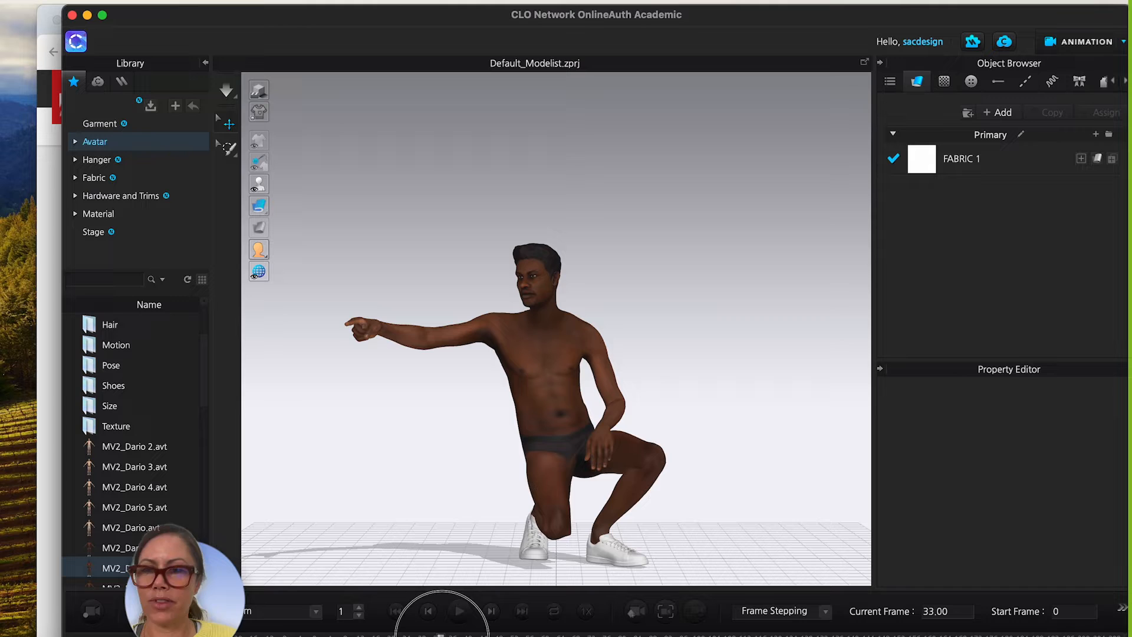
pyautogui.click(459, 612)
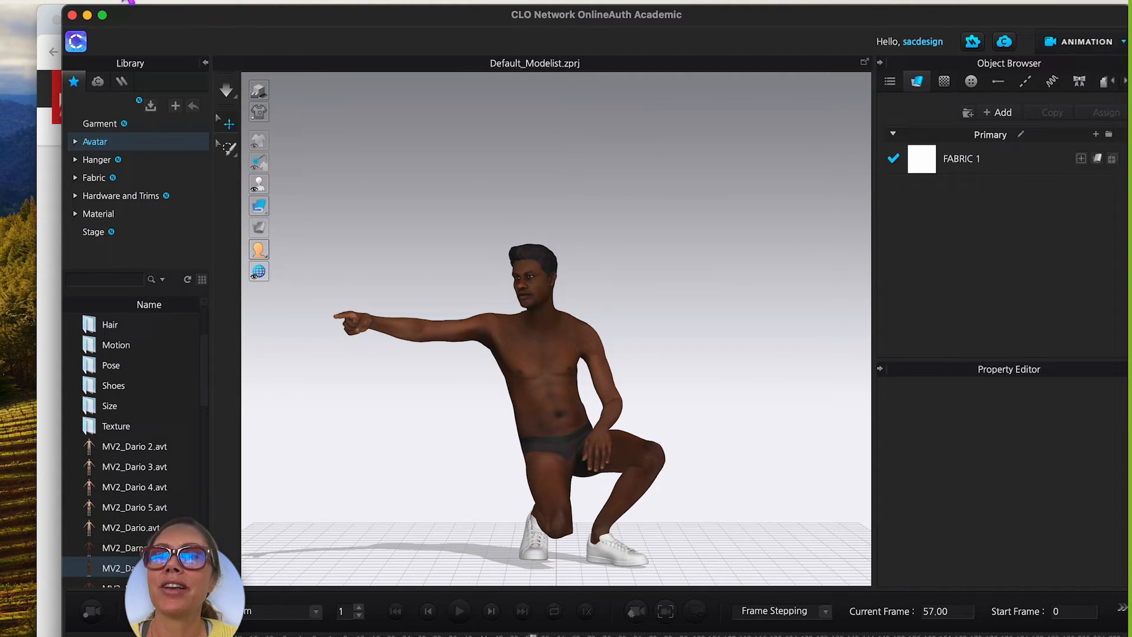
pyautogui.click(189, 100)
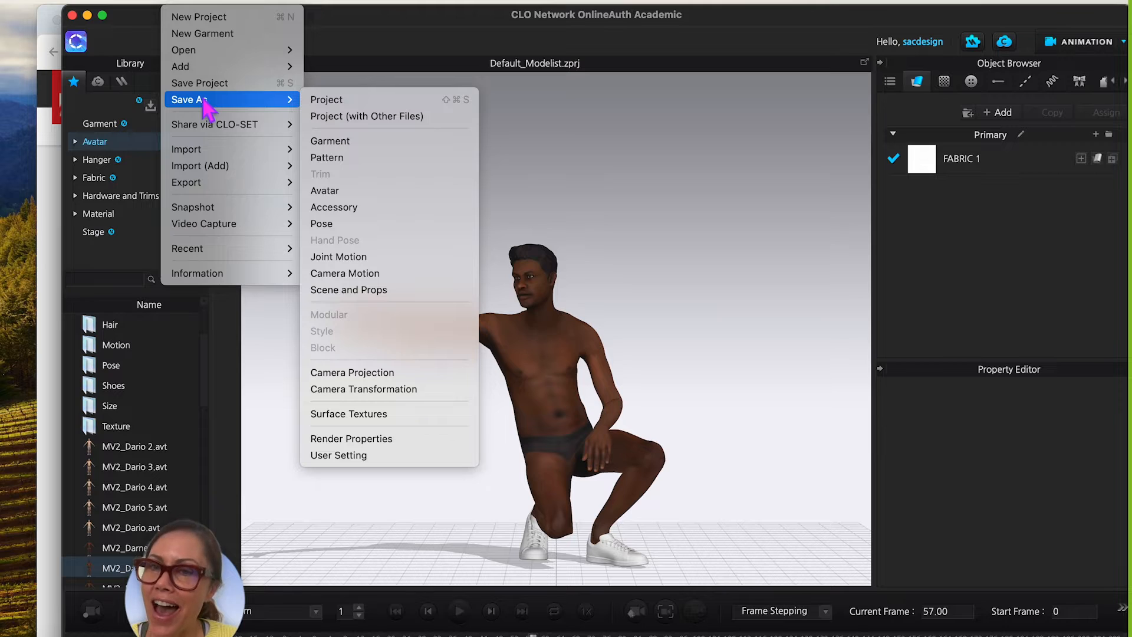
pyautogui.moveTo(322, 223)
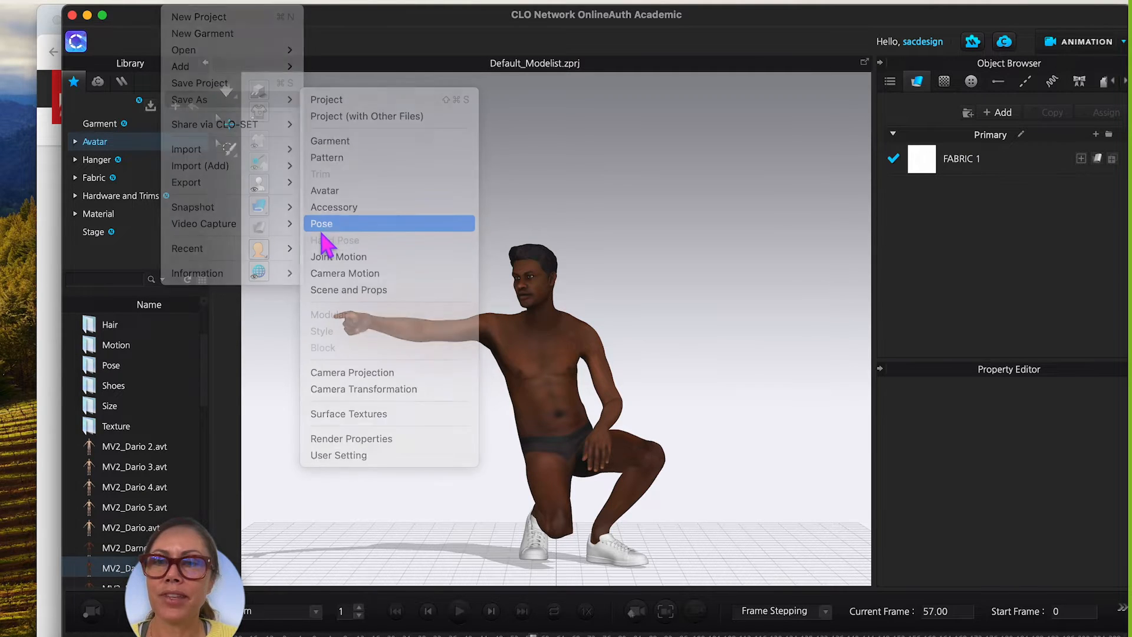
# Step: Start saving the current pose and choose Downloads as the location
pyautogui.click(320, 223)
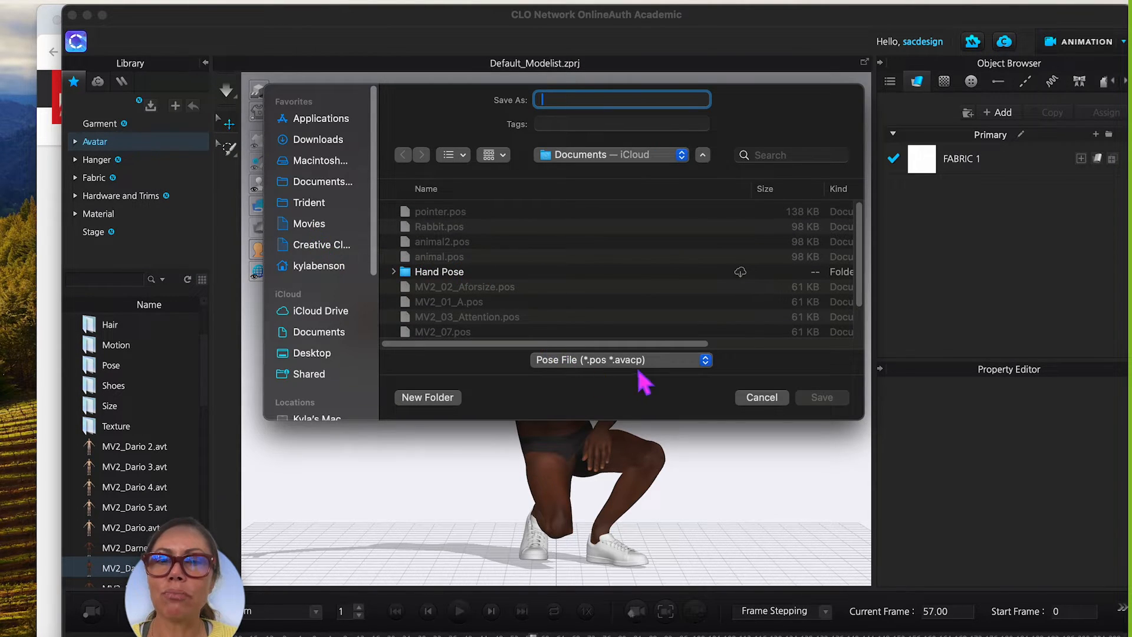
pyautogui.moveTo(613, 375)
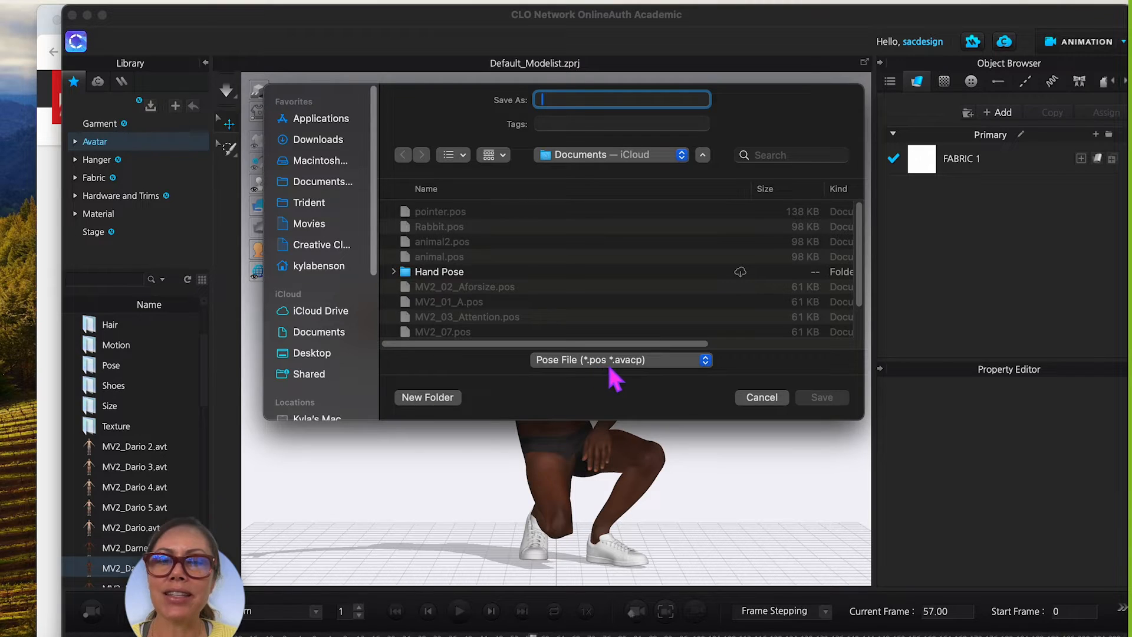
pyautogui.moveTo(462, 245)
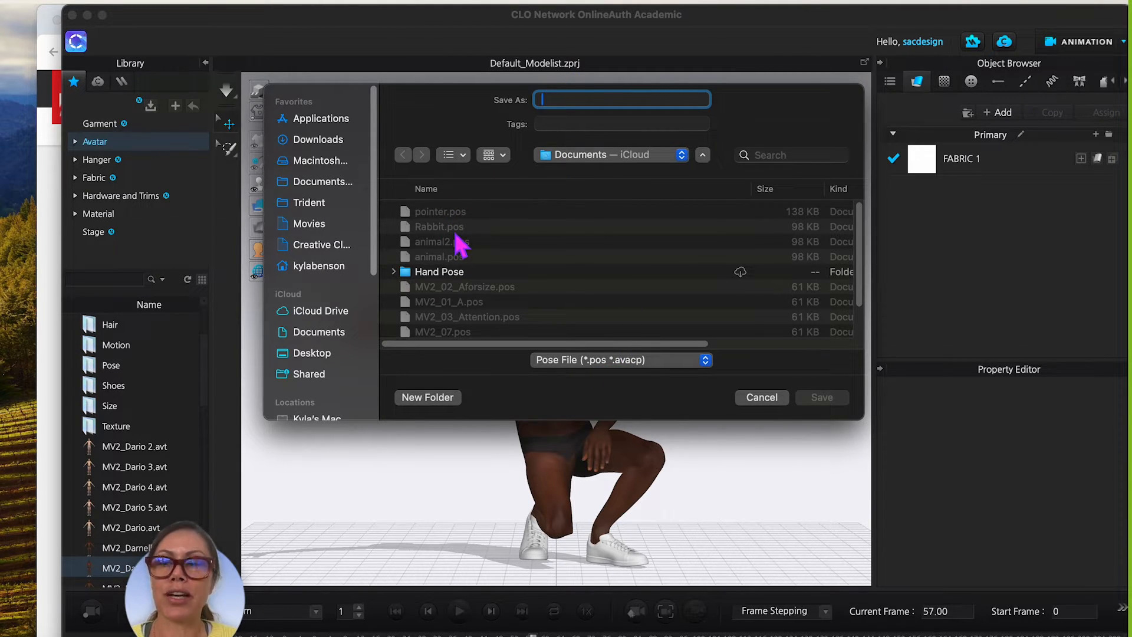
pyautogui.moveTo(357, 205)
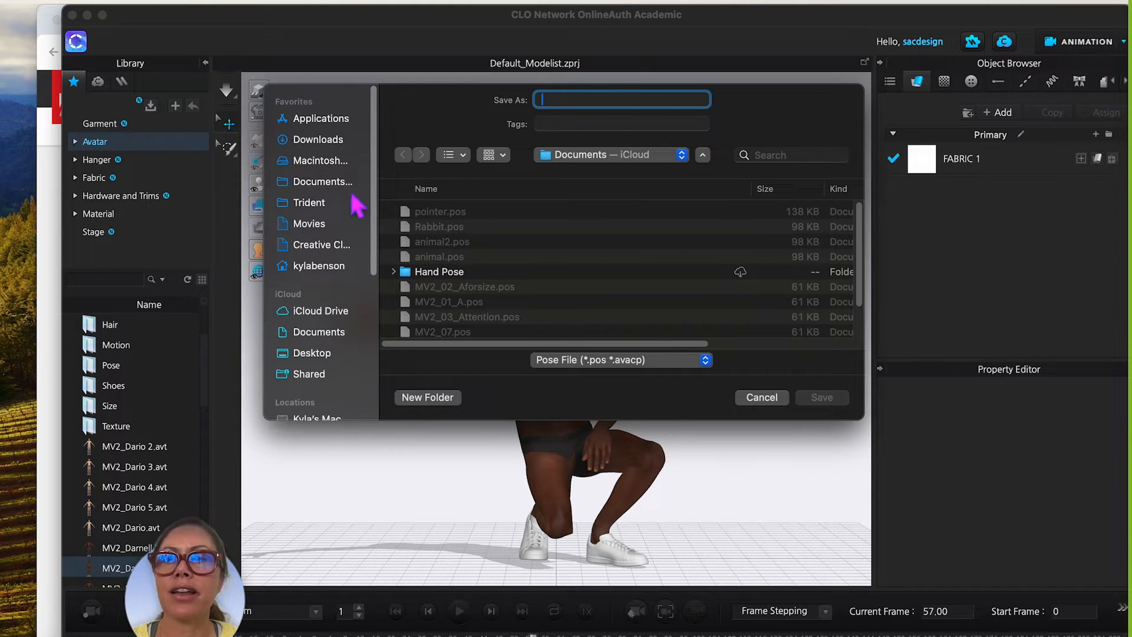
pyautogui.moveTo(322, 181)
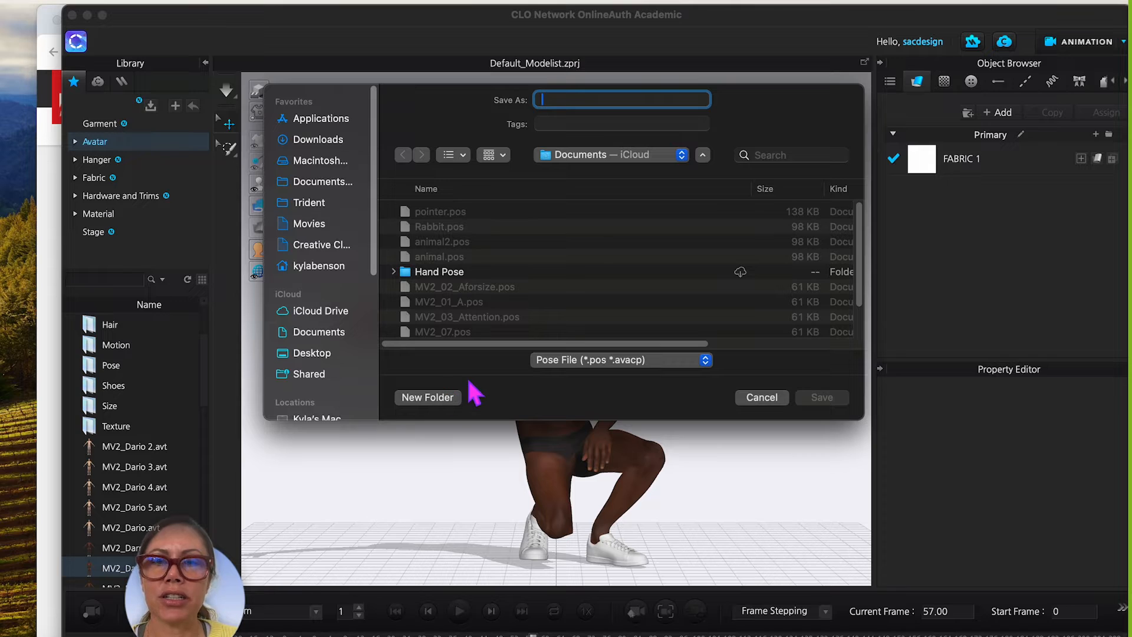
pyautogui.moveTo(576, 167)
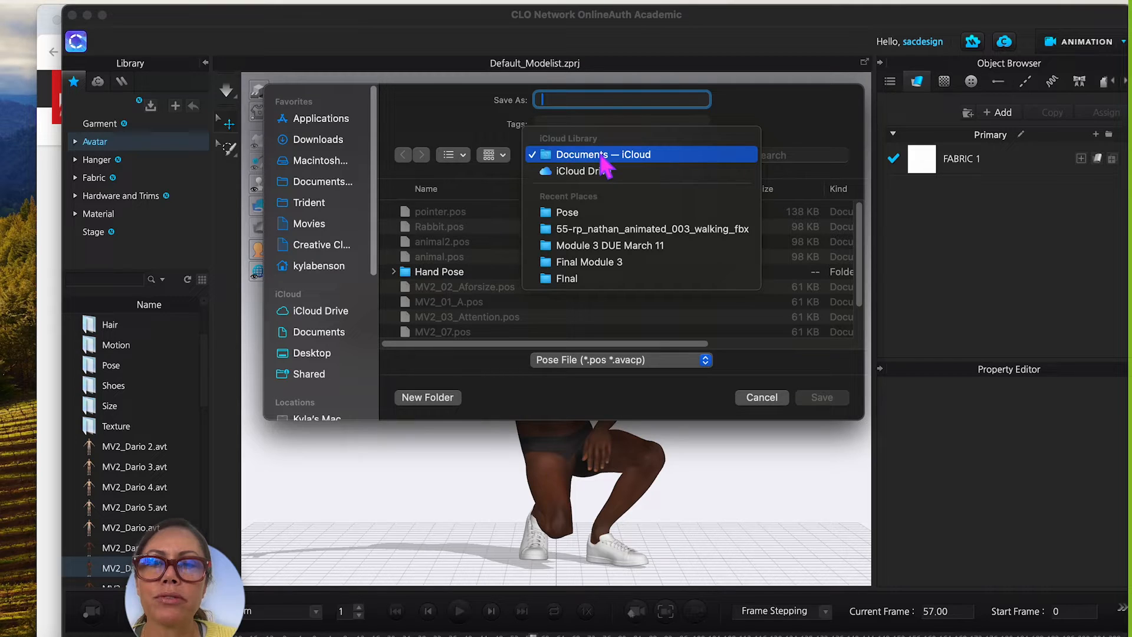
pyautogui.moveTo(611, 245)
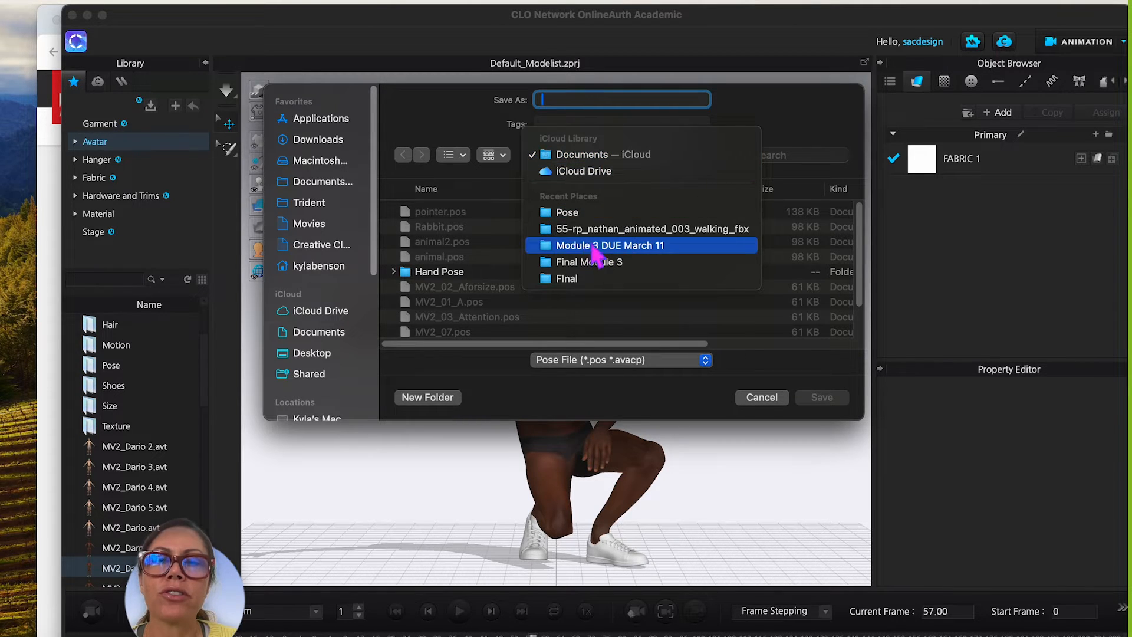
pyautogui.click(652, 229)
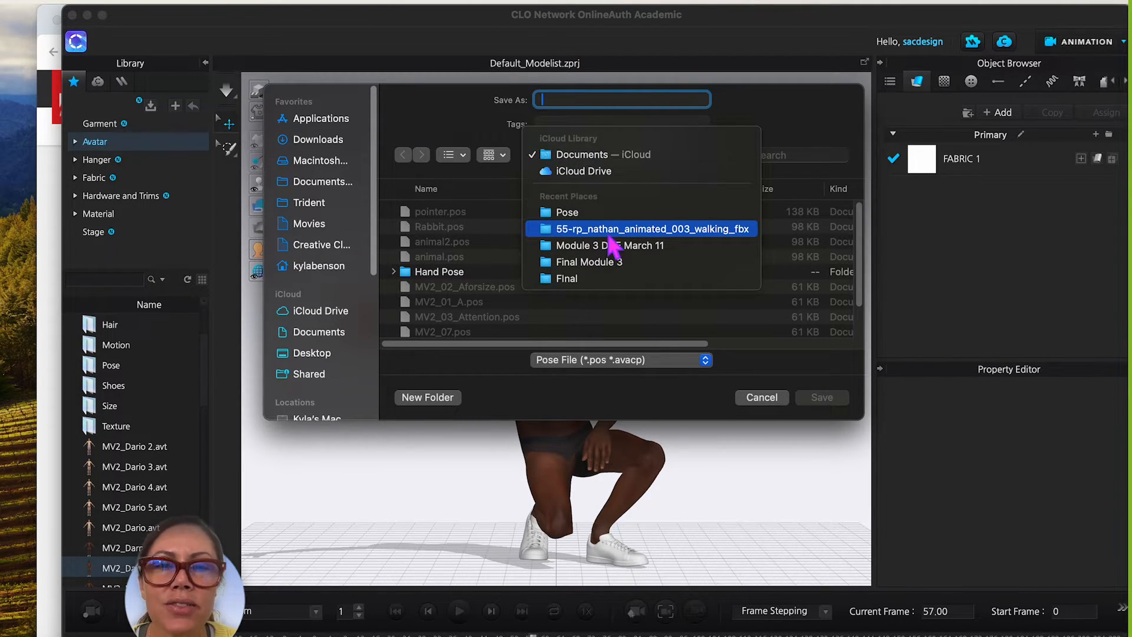
pyautogui.click(567, 211)
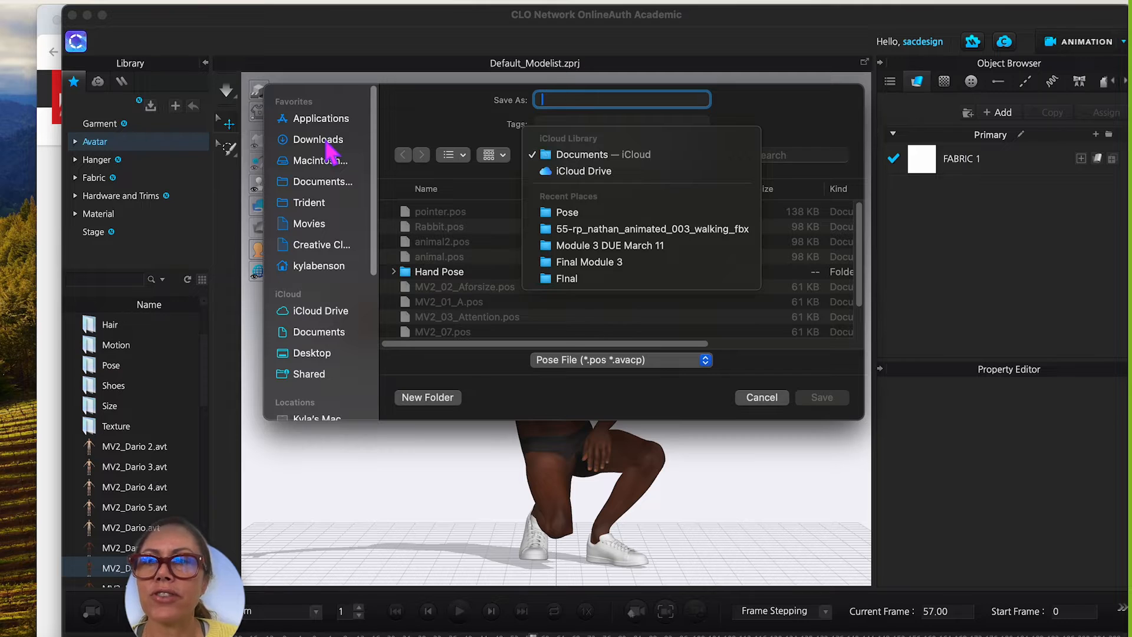
pyautogui.click(317, 139)
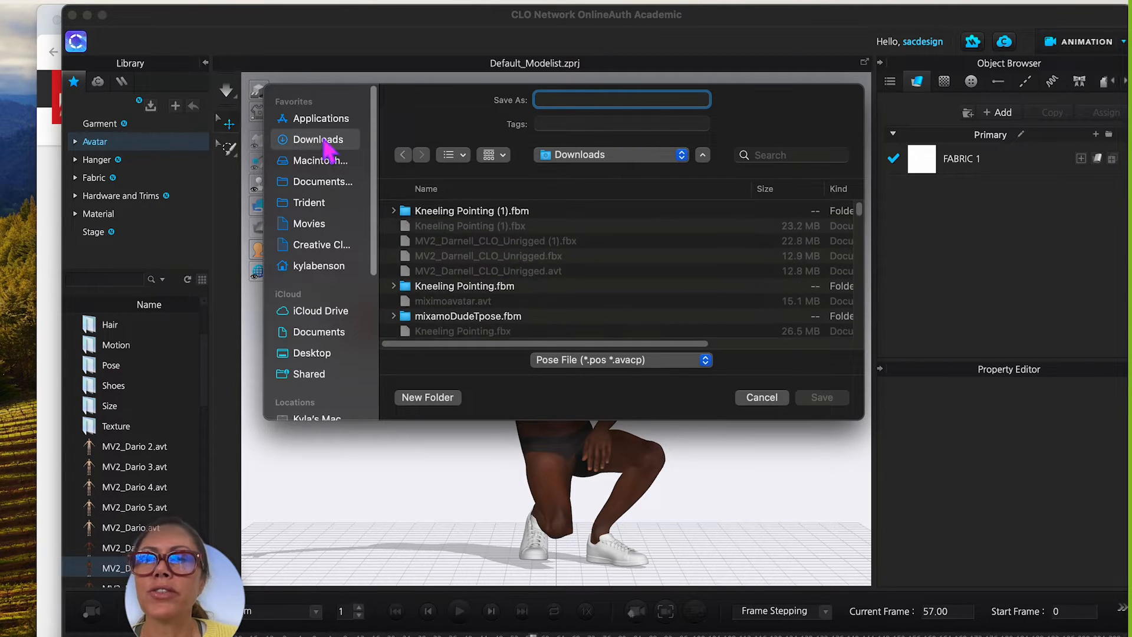
pyautogui.moveTo(391, 401)
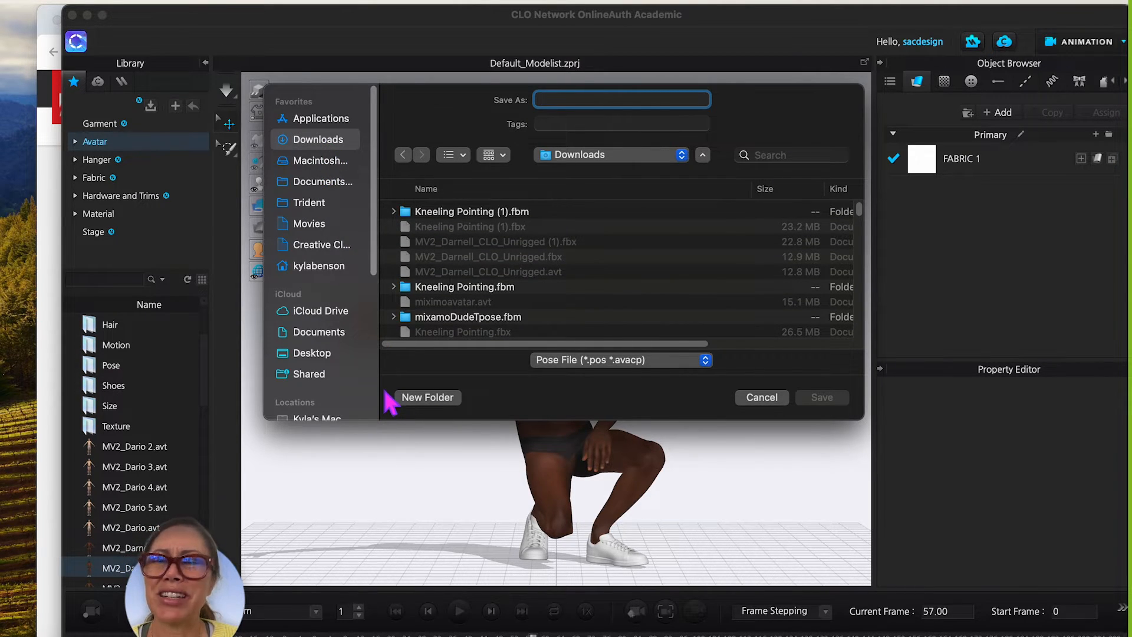
pyautogui.moveTo(415, 202)
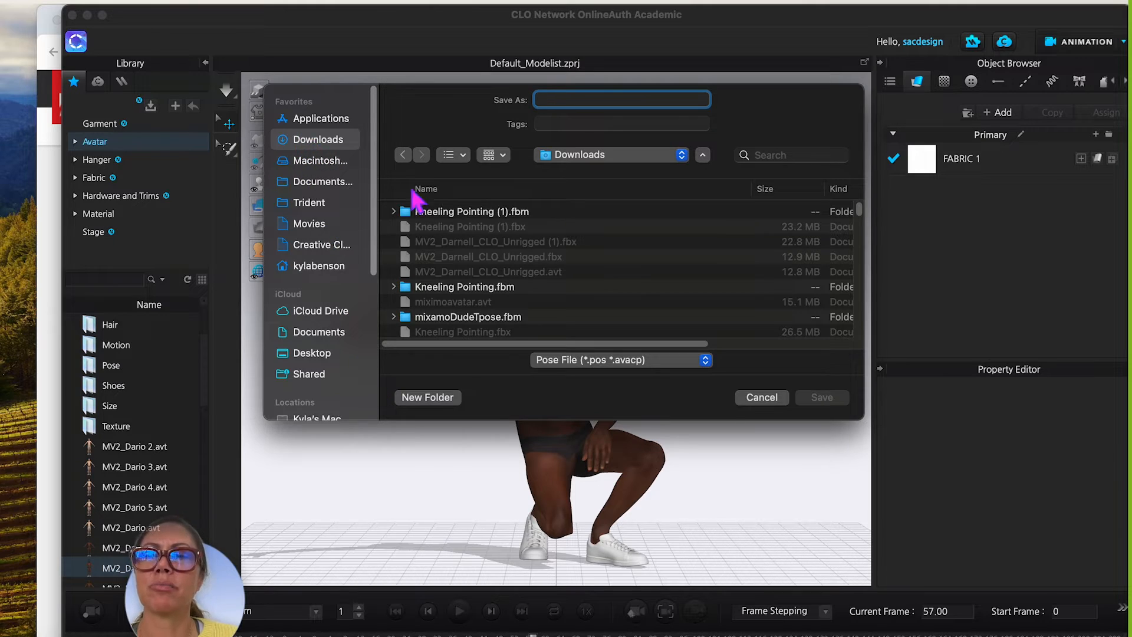
pyautogui.moveTo(323, 168)
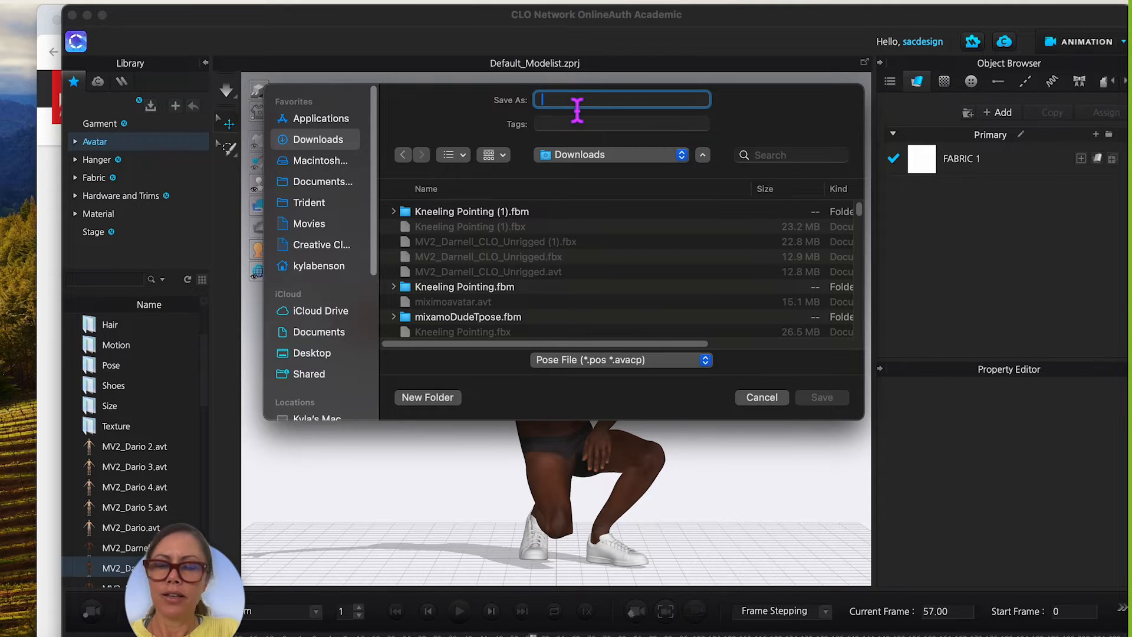
# Step: Name the pose file MaximoPose and save it
pyautogui.write('Maxim')
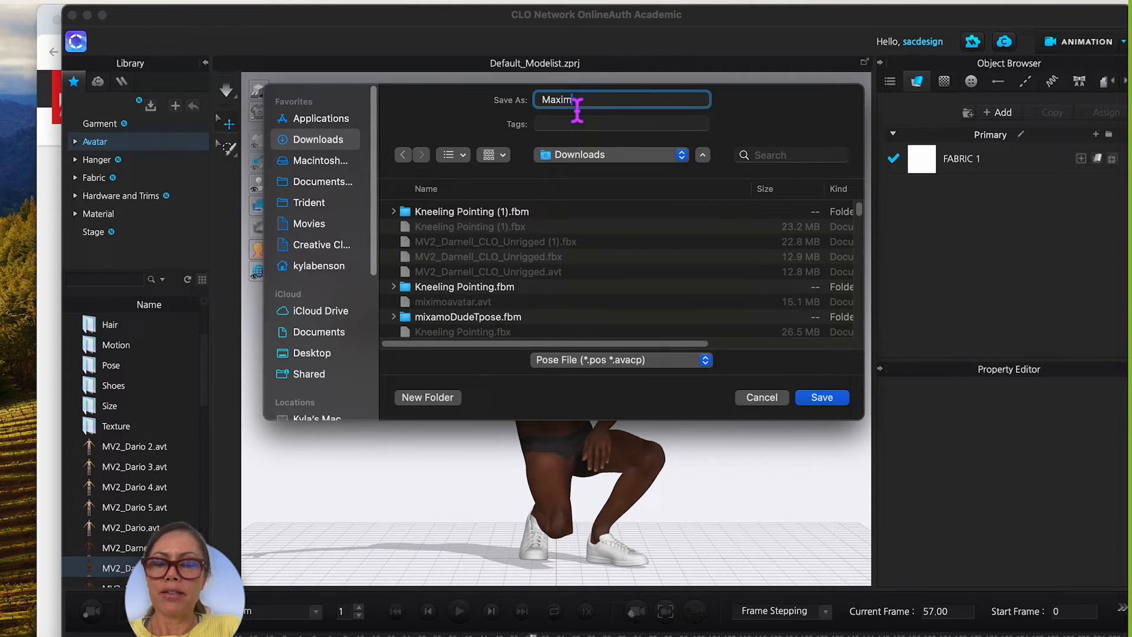
pyautogui.write('.Poas')
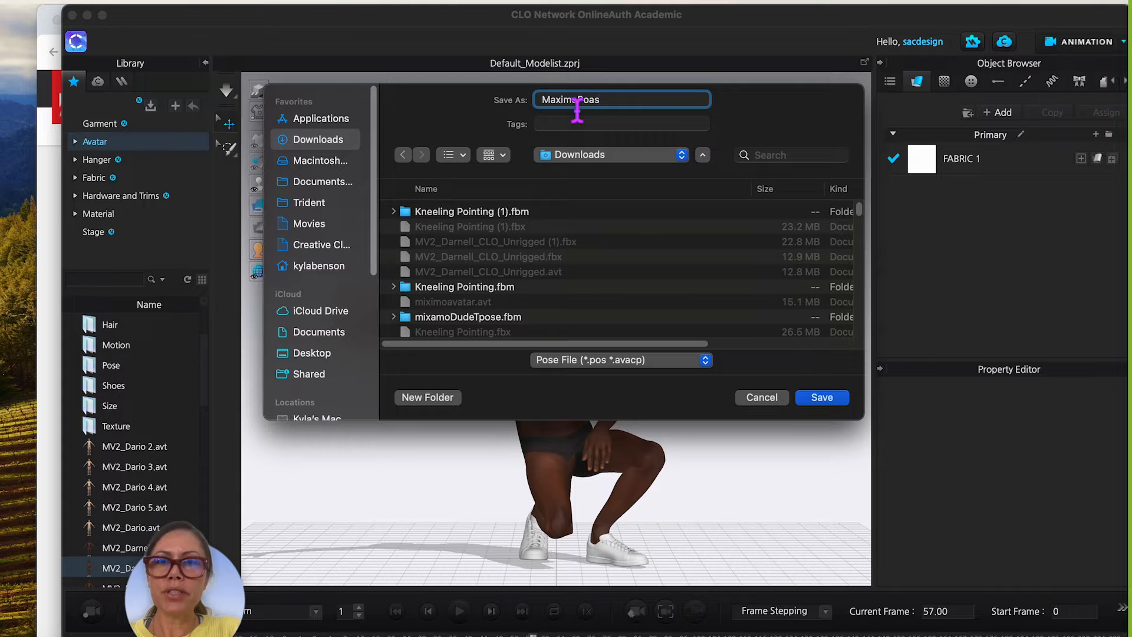
pyautogui.write('MaximoPose')
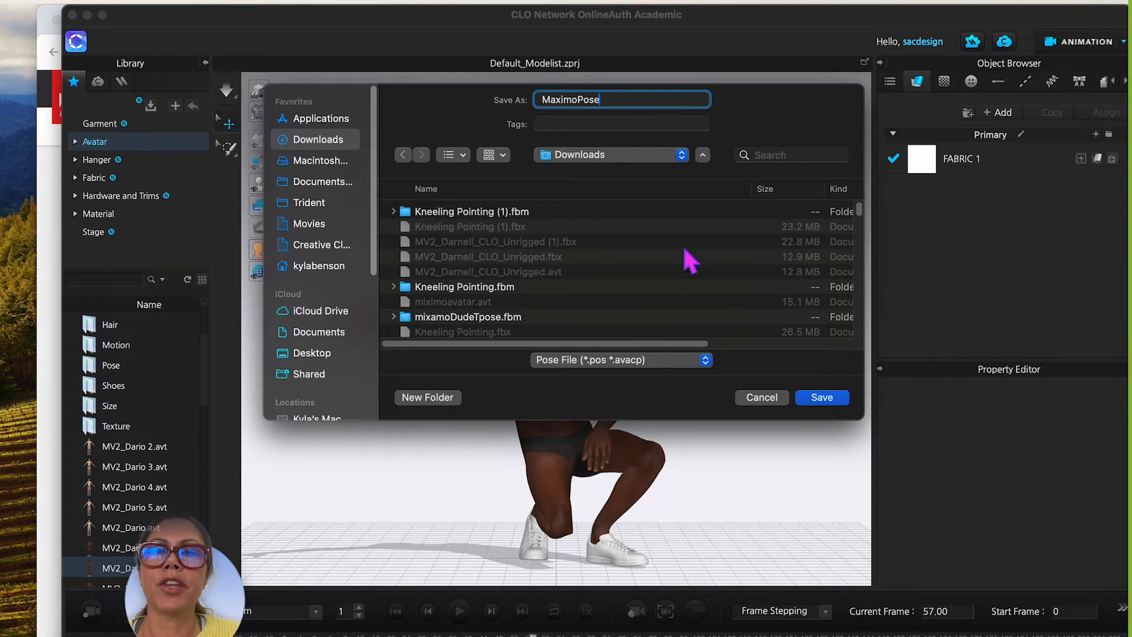
pyautogui.click(820, 398)
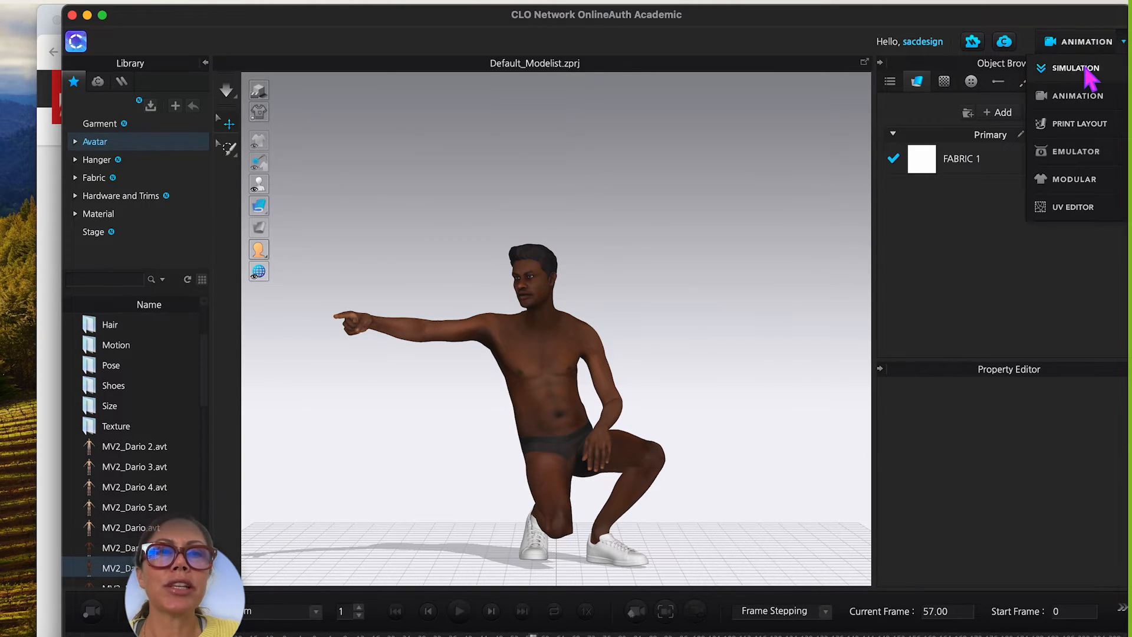
# Step: Return to Simulation mode and start a new empty project with no avatar
pyautogui.click(1076, 67)
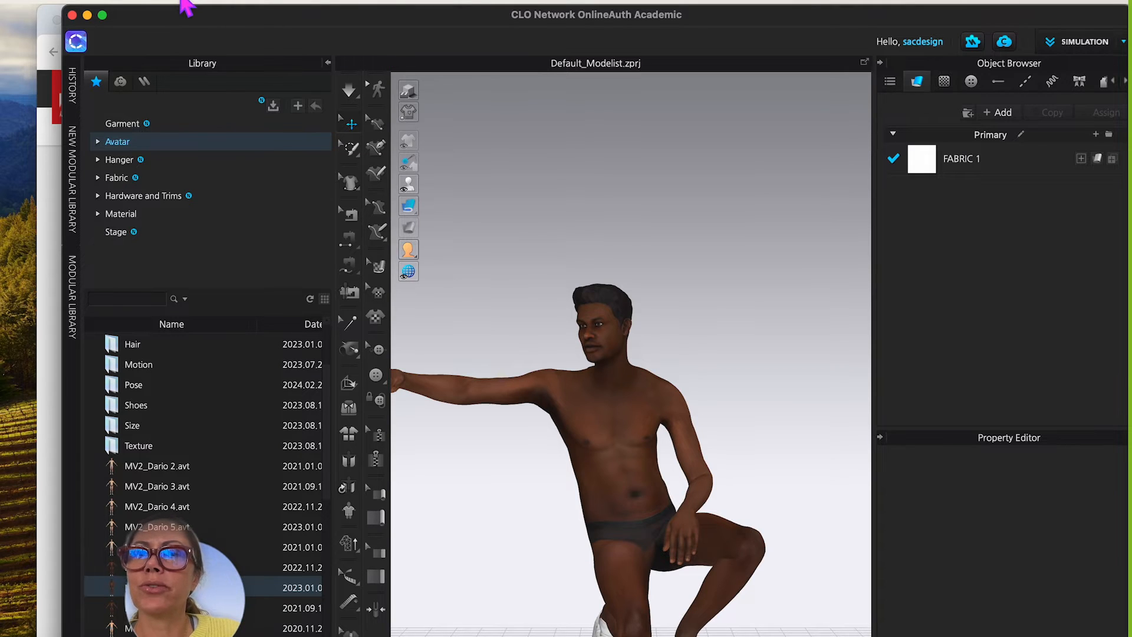
pyautogui.moveTo(649, 382)
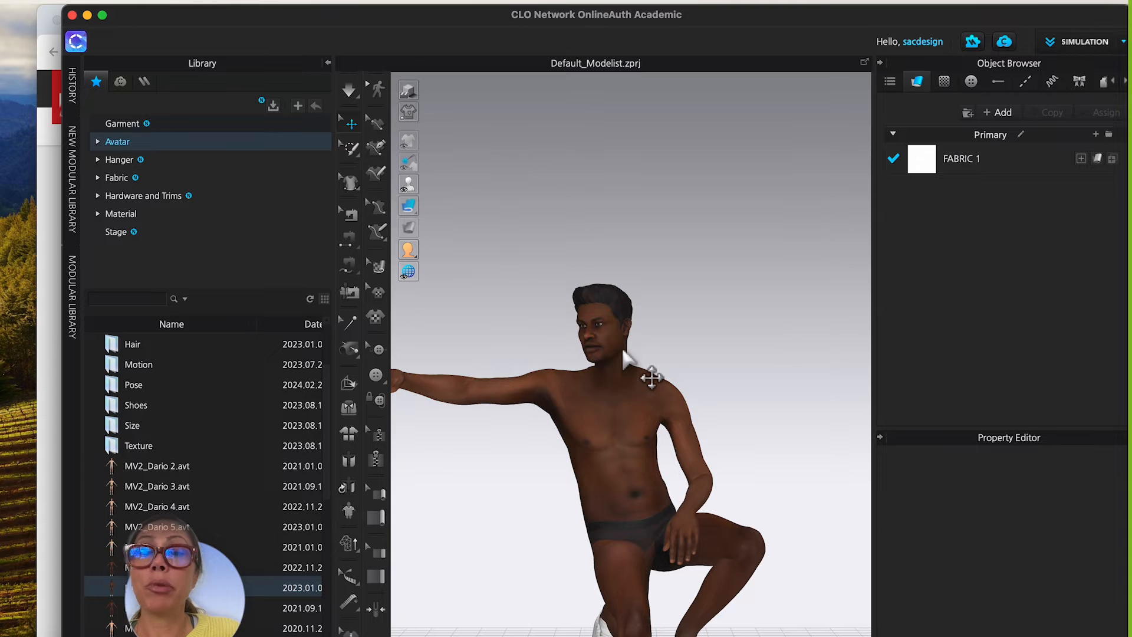
pyautogui.moveTo(157, 24)
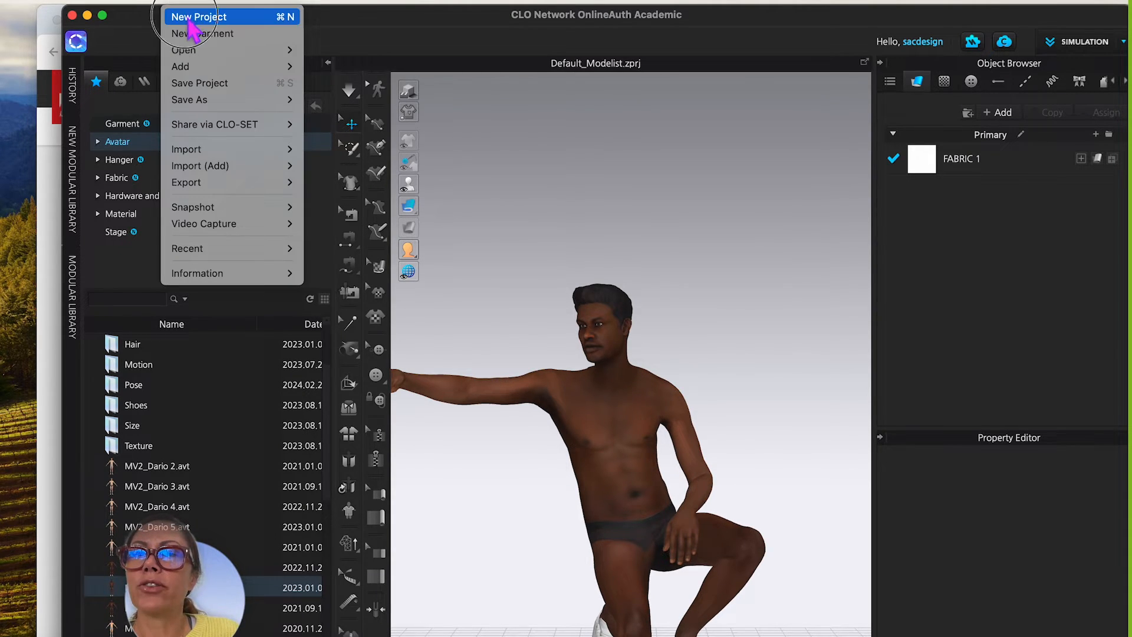
pyautogui.click(198, 16)
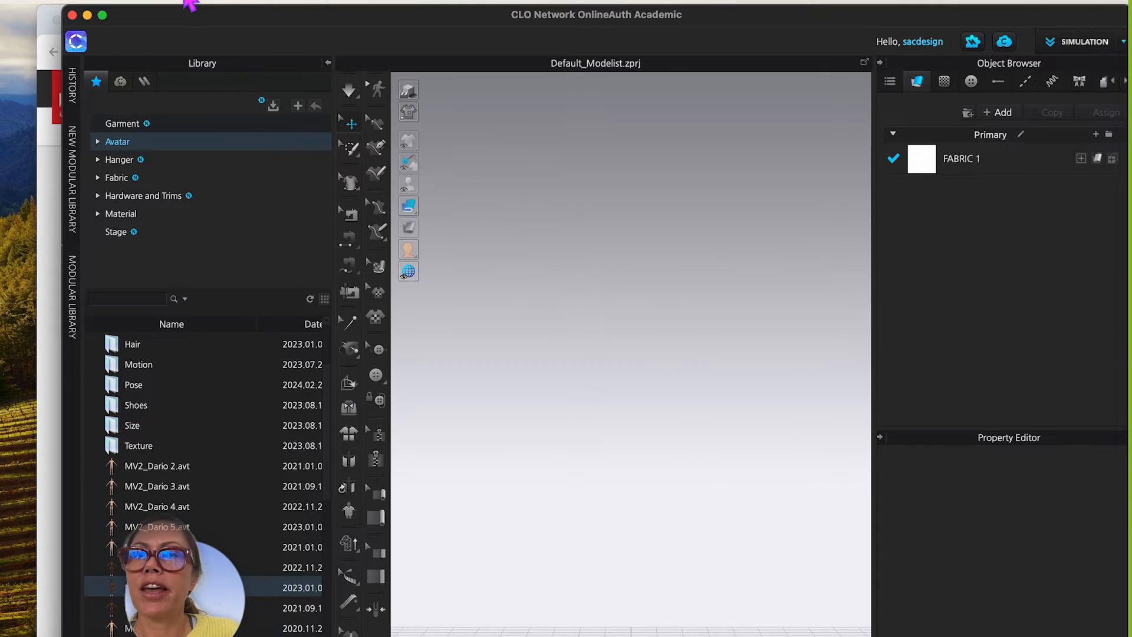
pyautogui.moveTo(210, 152)
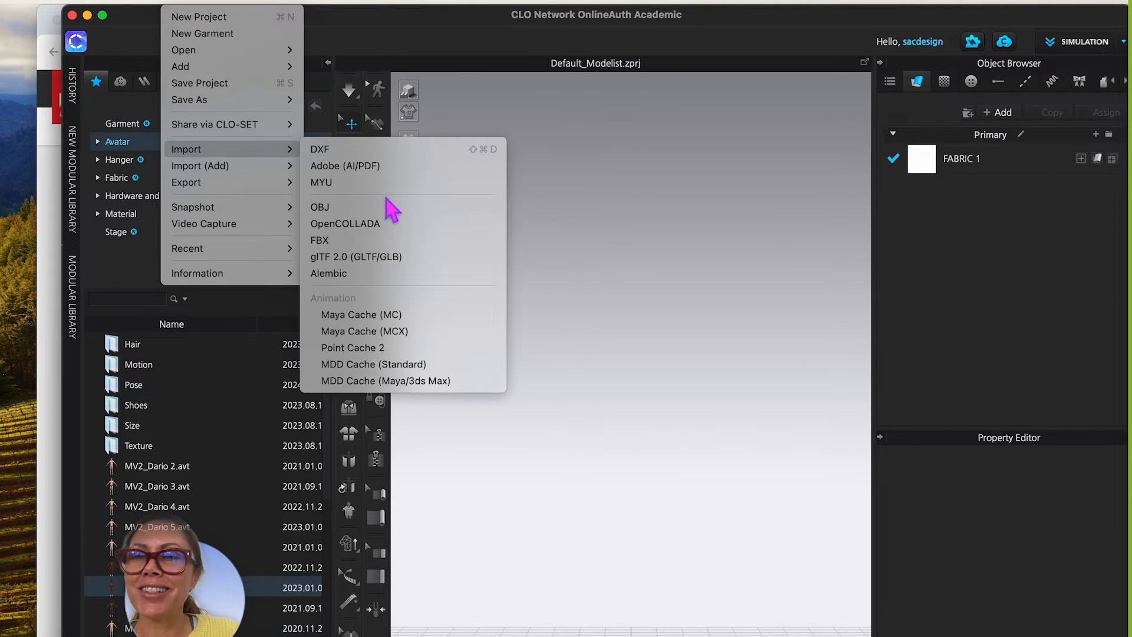
# Step: Import MV2_Darnell_CLO_Unrigged (1).fbx as a T-pose avatar, accepting the fitting suit notice
pyautogui.click(319, 240)
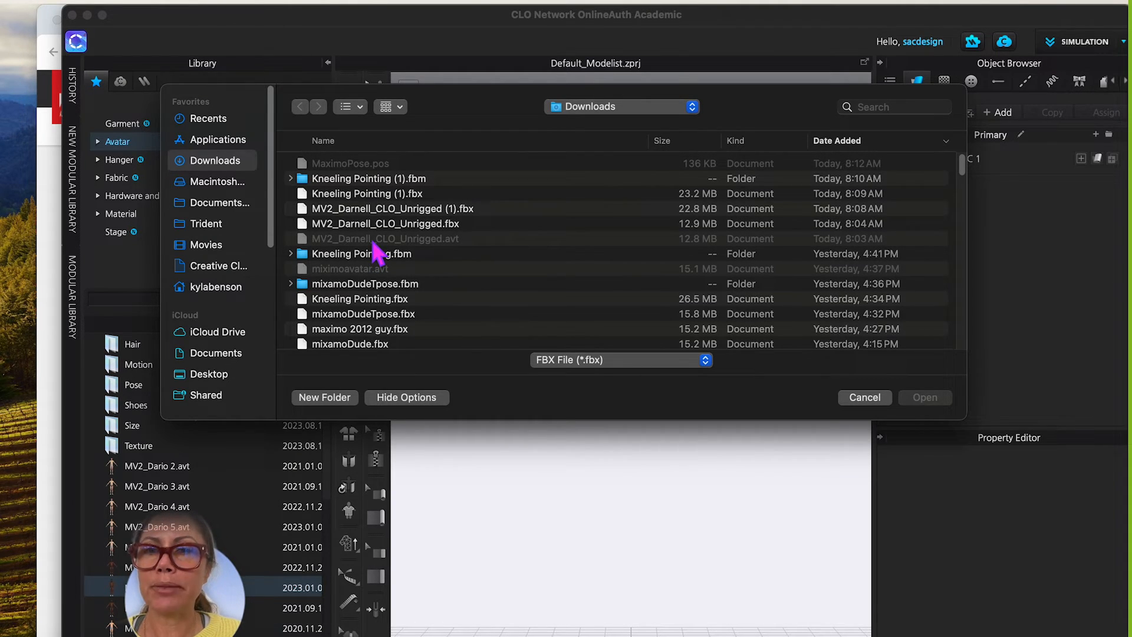
pyautogui.moveTo(744, 205)
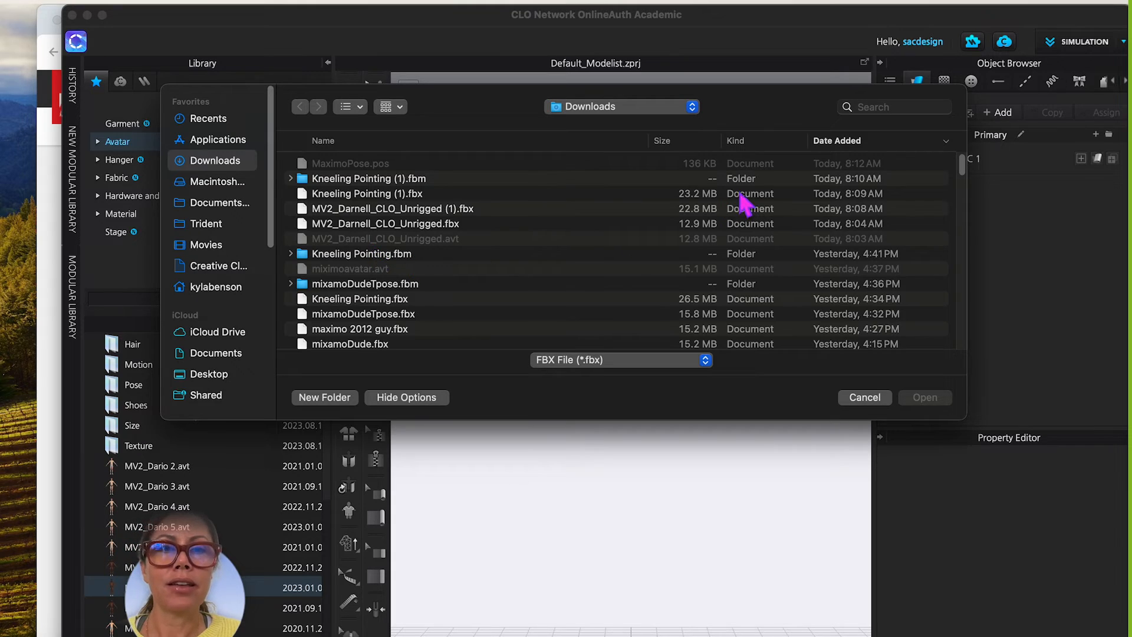
pyautogui.moveTo(408, 238)
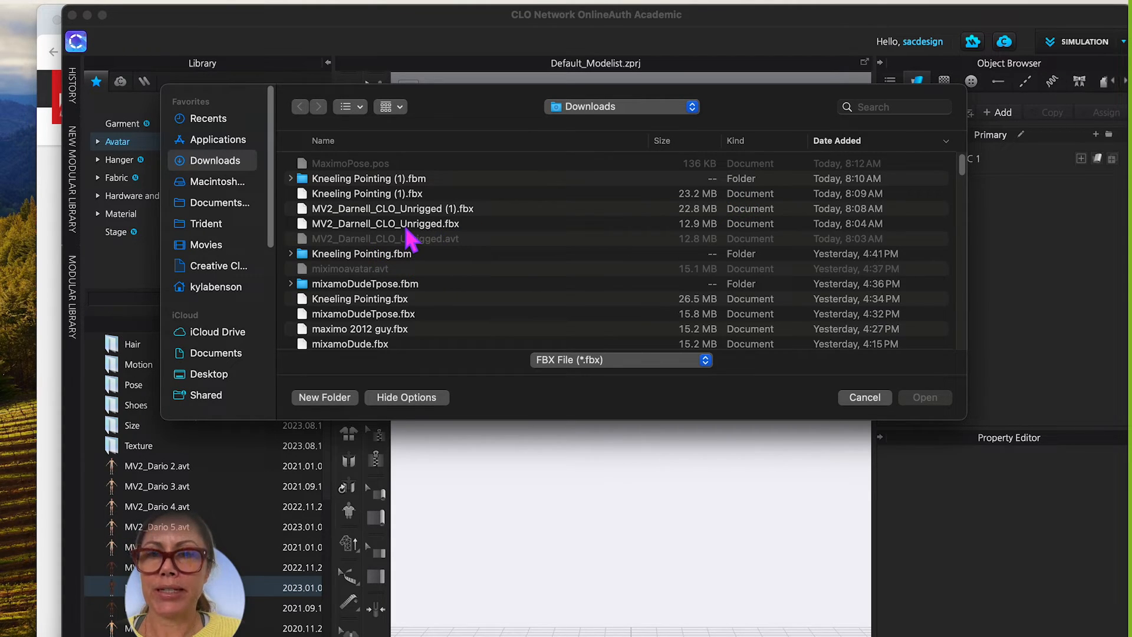
pyautogui.click(393, 209)
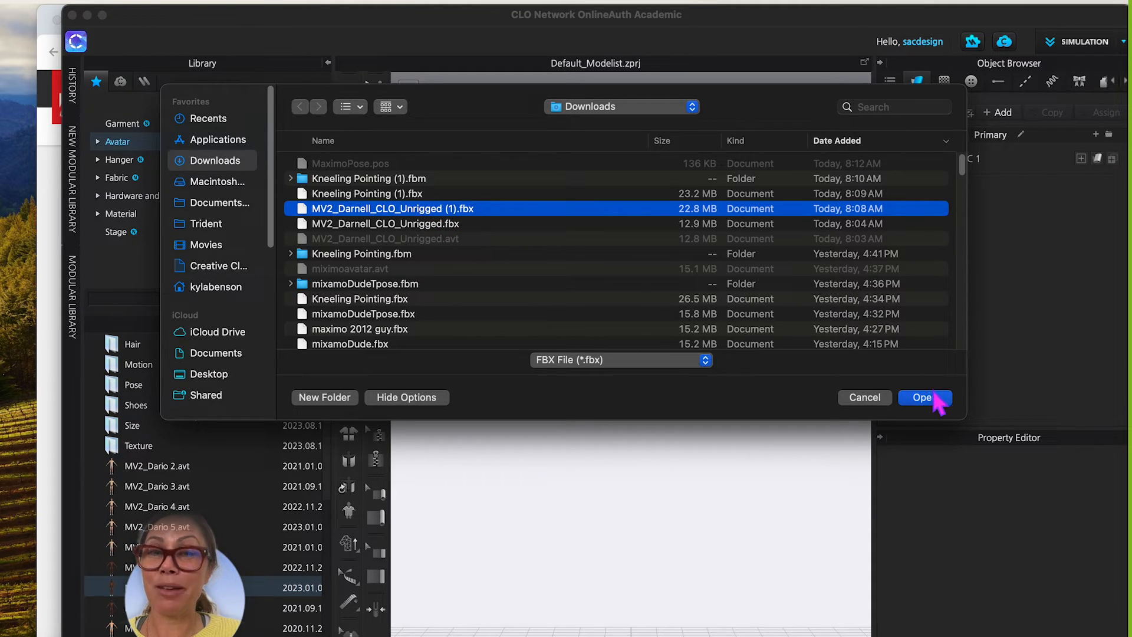
pyautogui.click(924, 397)
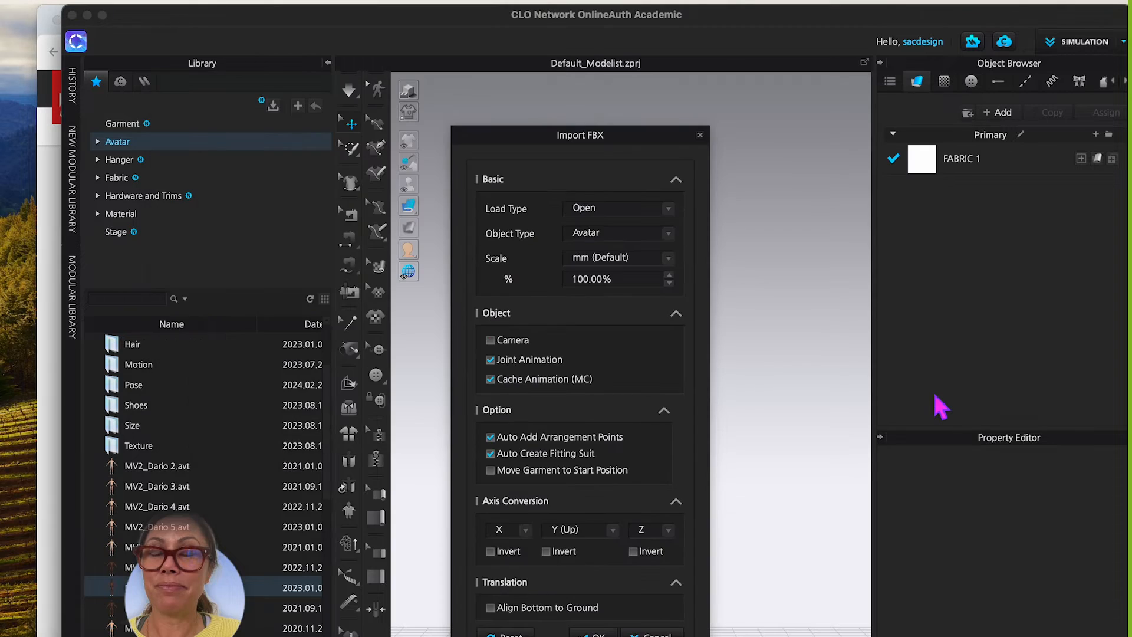
pyautogui.moveTo(585, 245)
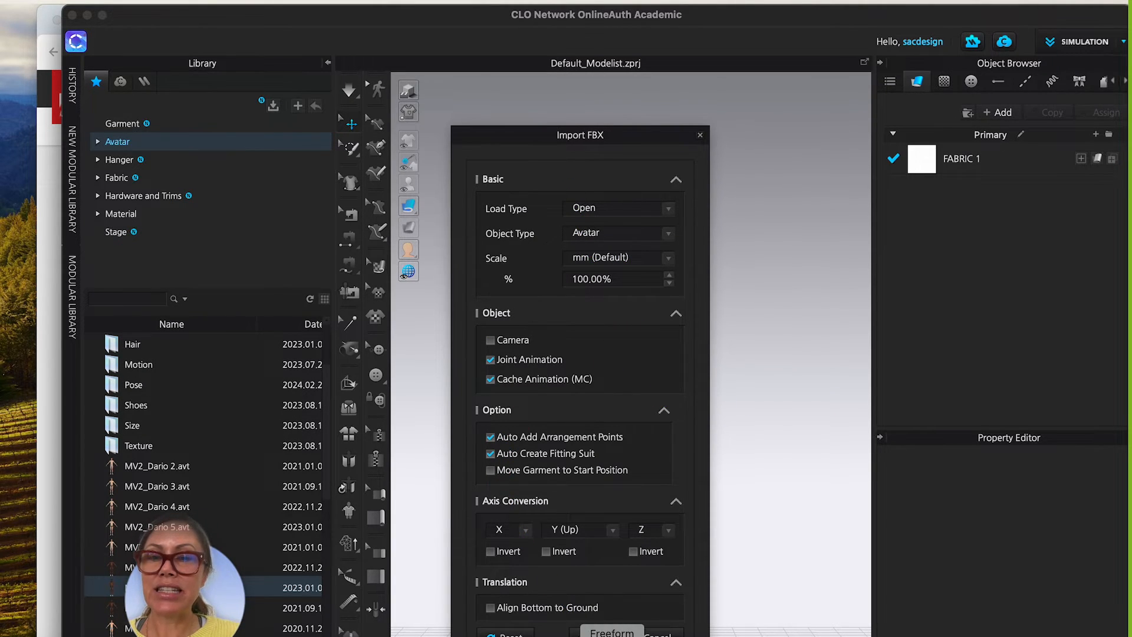
pyautogui.click(612, 631)
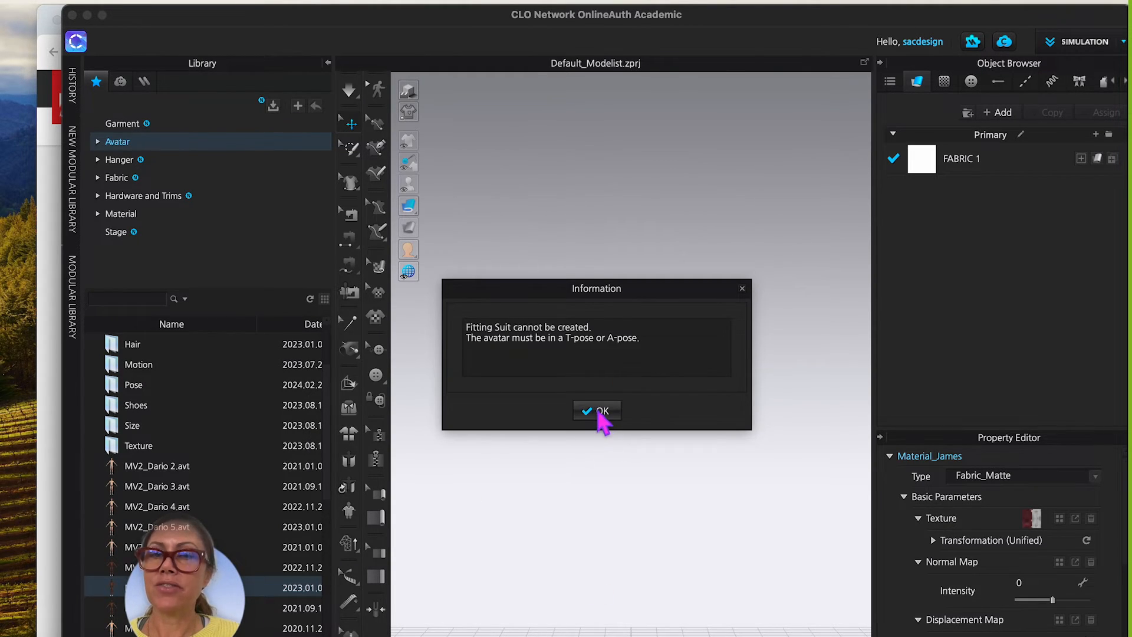
pyautogui.click(597, 411)
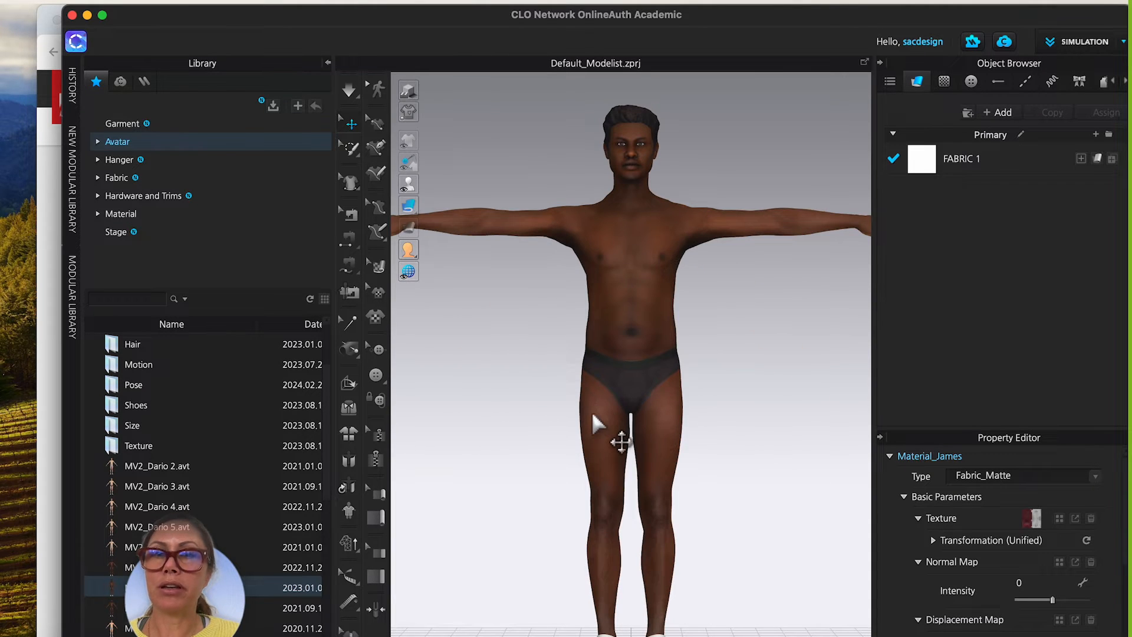
pyautogui.moveTo(496, 276)
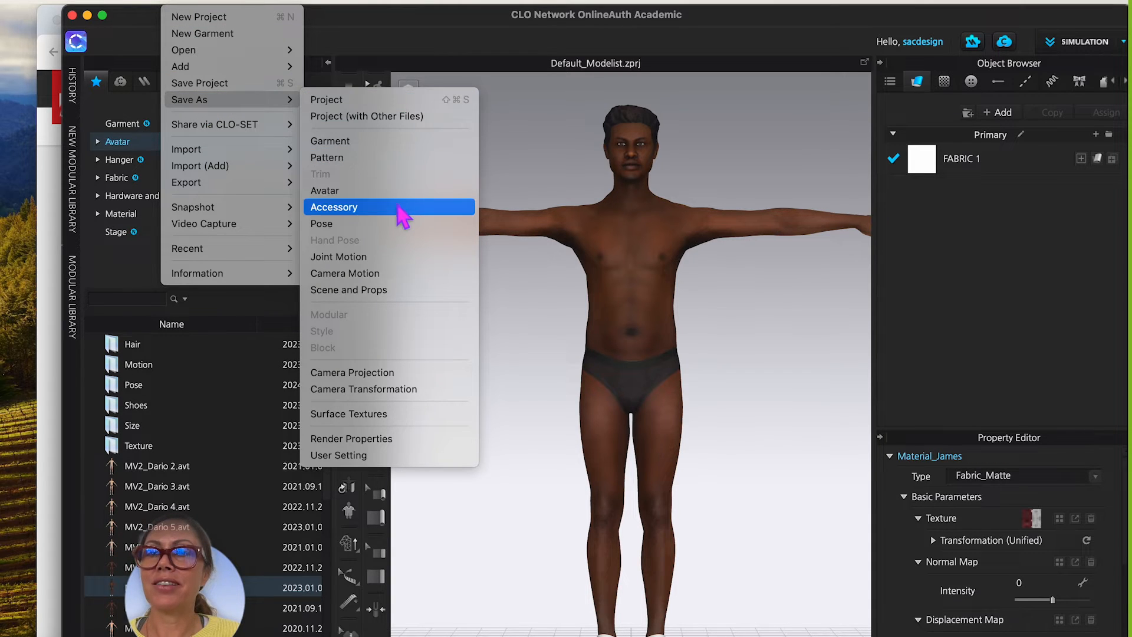
# Step: Save the avatar as 'NewCloAvatar for DemoVideo' (.avt) in Downloads
pyautogui.click(324, 190)
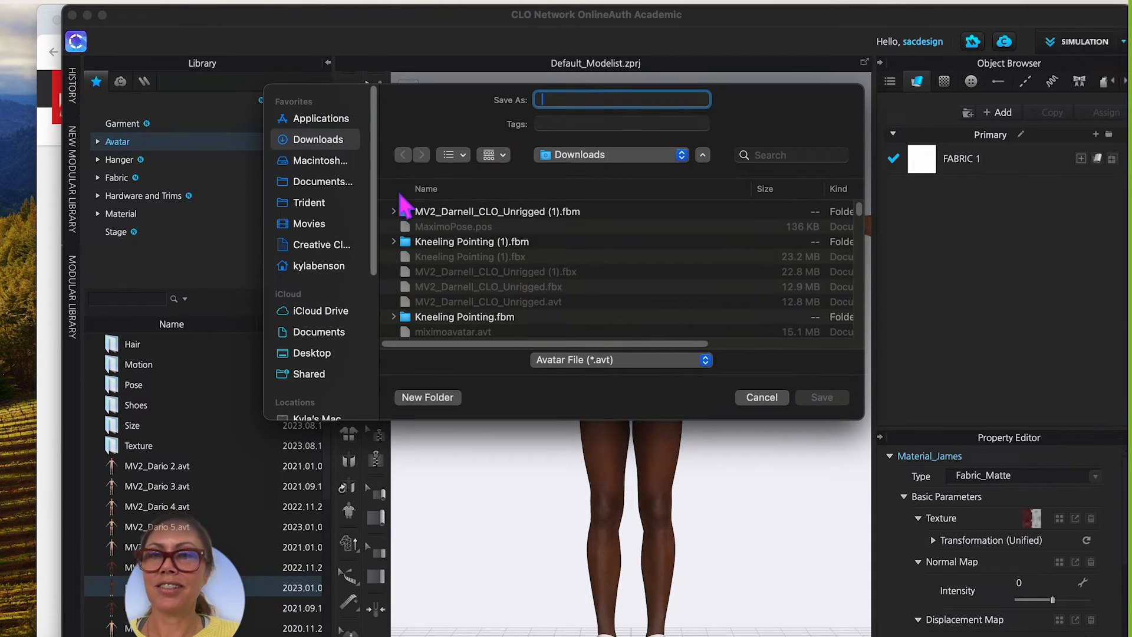
pyautogui.moveTo(381, 285)
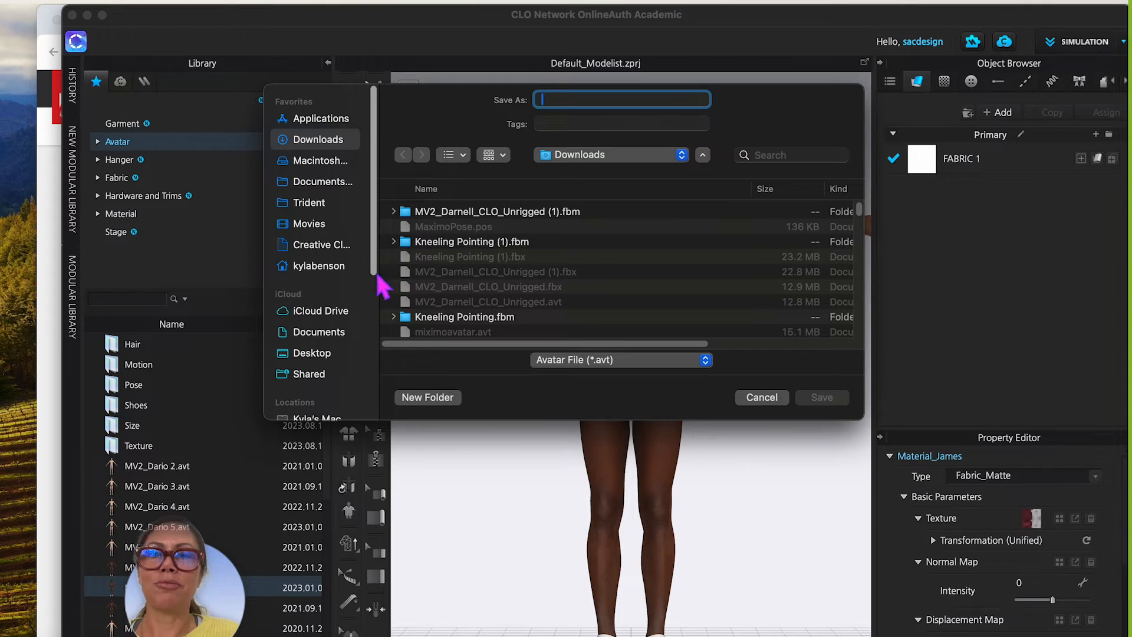
pyautogui.moveTo(581, 169)
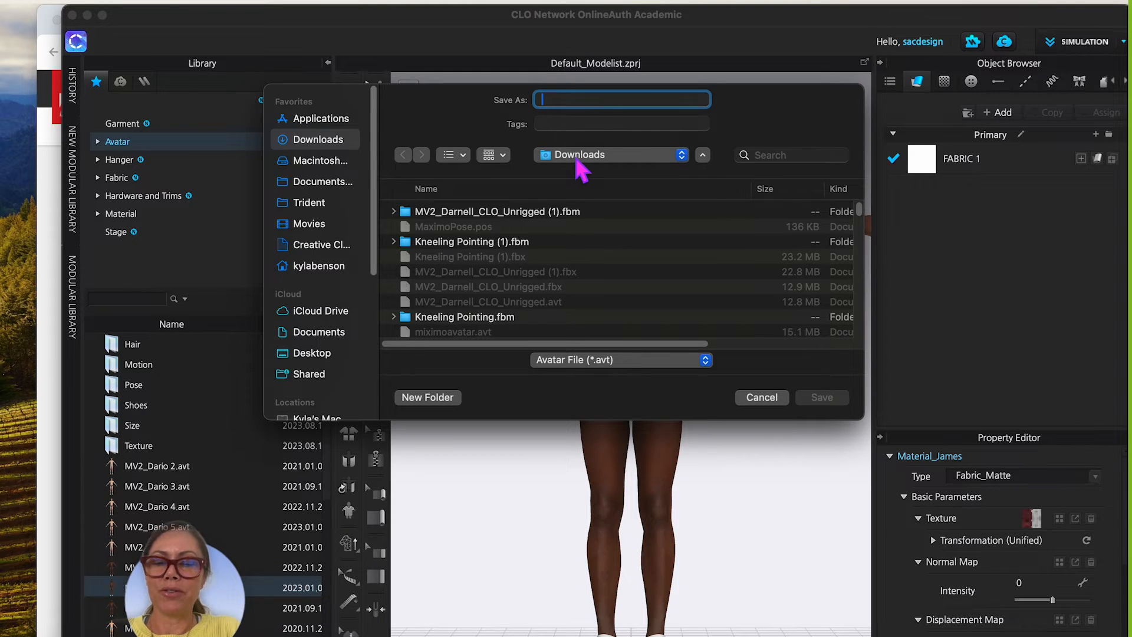
pyautogui.write('NewCloAvatar for Demo')
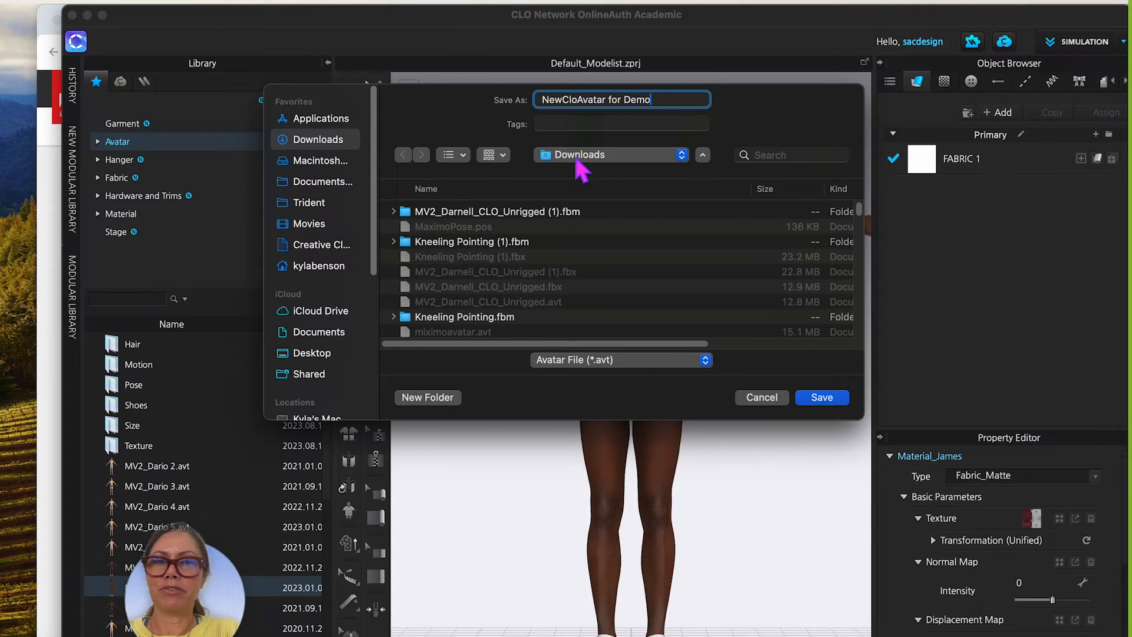
pyautogui.write('Video')
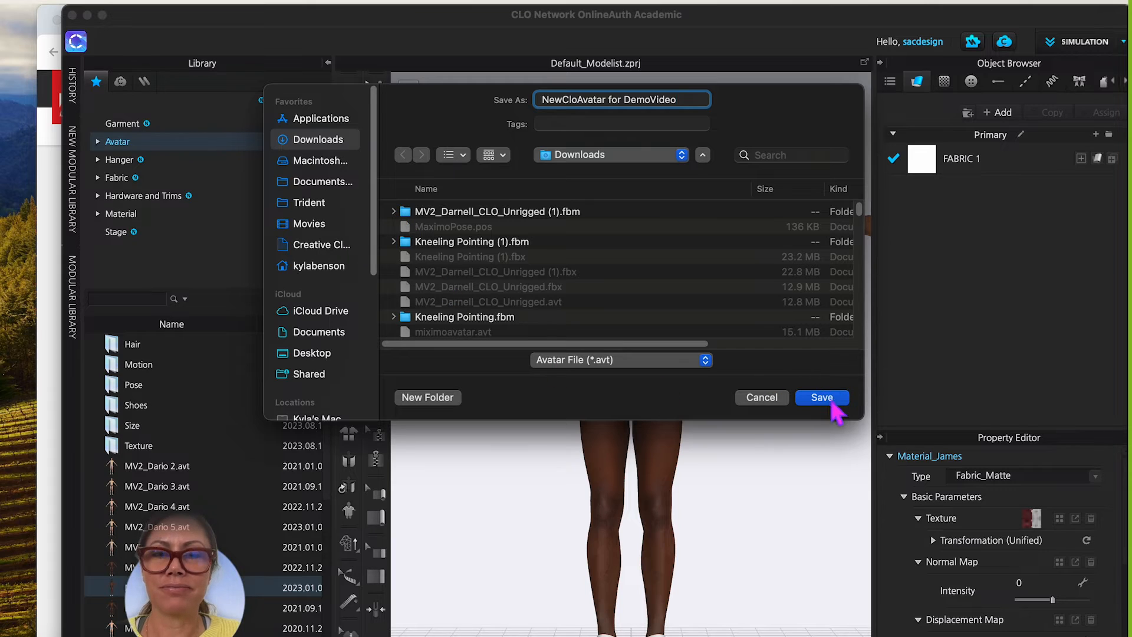
pyautogui.click(822, 397)
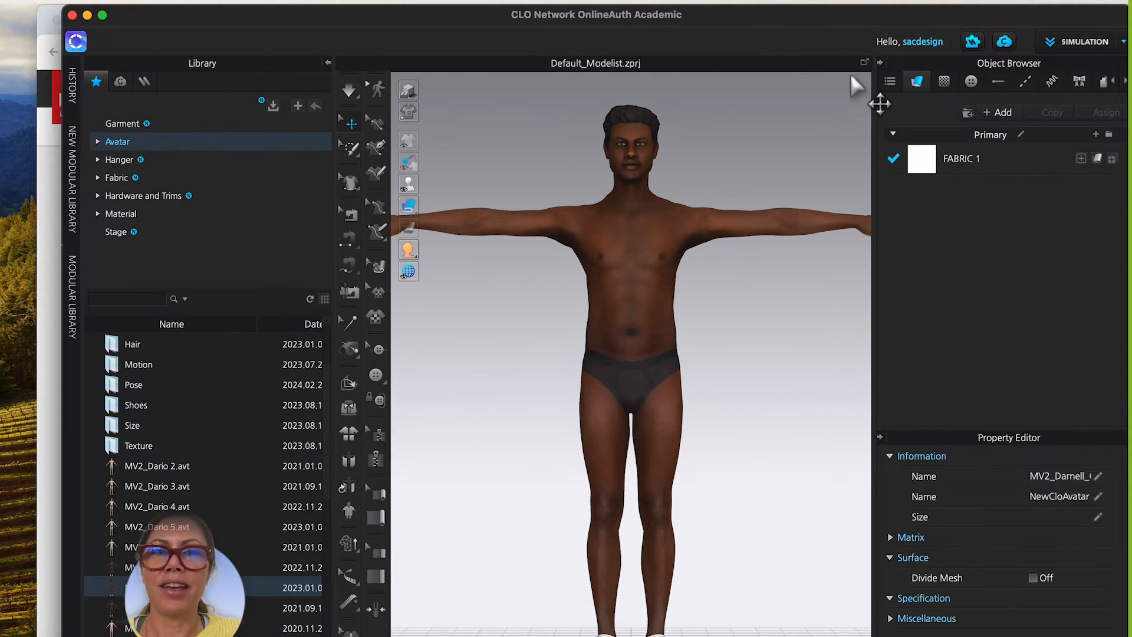
pyautogui.moveTo(1058, 54)
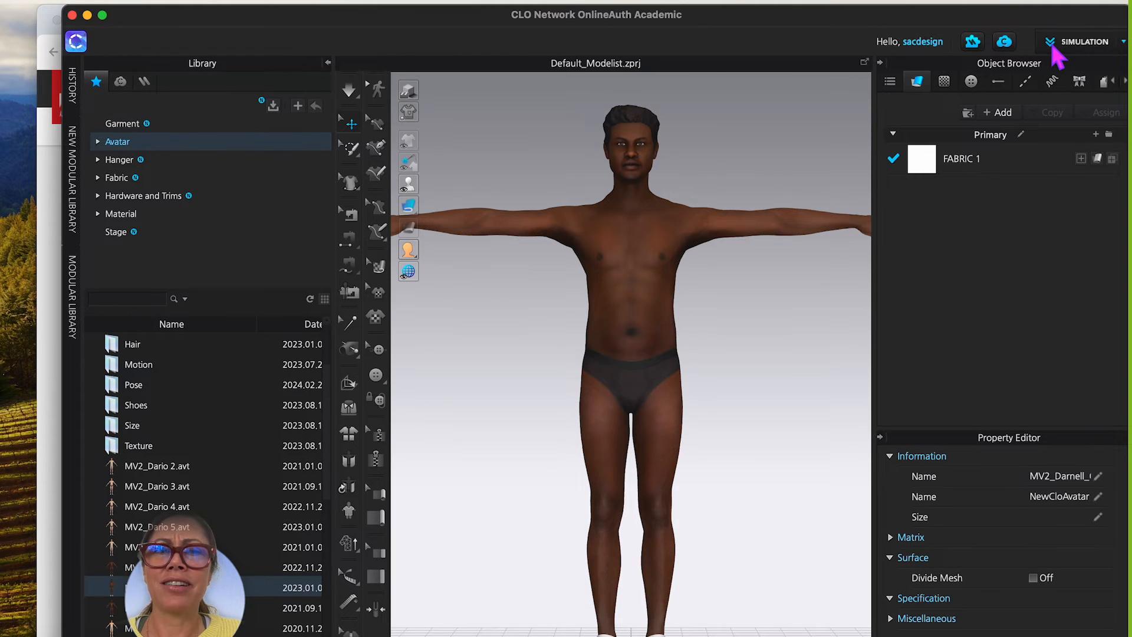
pyautogui.moveTo(187, 27)
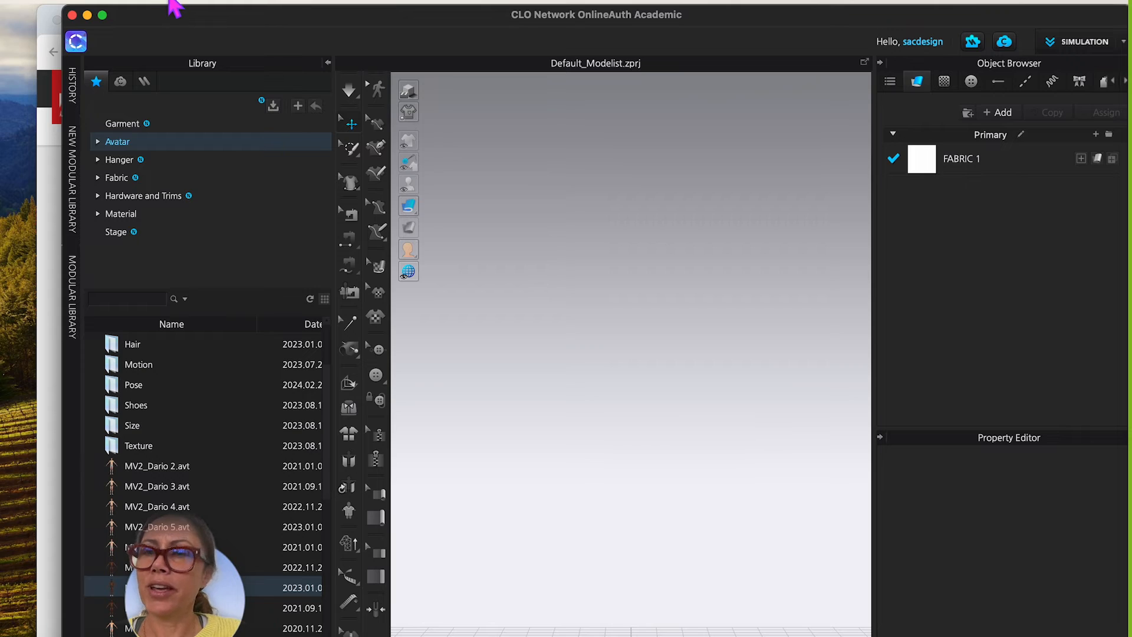
pyautogui.moveTo(159, 146)
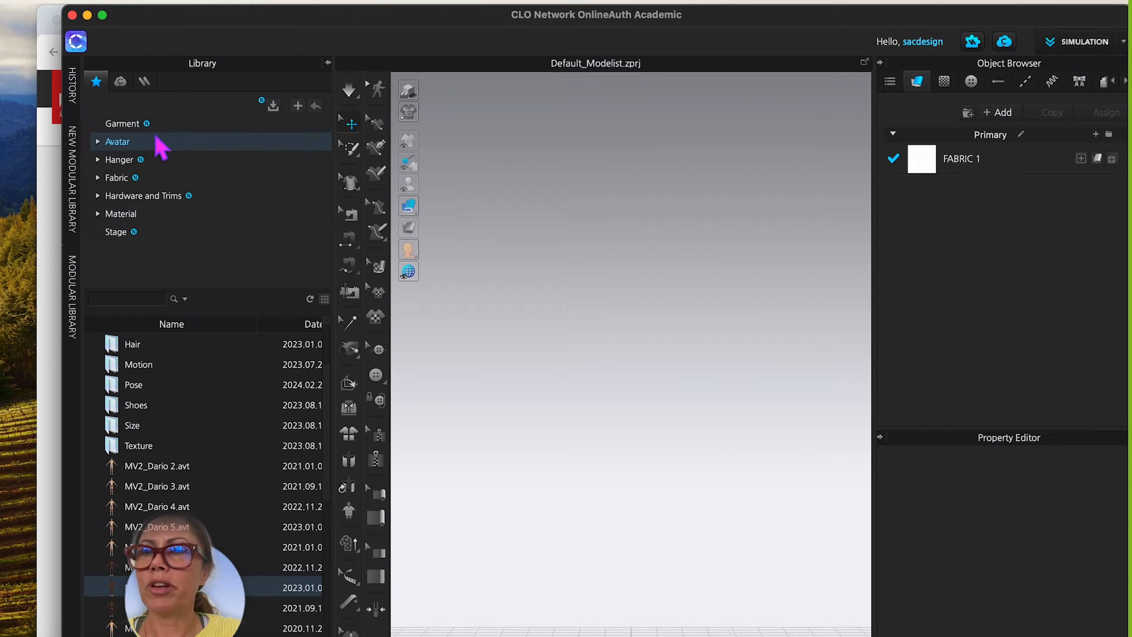
# Step: Open the saved NewCloAvatar for DemoVideo.avt into a fresh scene
pyautogui.click(76, 41)
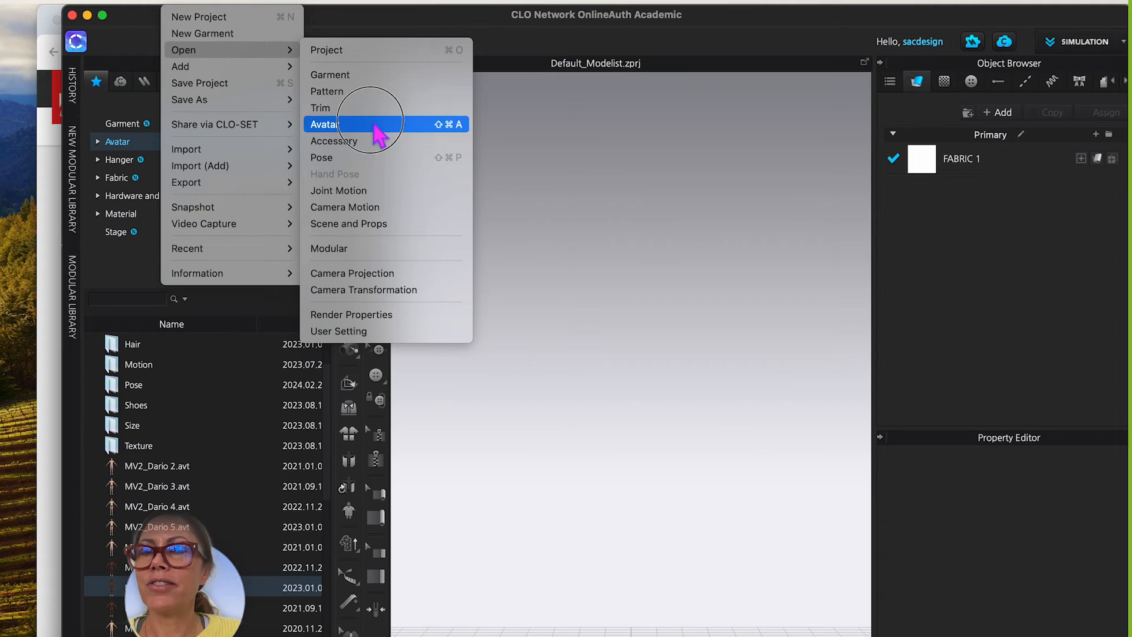
pyautogui.click(325, 124)
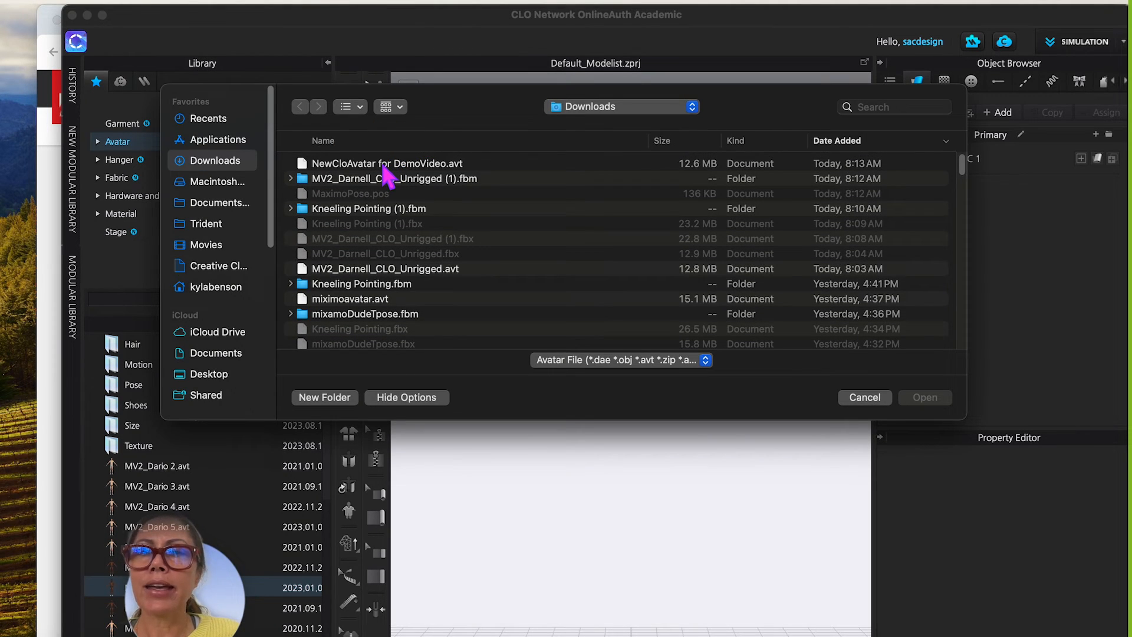
pyautogui.click(864, 397)
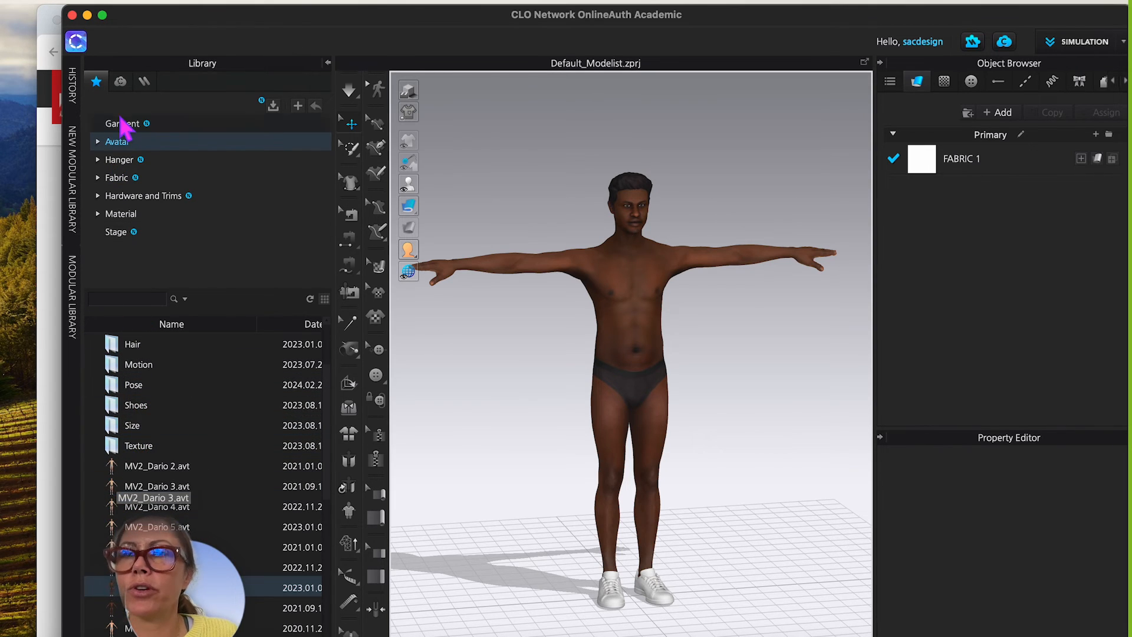
# Step: Add Downloads to the Library panel and list its files
pyautogui.click(77, 41)
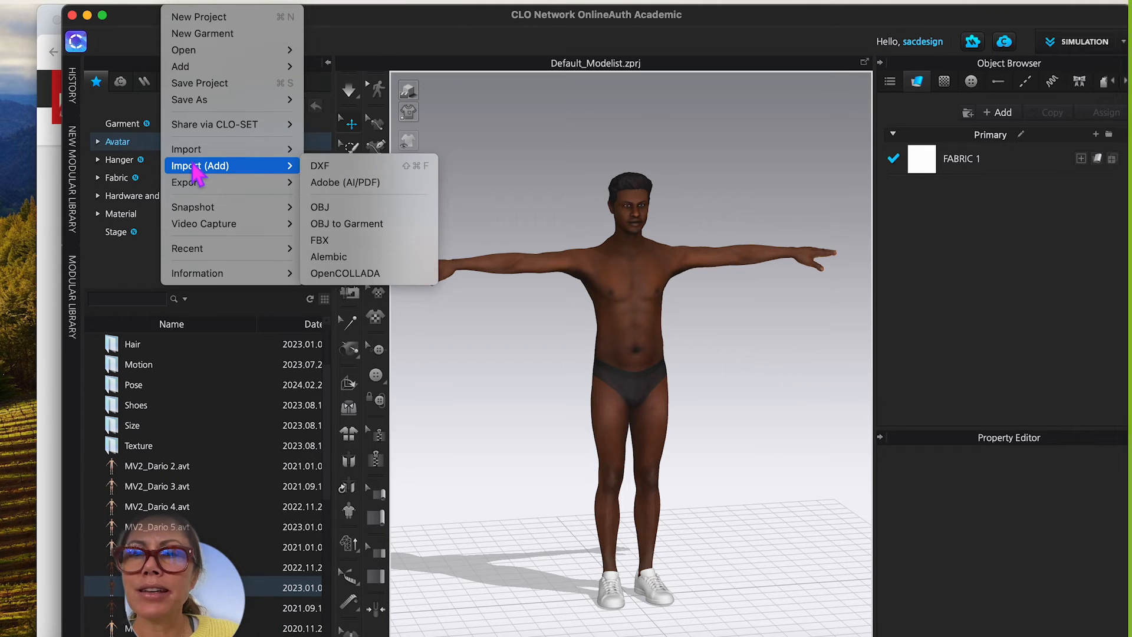
pyautogui.moveTo(200, 83)
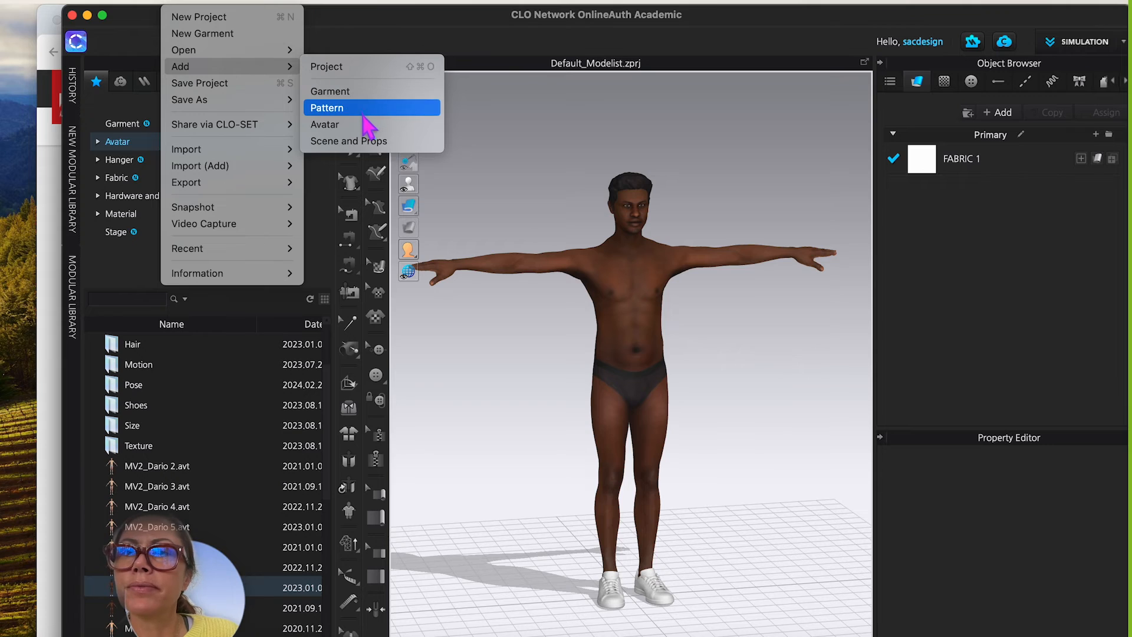
pyautogui.moveTo(224, 69)
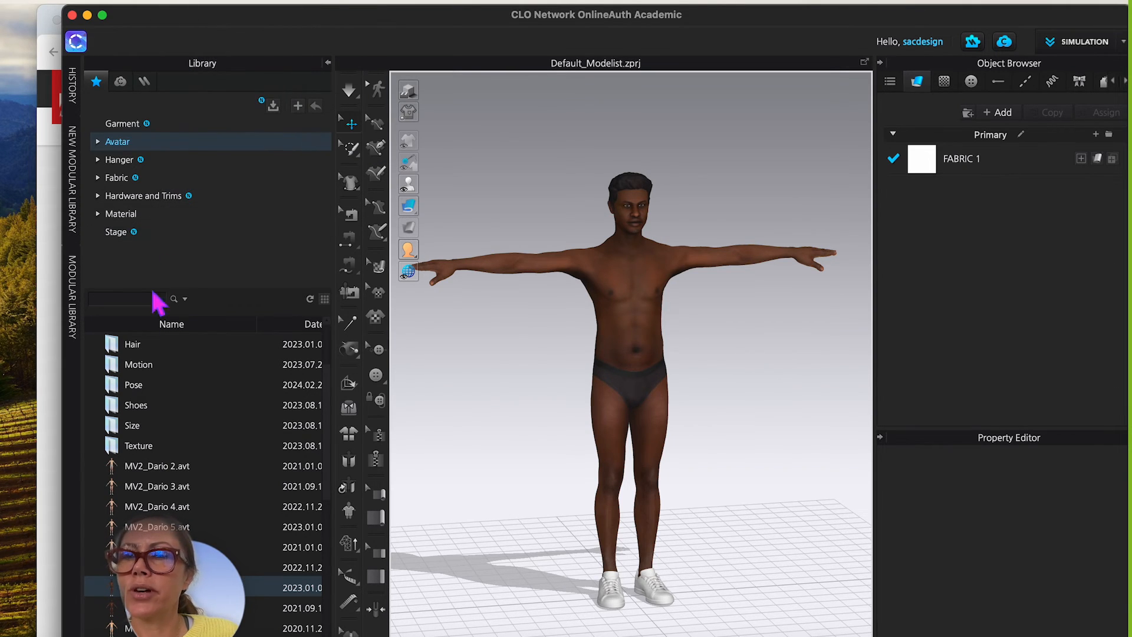
pyautogui.moveTo(166, 231)
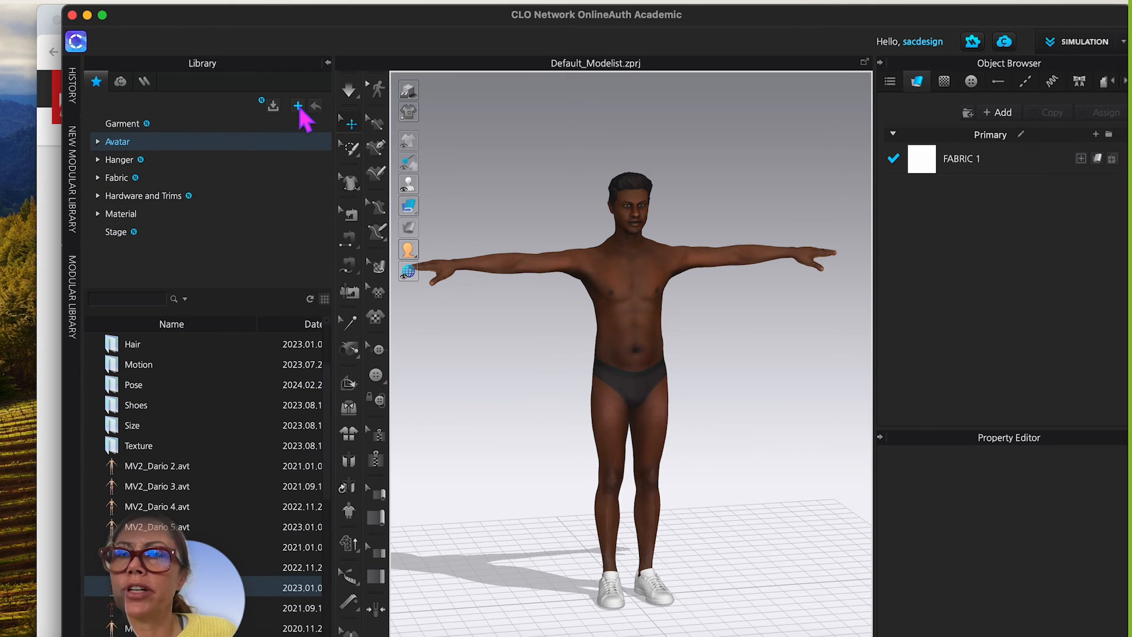
pyautogui.click(297, 106)
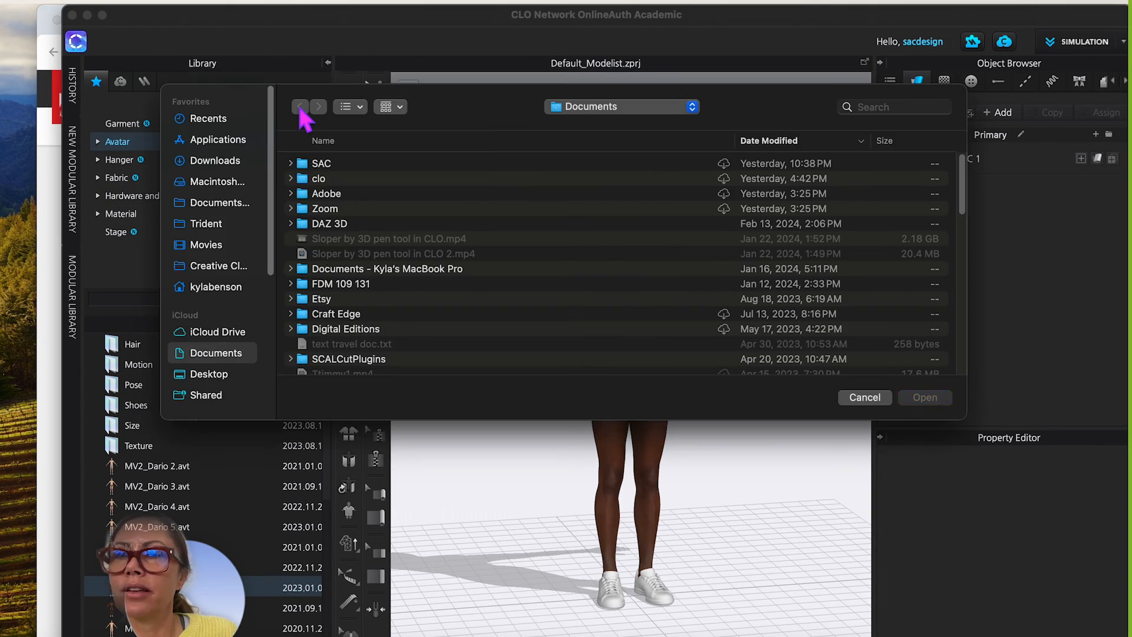
pyautogui.click(217, 160)
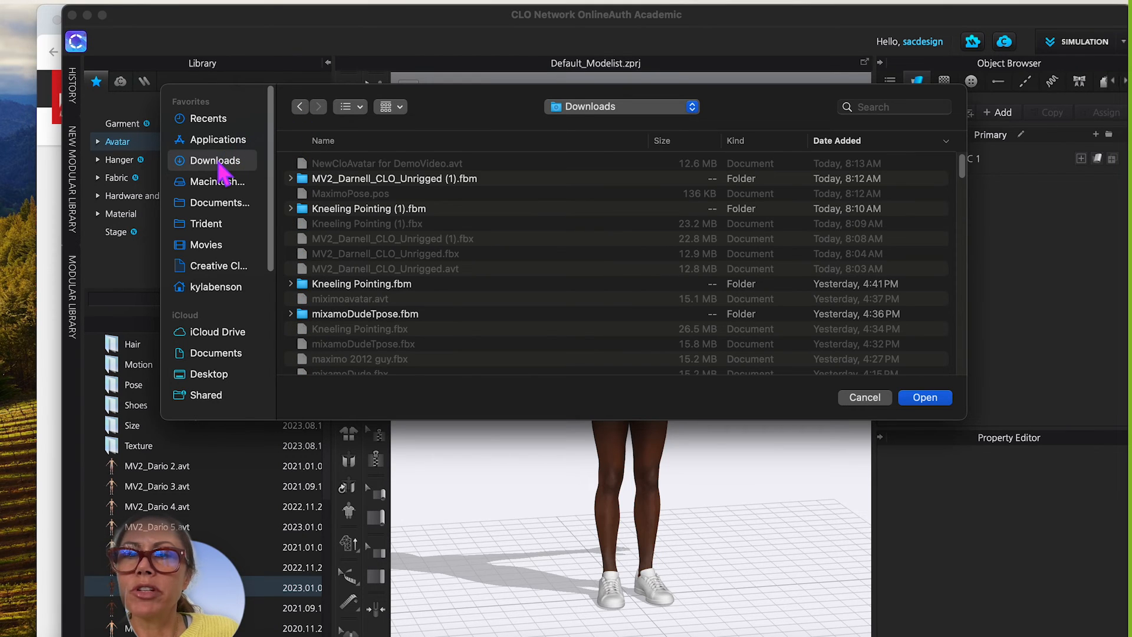
pyautogui.click(925, 397)
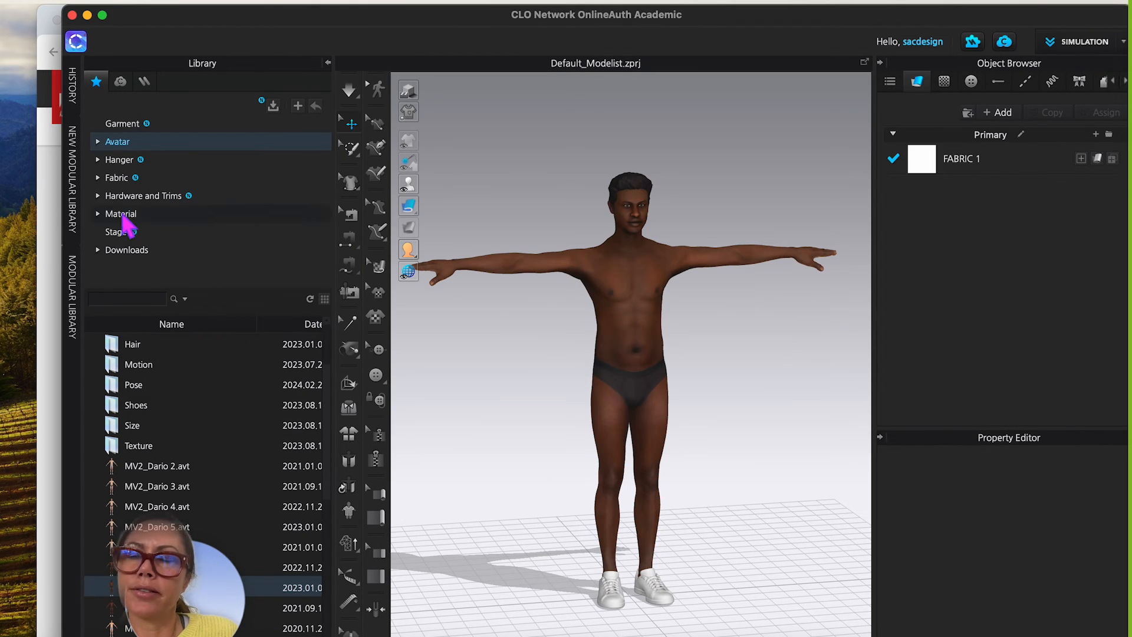
pyautogui.click(126, 249)
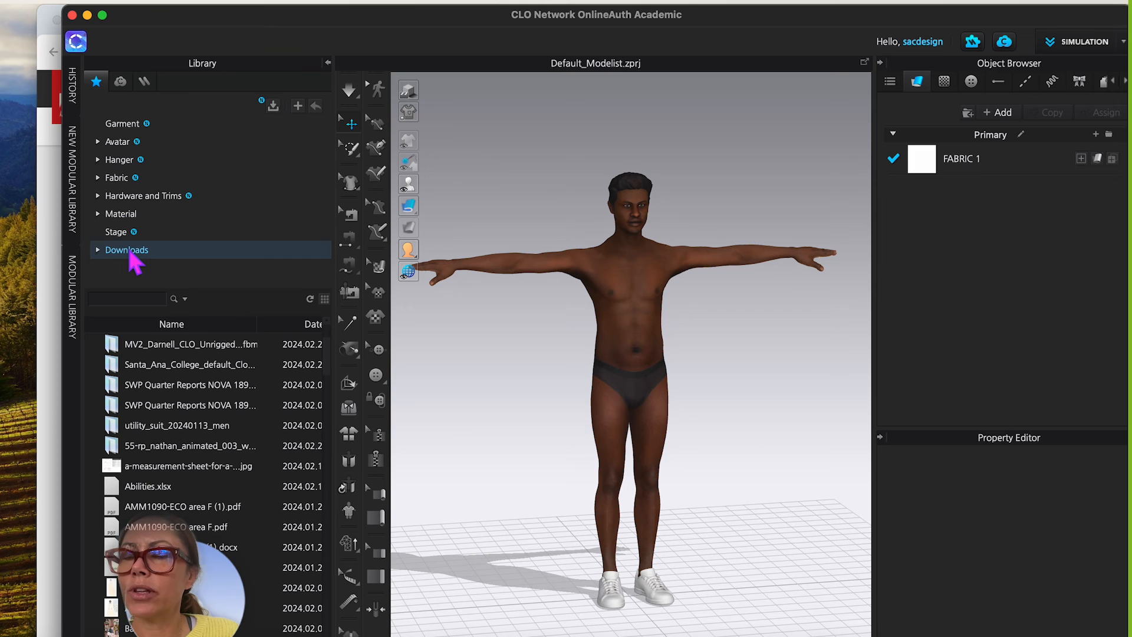
pyautogui.click(188, 466)
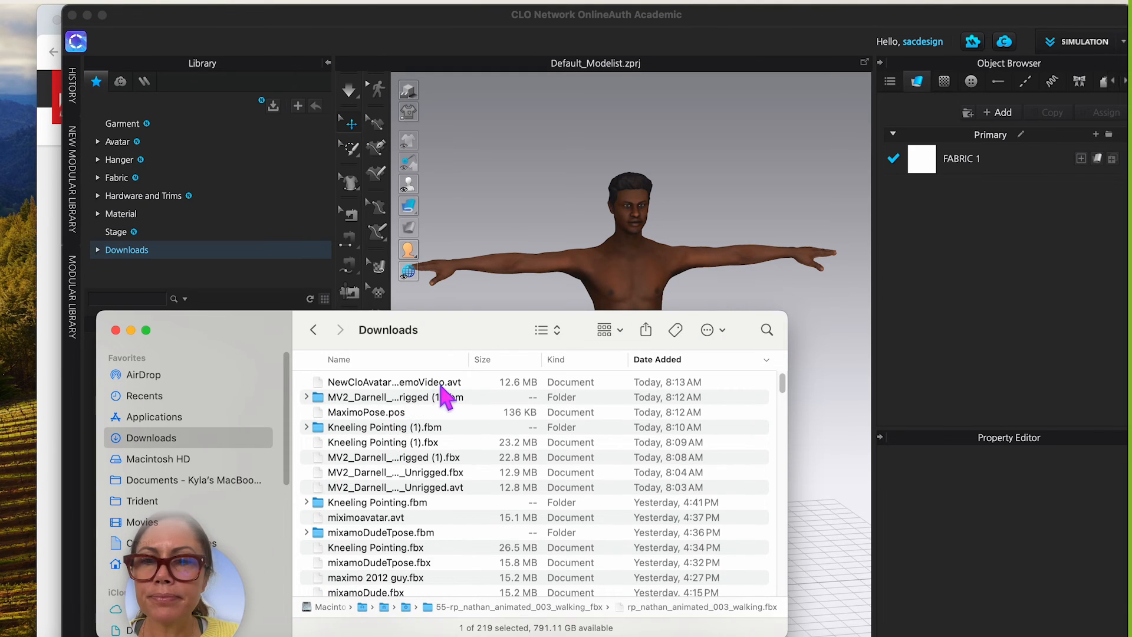
pyautogui.moveTo(365, 432)
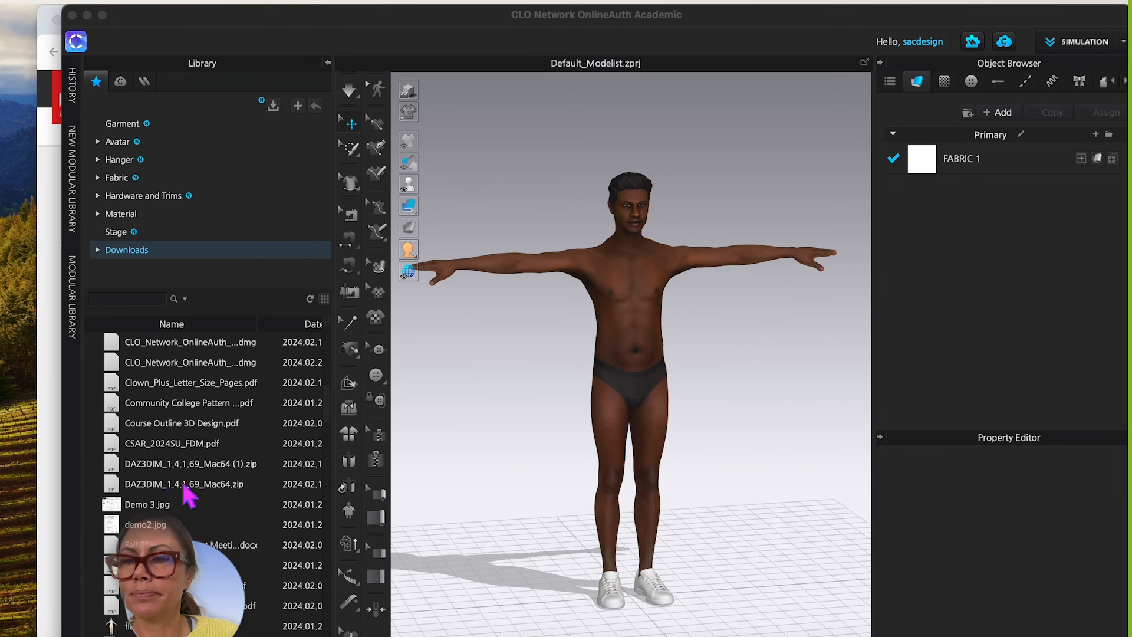
# Step: Apply MaximoPose.pos from the Downloads library, putting the avatar in the kneeling pointing pose
pyautogui.scroll(-3)
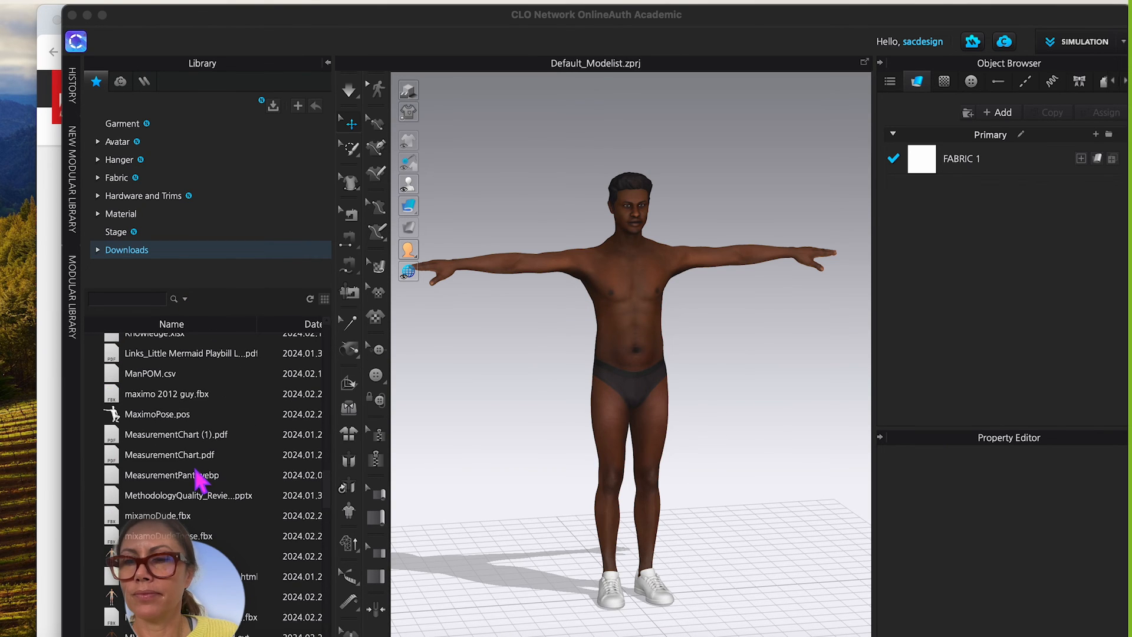
pyautogui.moveTo(169, 425)
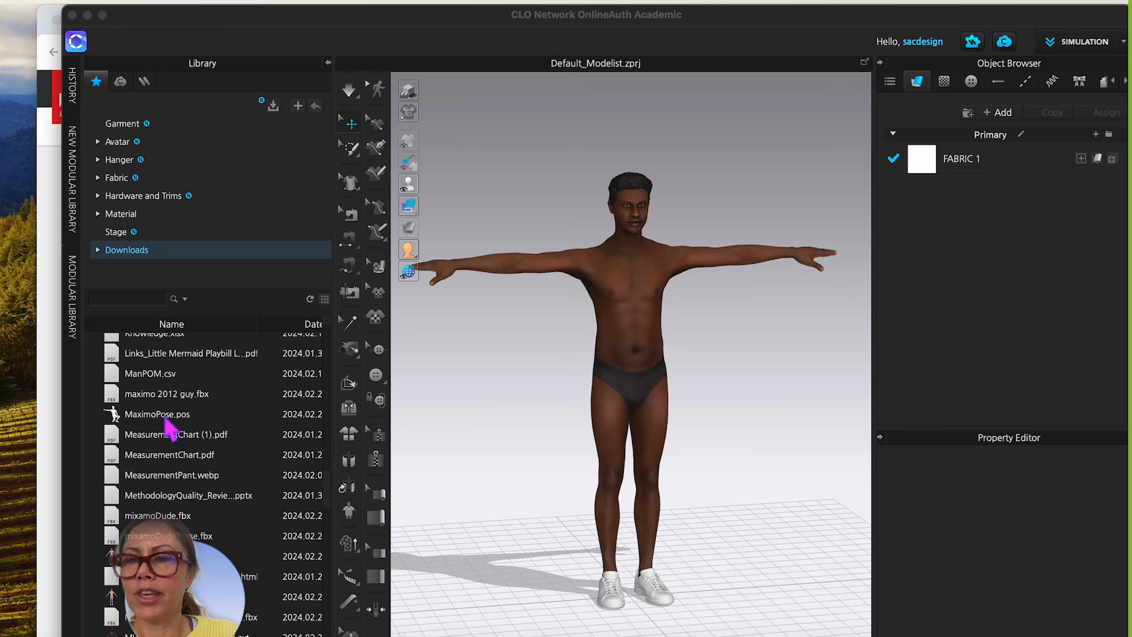
pyautogui.doubleClick(157, 414)
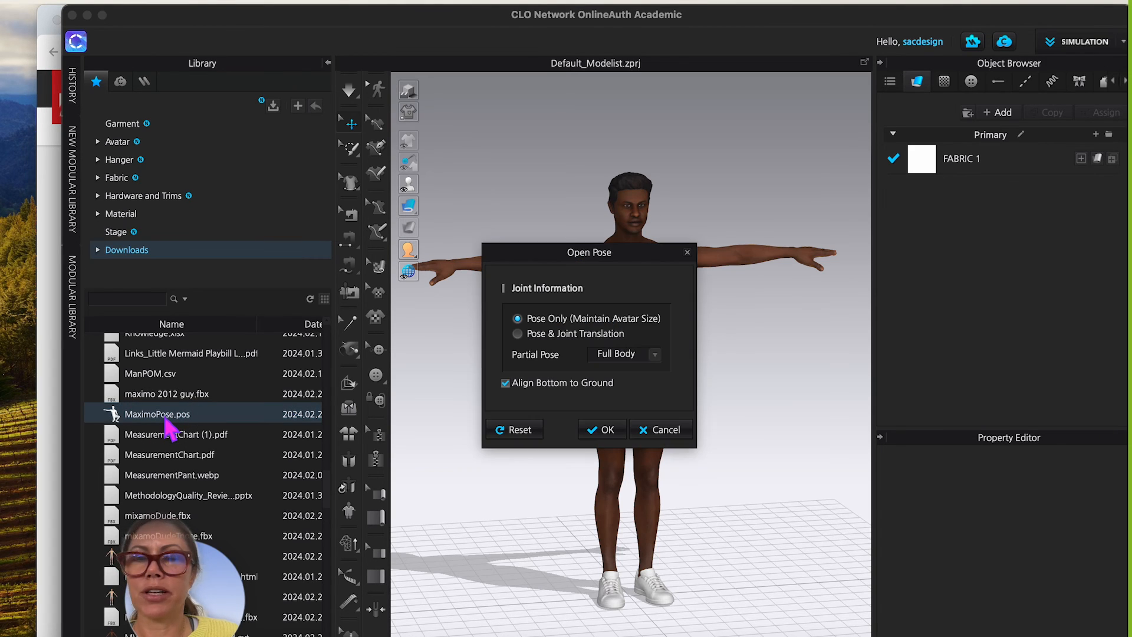
pyautogui.click(602, 429)
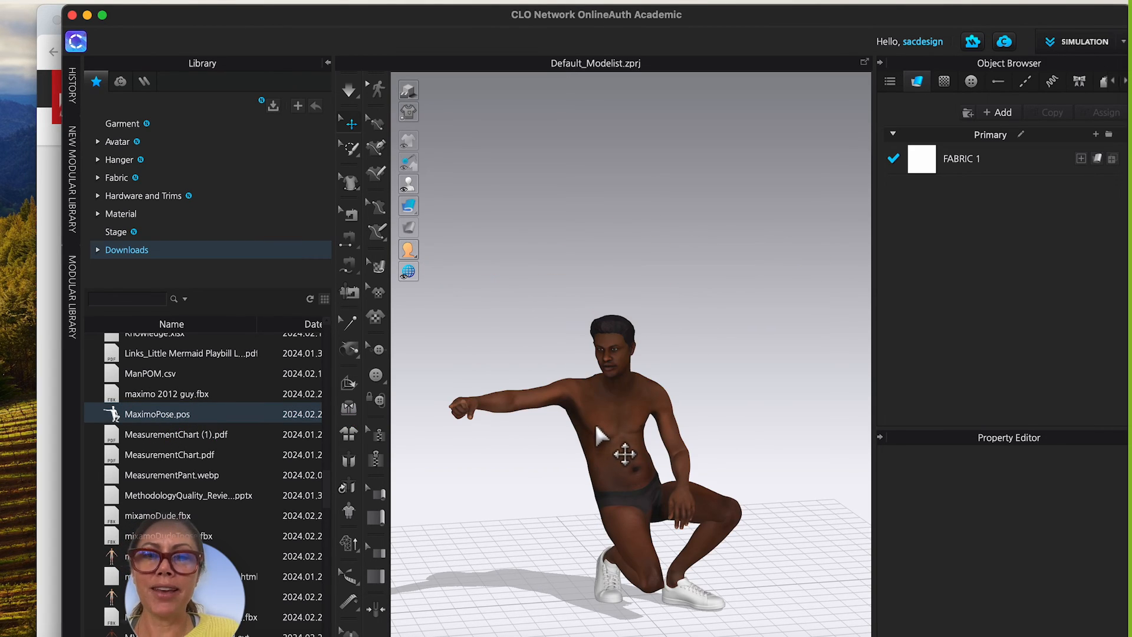
pyautogui.click(625, 448)
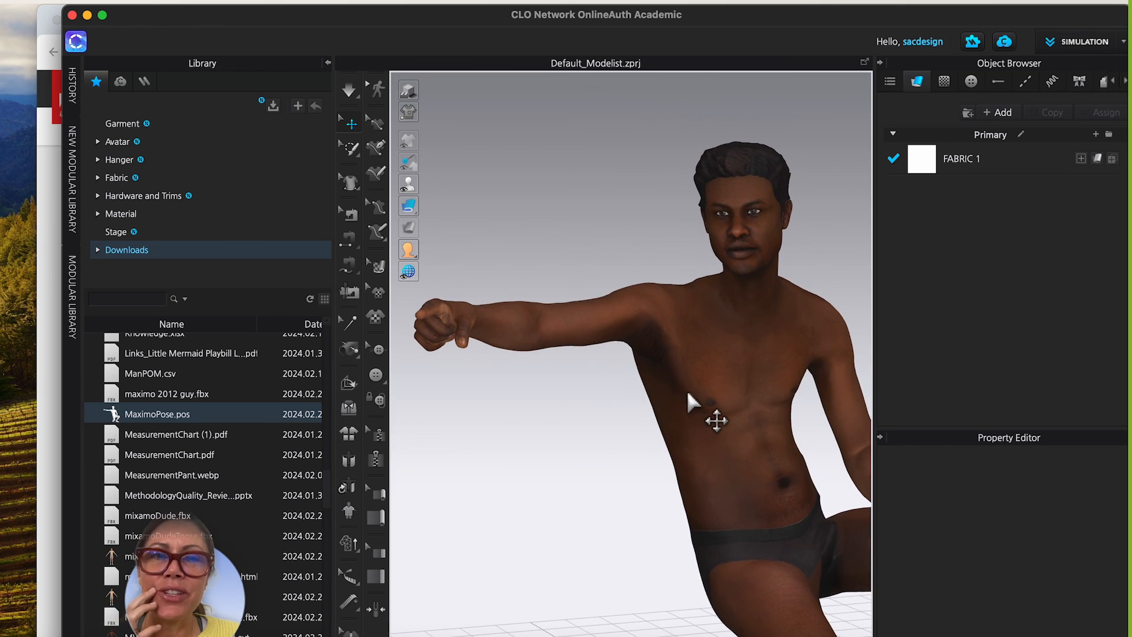
pyautogui.moveTo(693, 382)
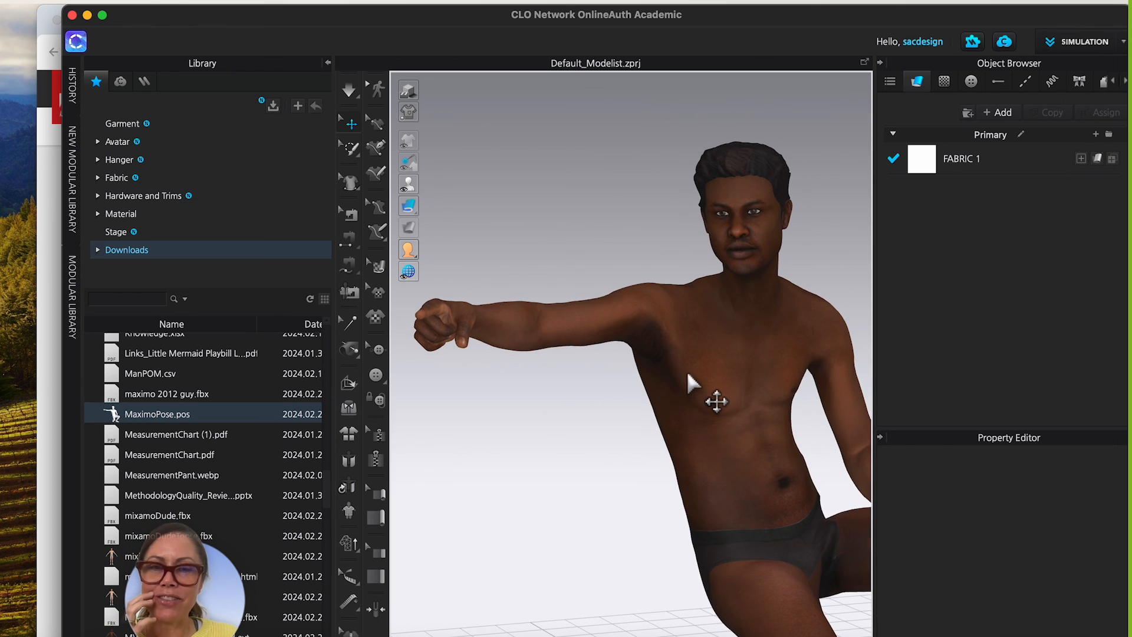